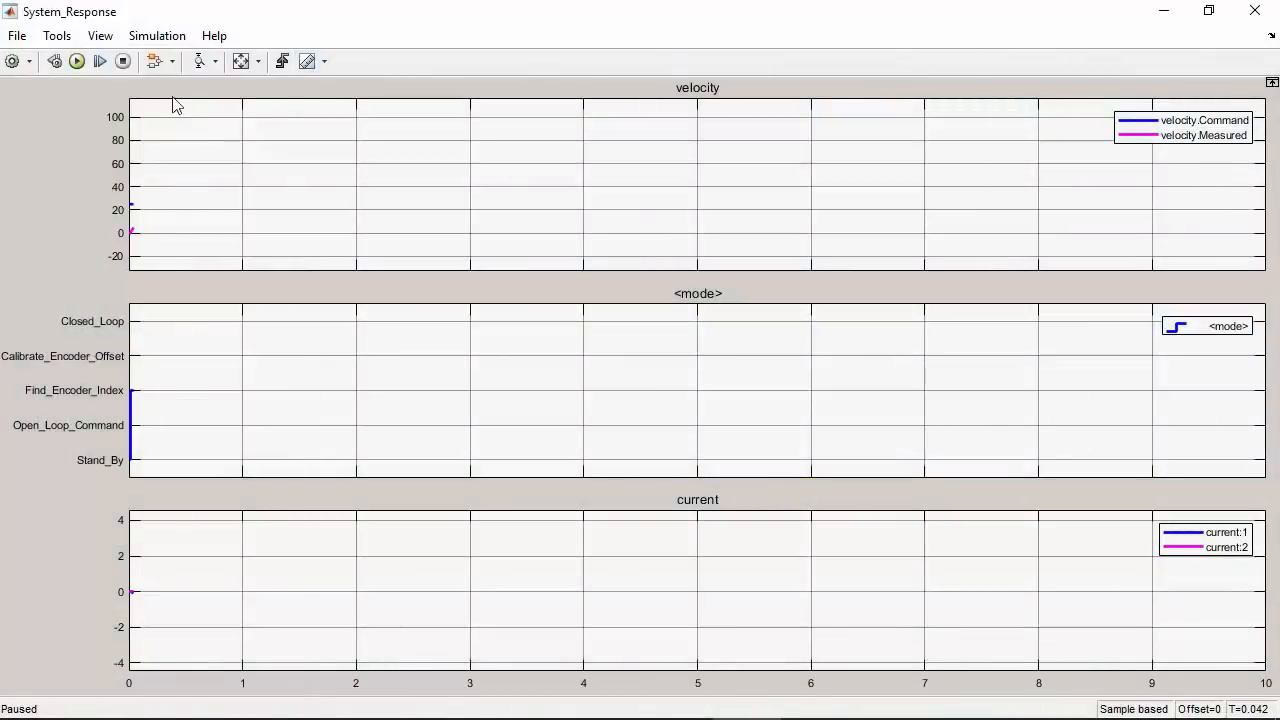
Continue the paused simulation so the System_Response scope fills the full 10-second run
{"action": "left_click", "coordinate": [76, 60]}
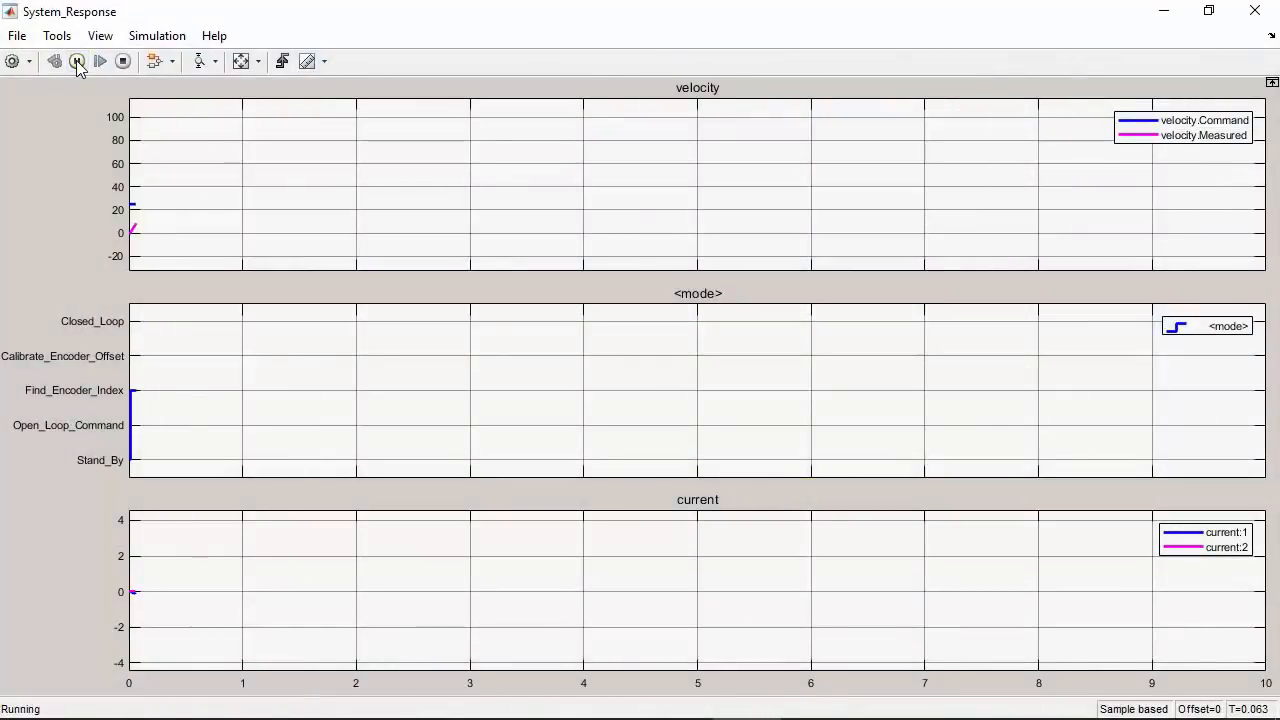
{"action": "left_click", "coordinate": [76, 60]}
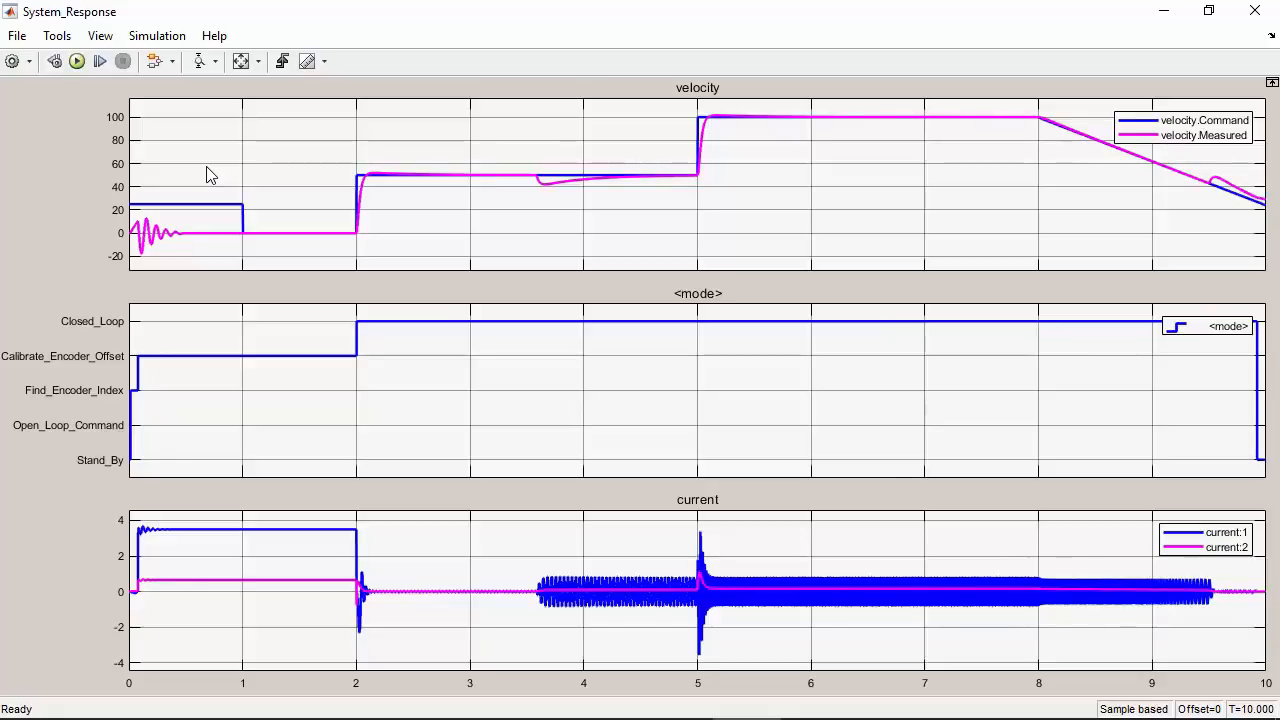
{"action": "mouse_move", "coordinate": [320, 192]}
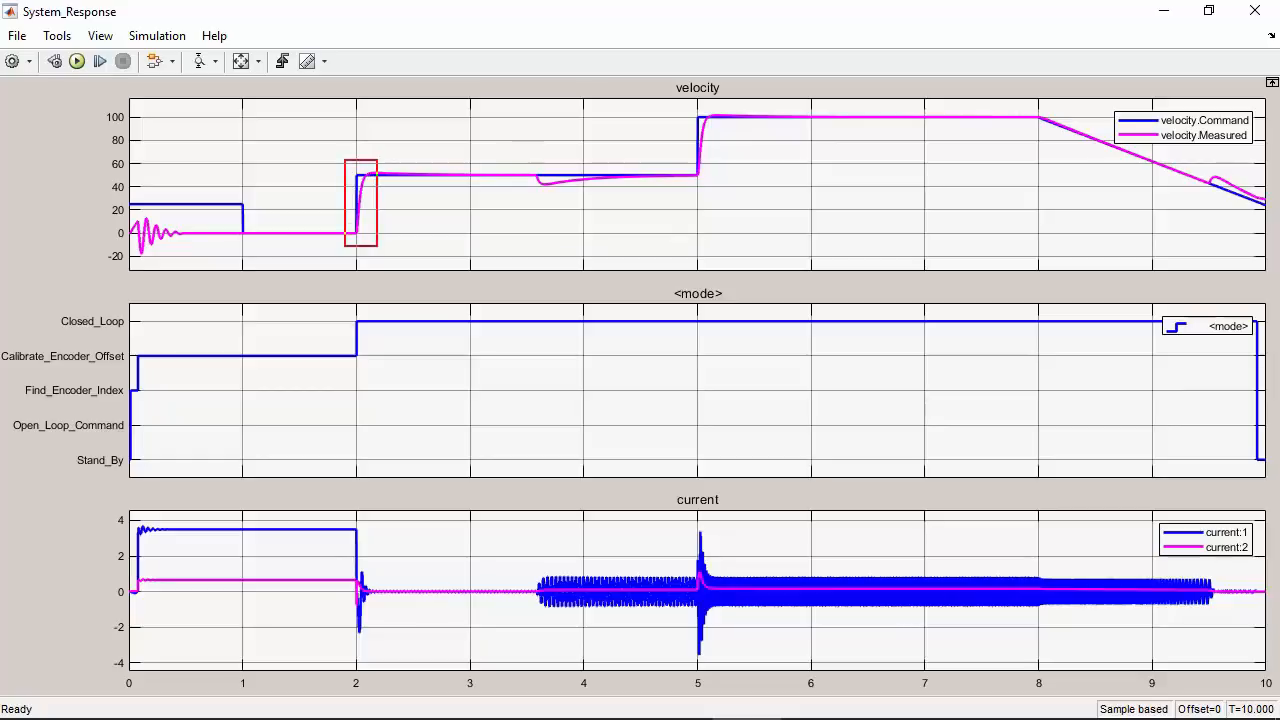
{"action": "mouse_move", "coordinate": [528, 140]}
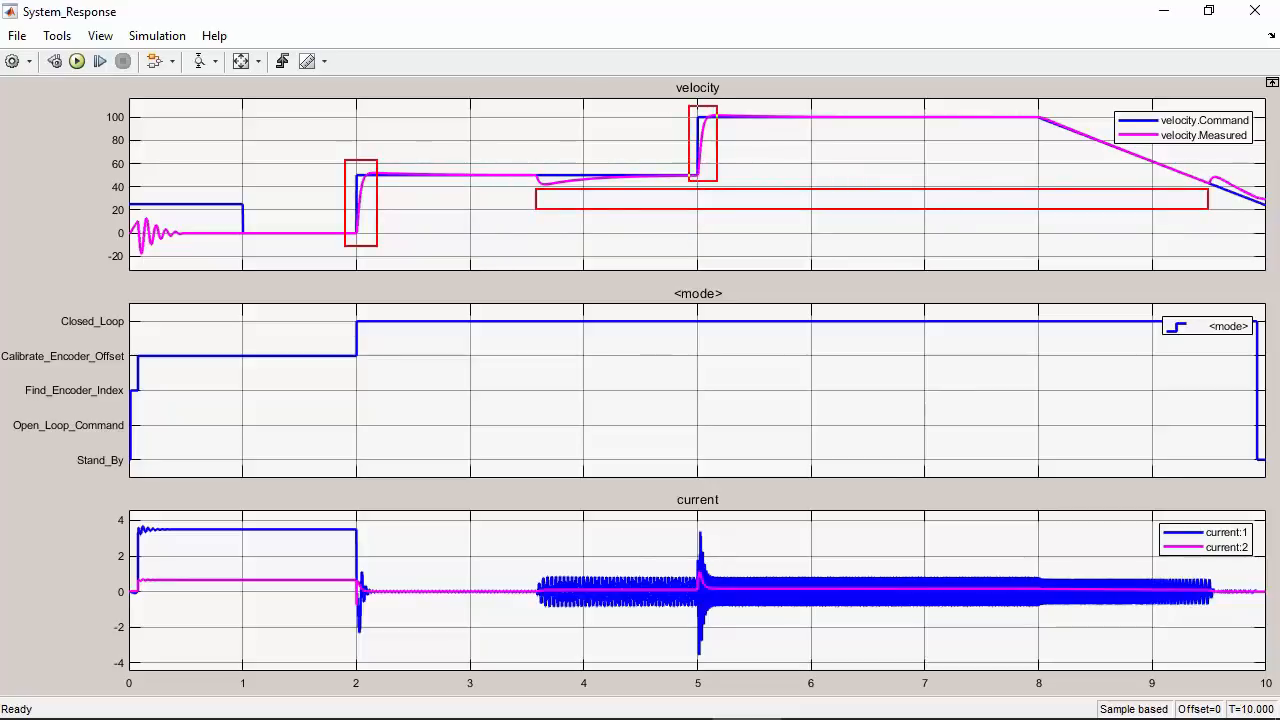
{"action": "mouse_move", "coordinate": [496, 534]}
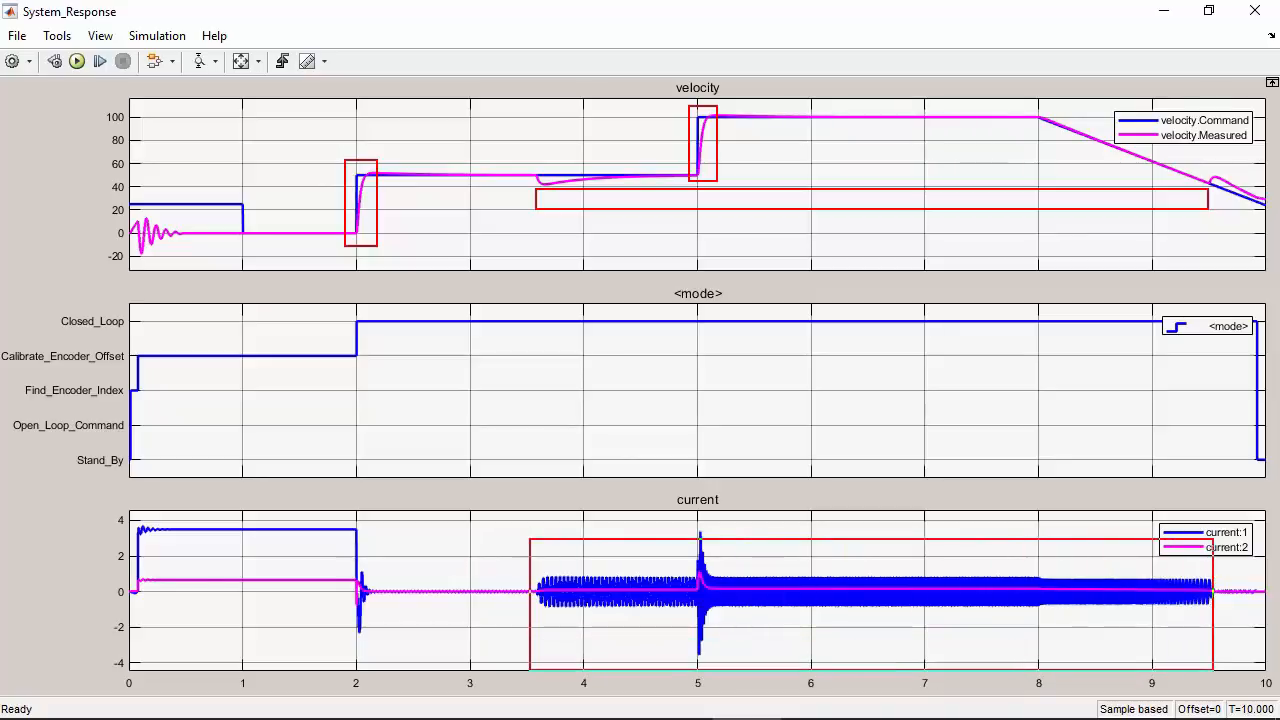
{"action": "mouse_move", "coordinate": [694, 528]}
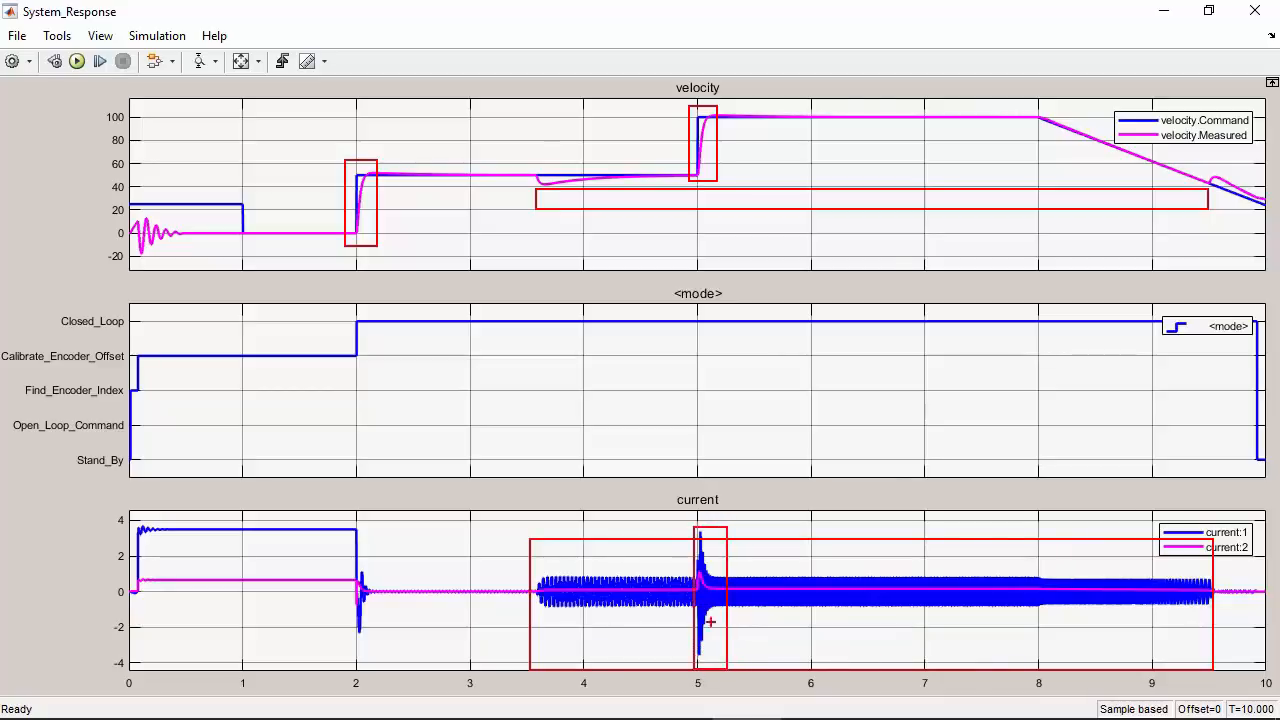
{"action": "mouse_move", "coordinate": [472, 536]}
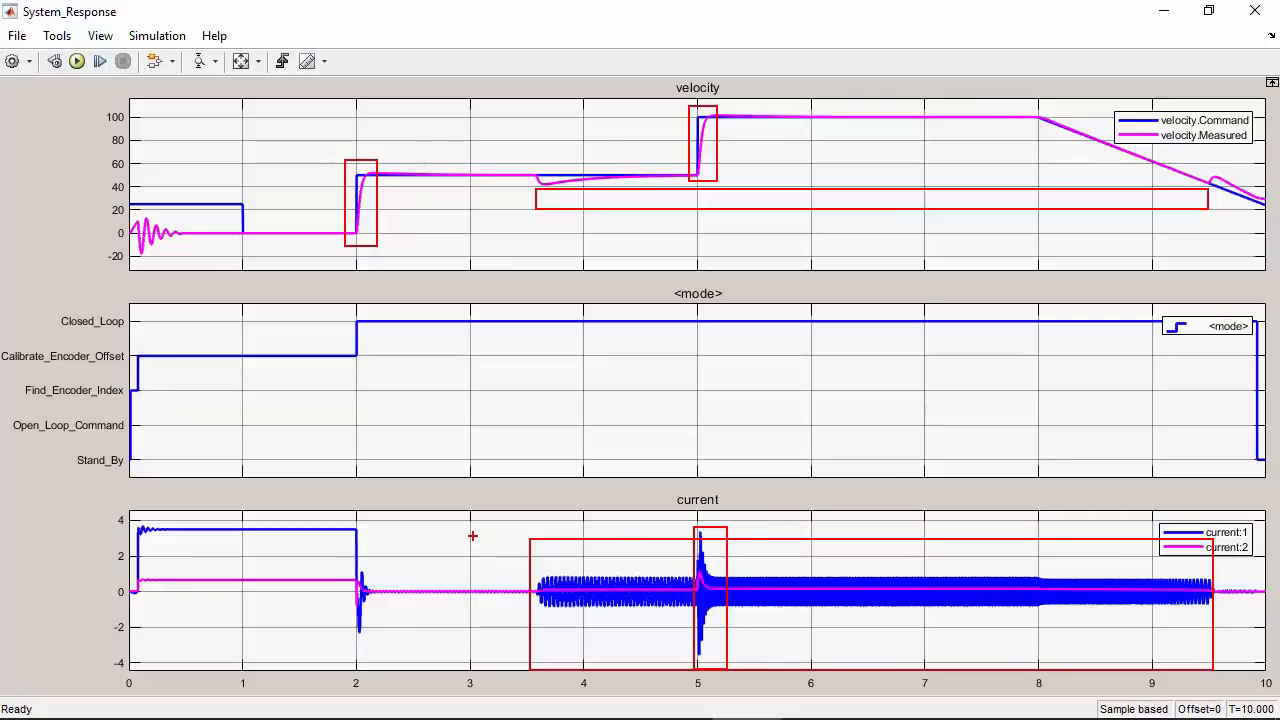
{"action": "mouse_move", "coordinate": [576, 316]}
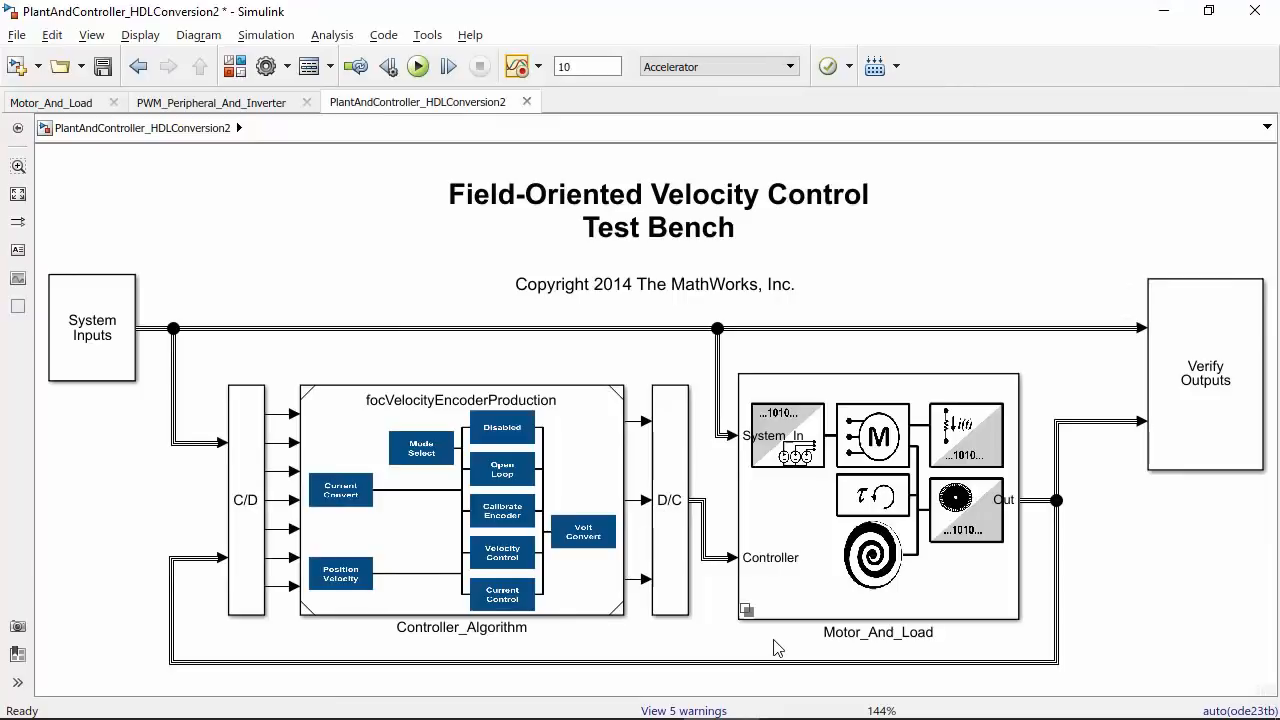
Override Motor_And_Load to use its HDL variant, Motor_And_Load_Simulink_HDL
{"action": "left_click", "coordinate": [878, 500]}
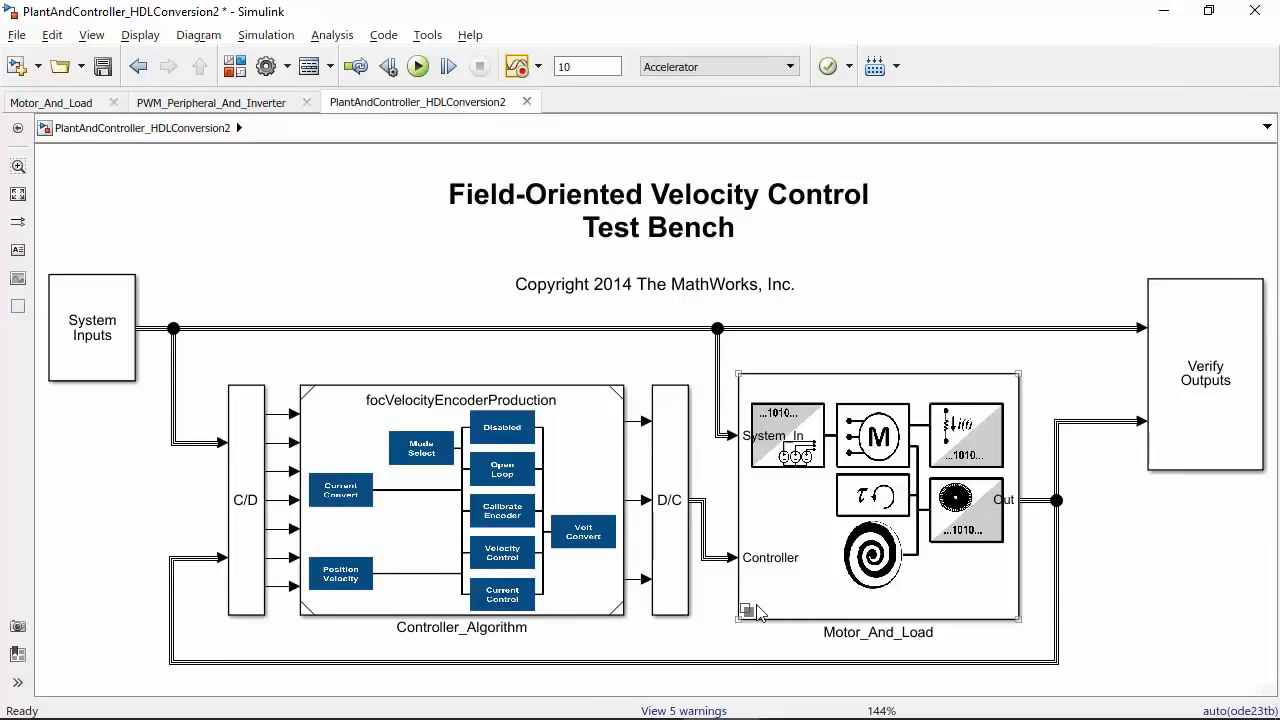
{"action": "right_click", "coordinate": [756, 610]}
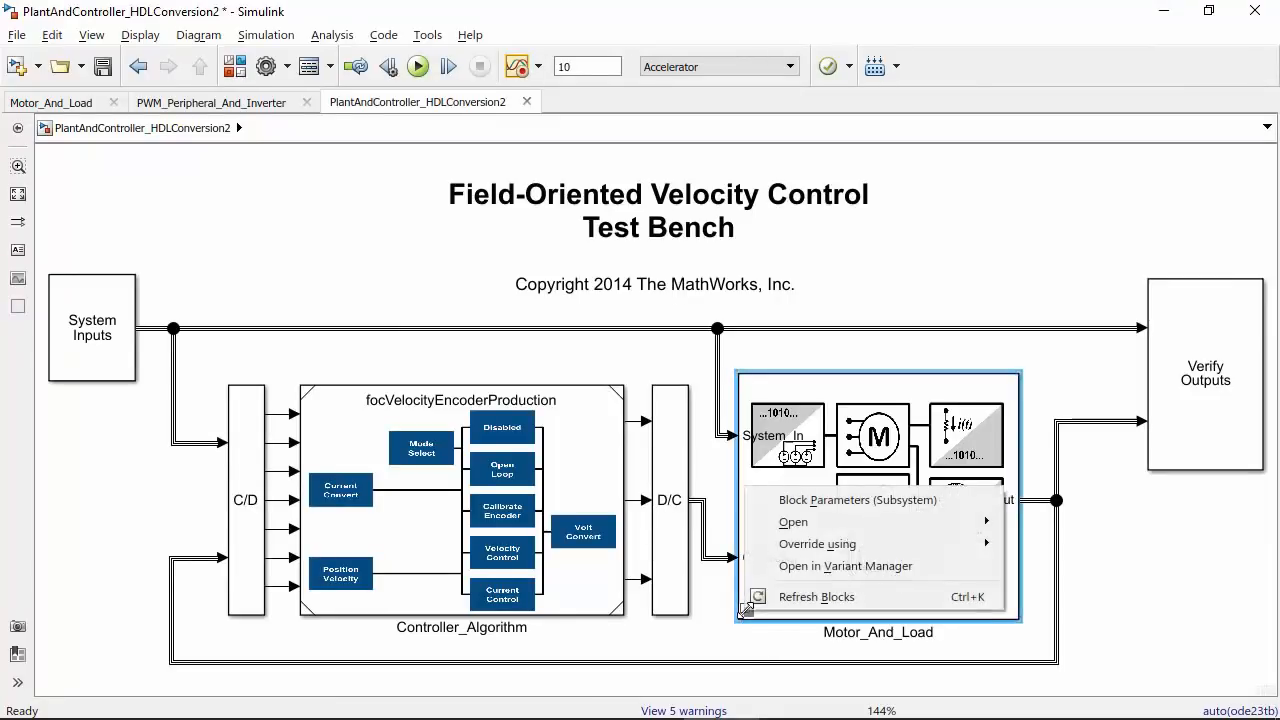
{"action": "left_click", "coordinate": [816, 544]}
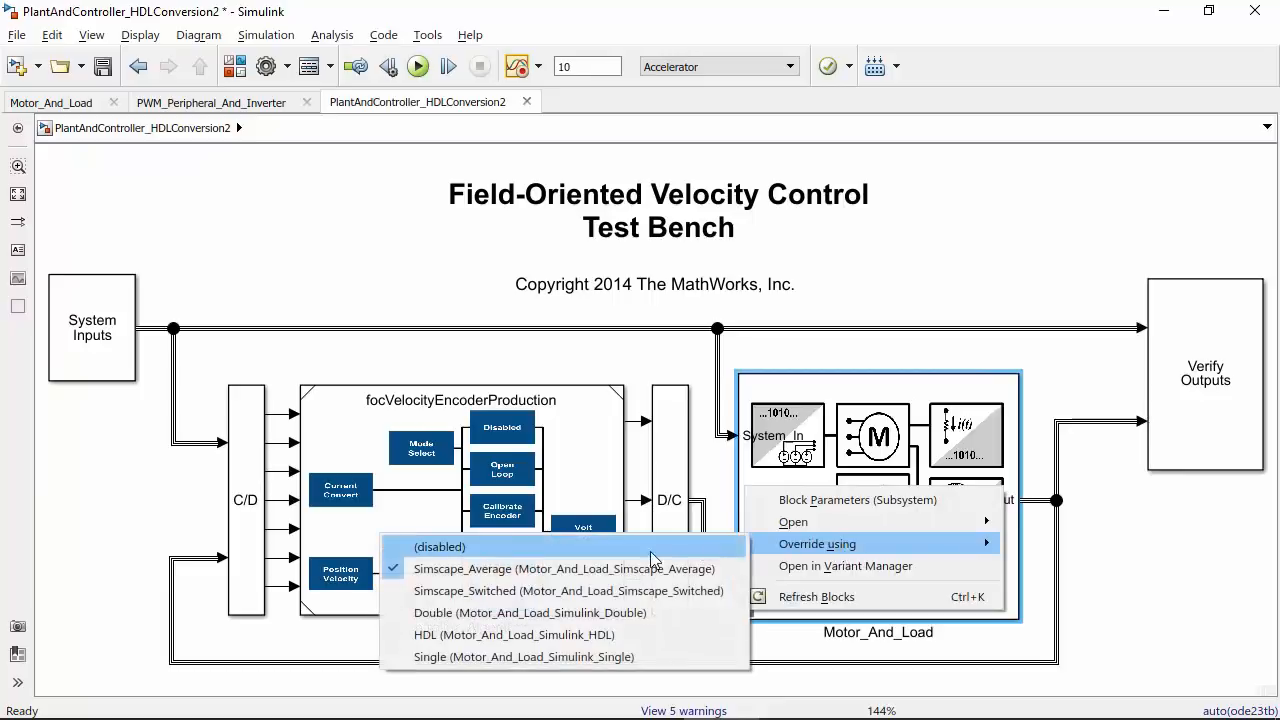
{"action": "mouse_move", "coordinate": [514, 634]}
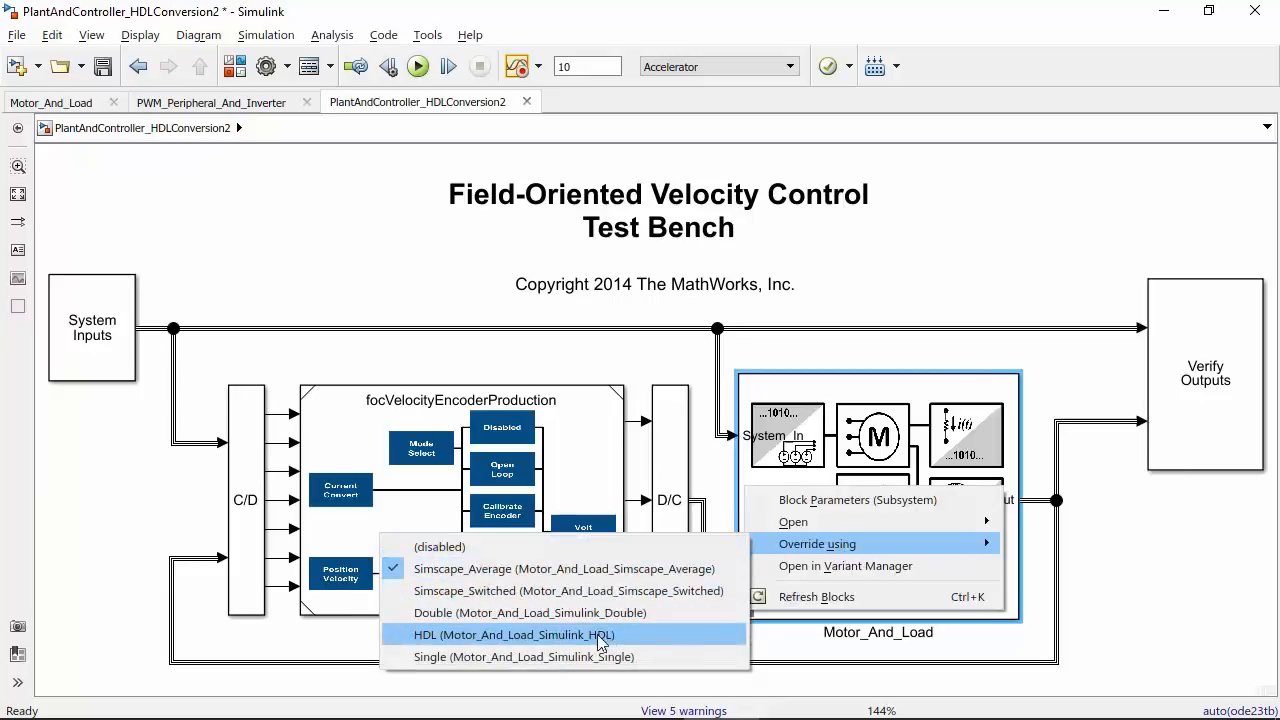
{"action": "left_click", "coordinate": [512, 634]}
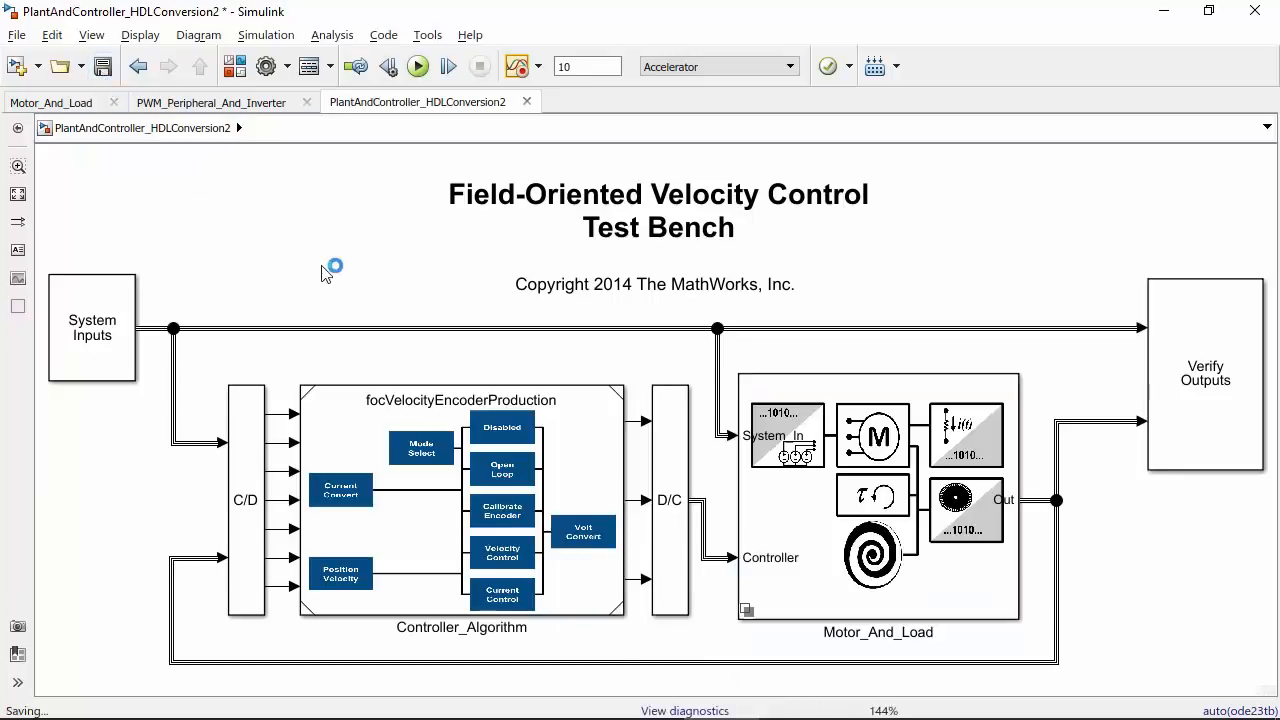
{"action": "mouse_move", "coordinate": [360, 266]}
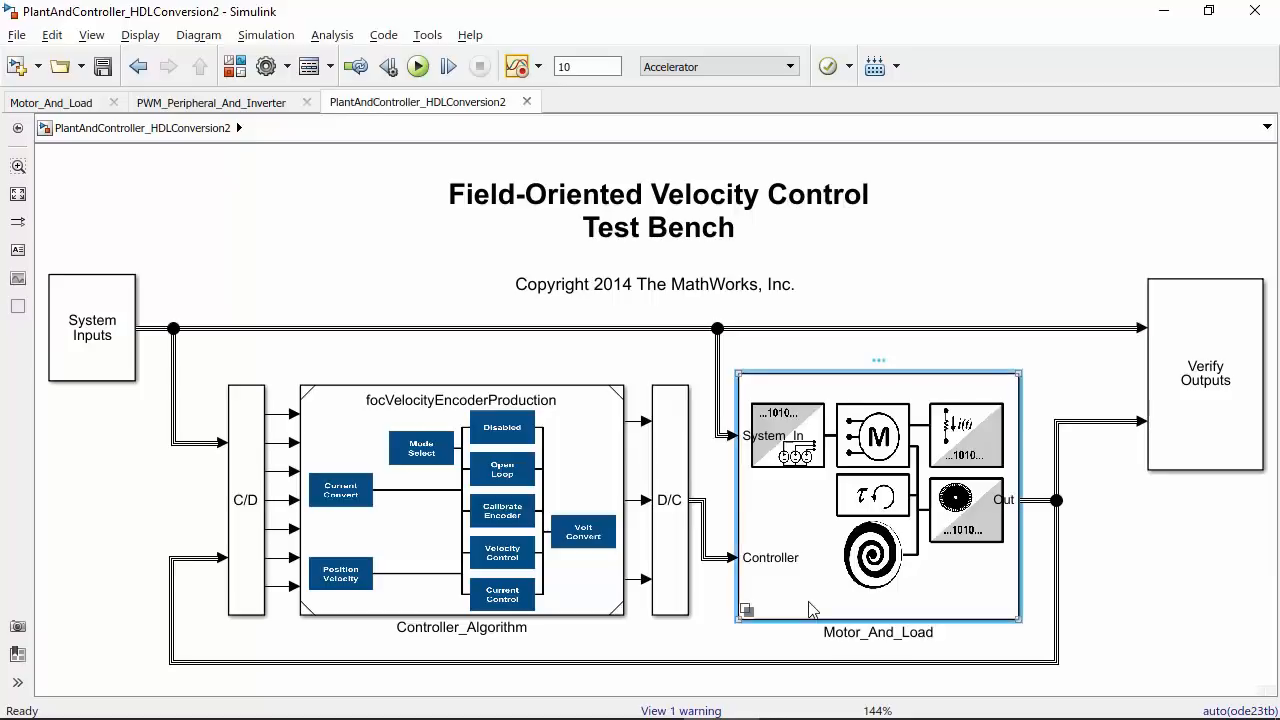
{"action": "mouse_move", "coordinate": [792, 608]}
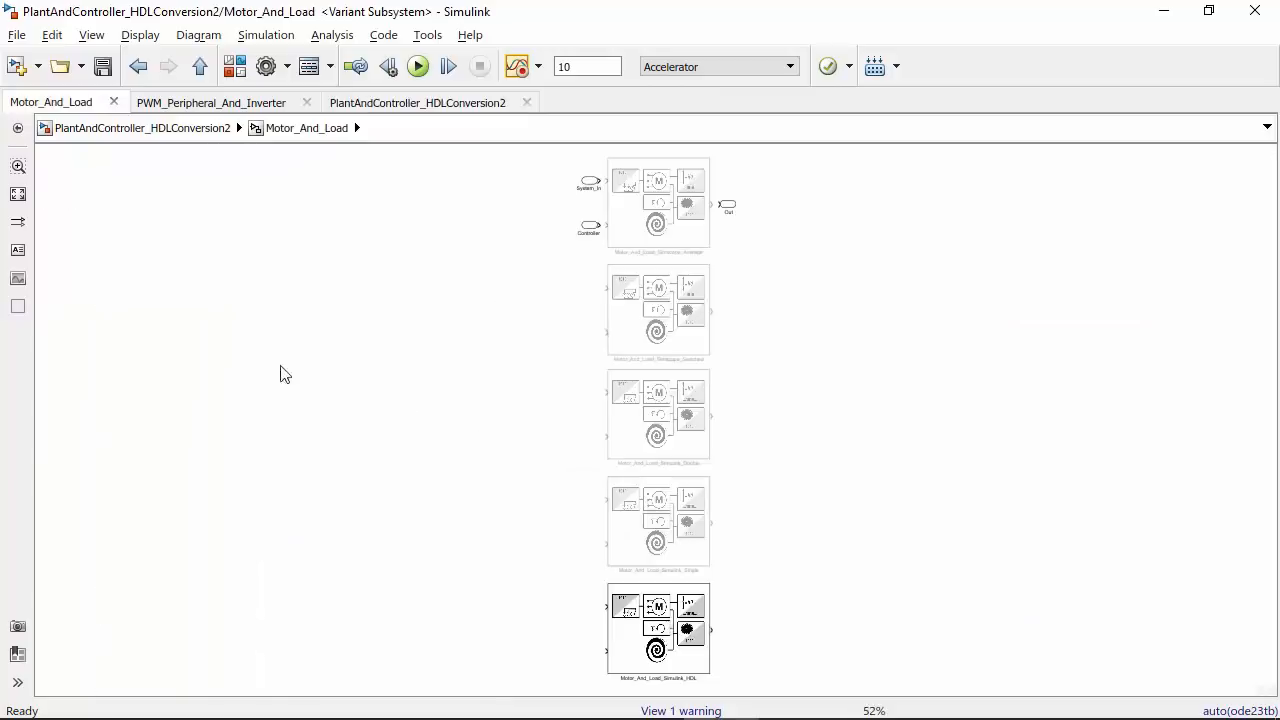
Descend into the active HDL variant and then its HDL_PMSM_Inverter_Model subsystem
{"action": "double_click", "coordinate": [658, 628]}
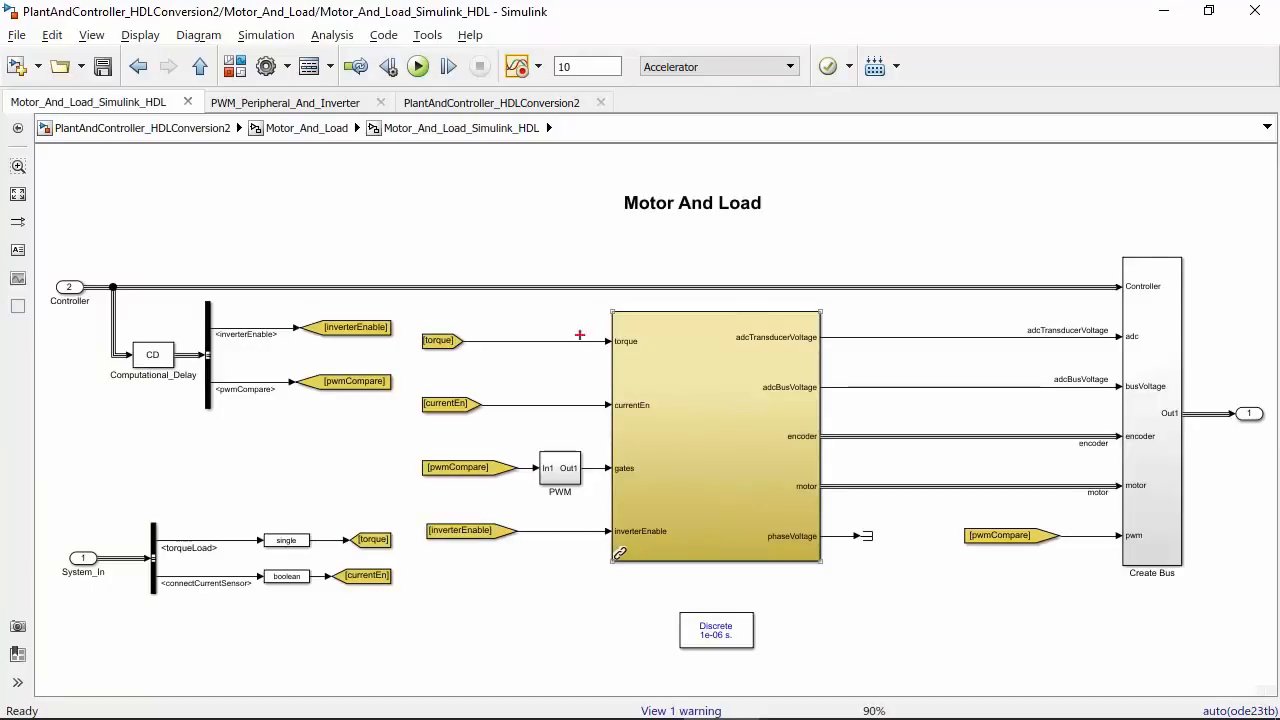
{"action": "left_click", "coordinate": [716, 440]}
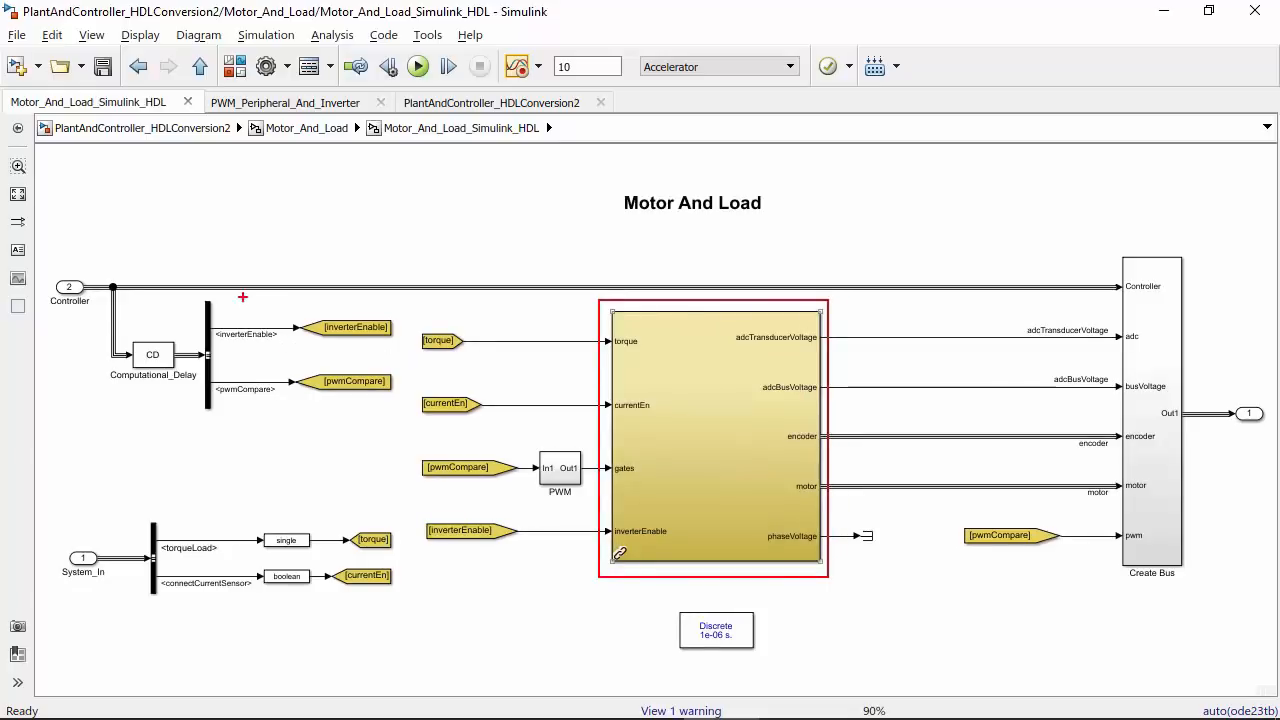
{"action": "mouse_move", "coordinate": [312, 360]}
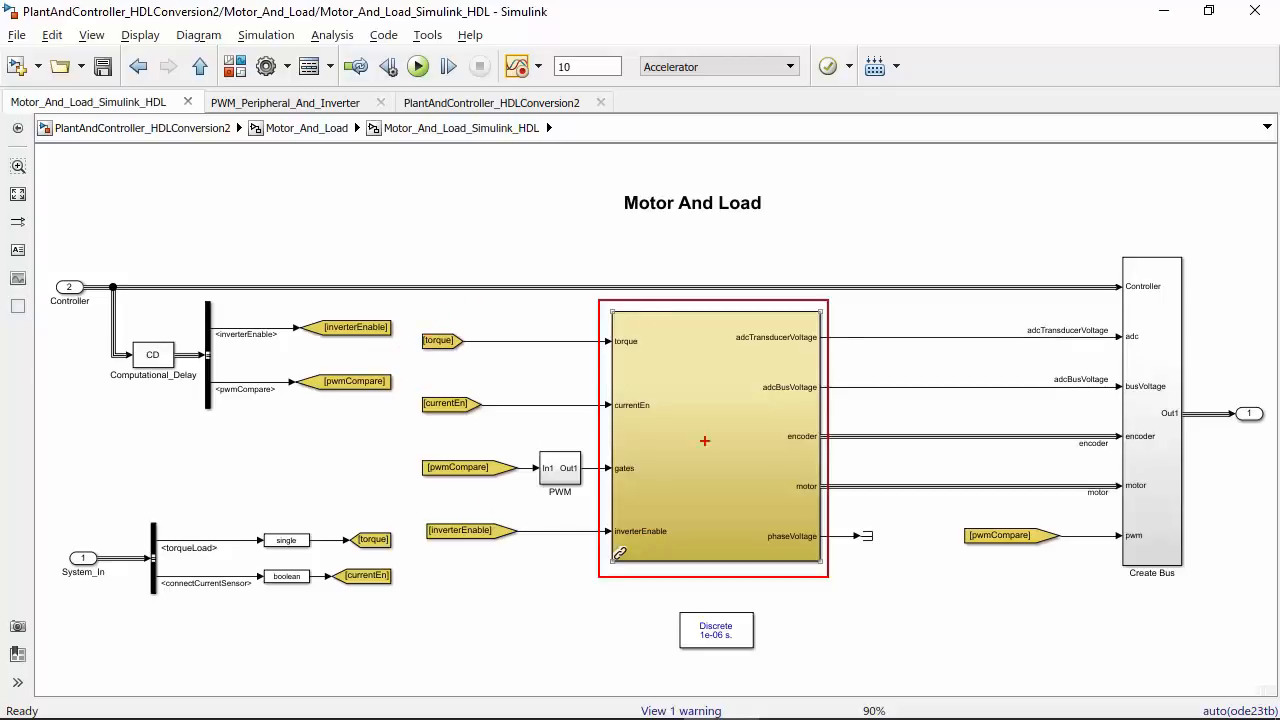
{"action": "mouse_move", "coordinate": [688, 430]}
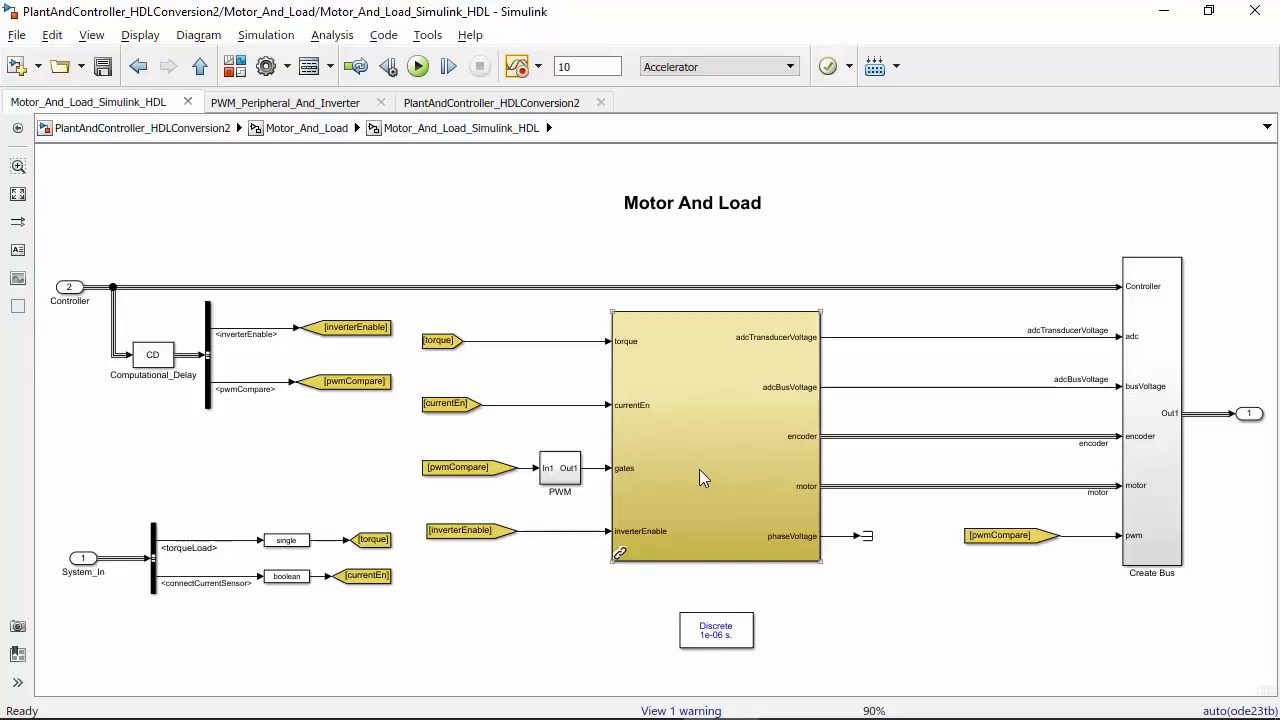
{"action": "double_click", "coordinate": [716, 440]}
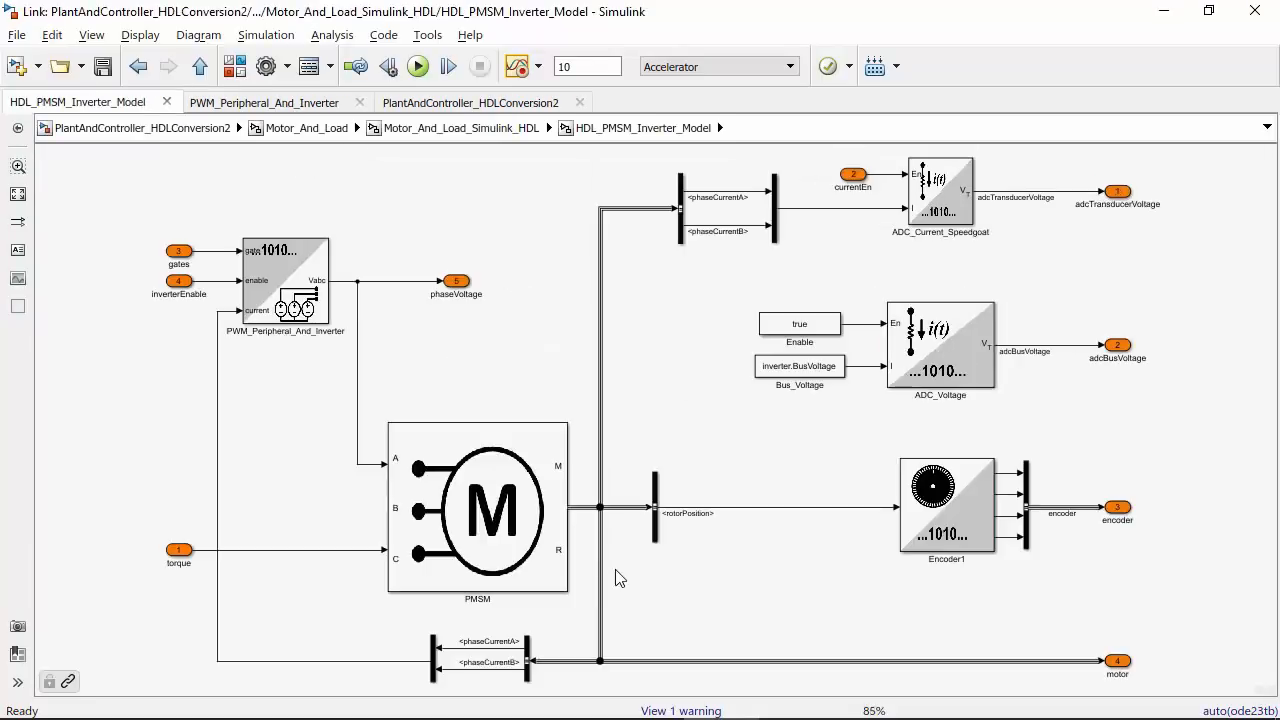
{"action": "mouse_move", "coordinate": [566, 428]}
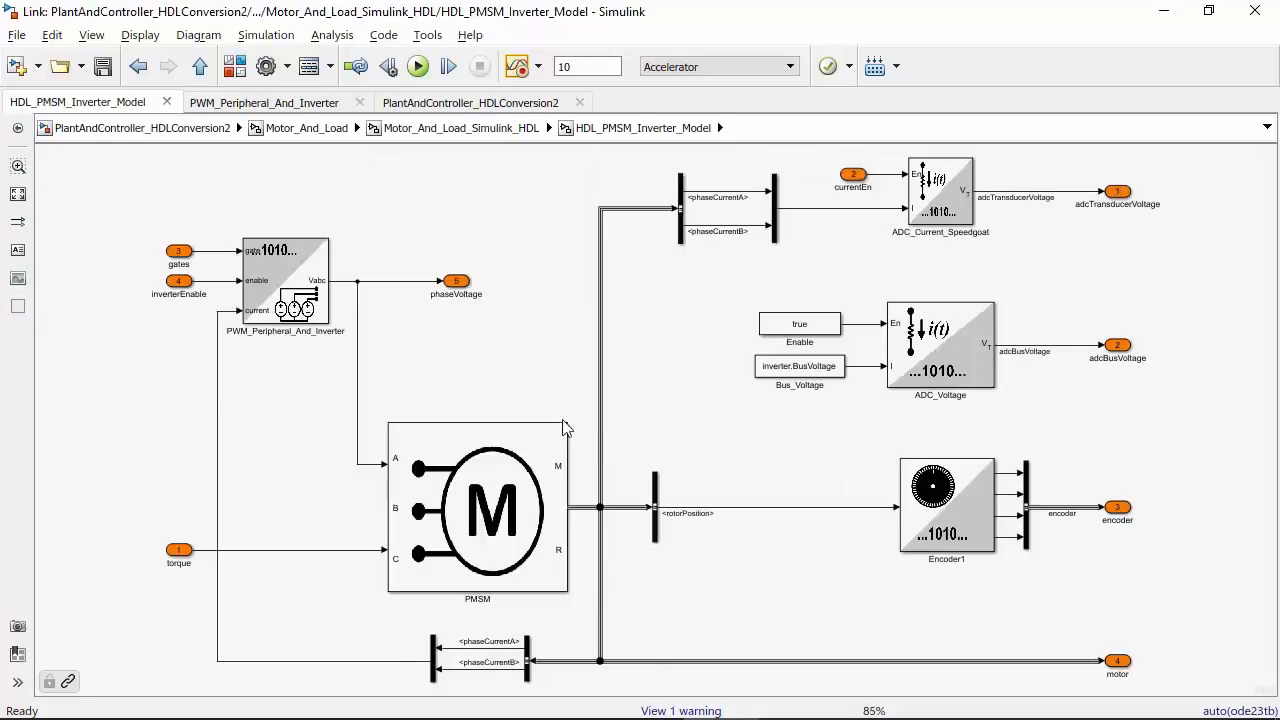
{"action": "mouse_move", "coordinate": [332, 388]}
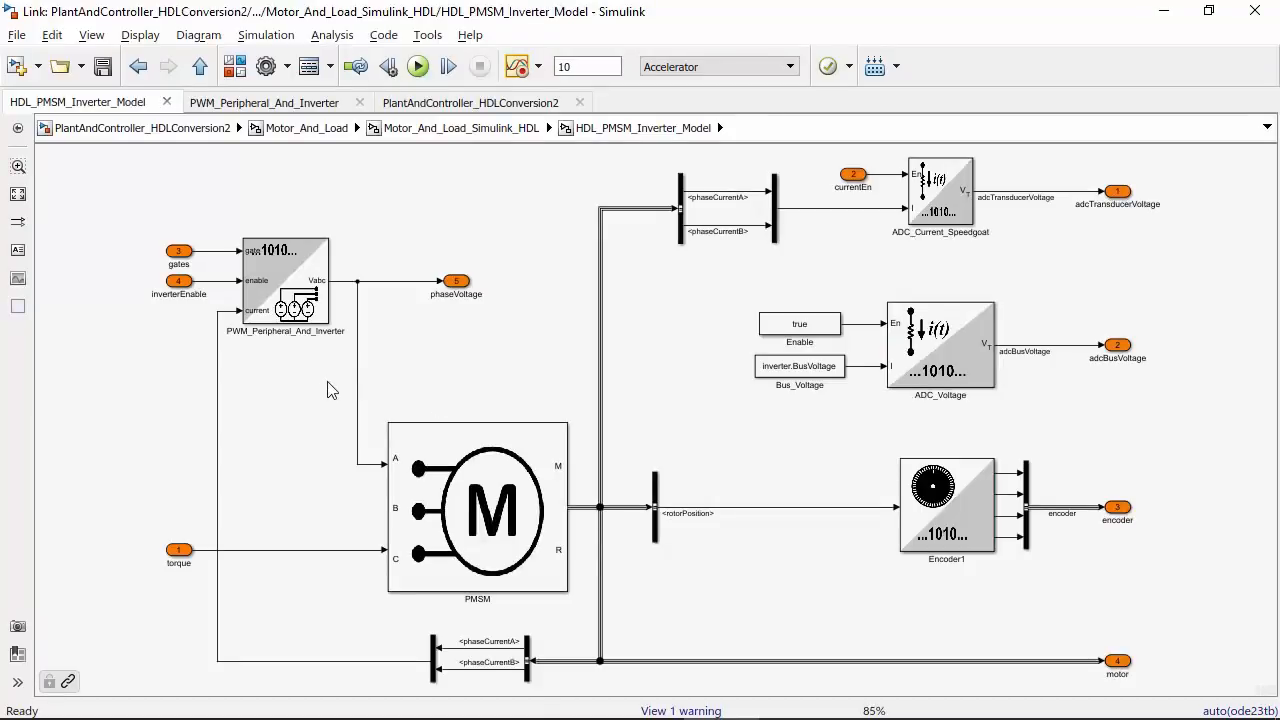
{"action": "left_click", "coordinate": [284, 280]}
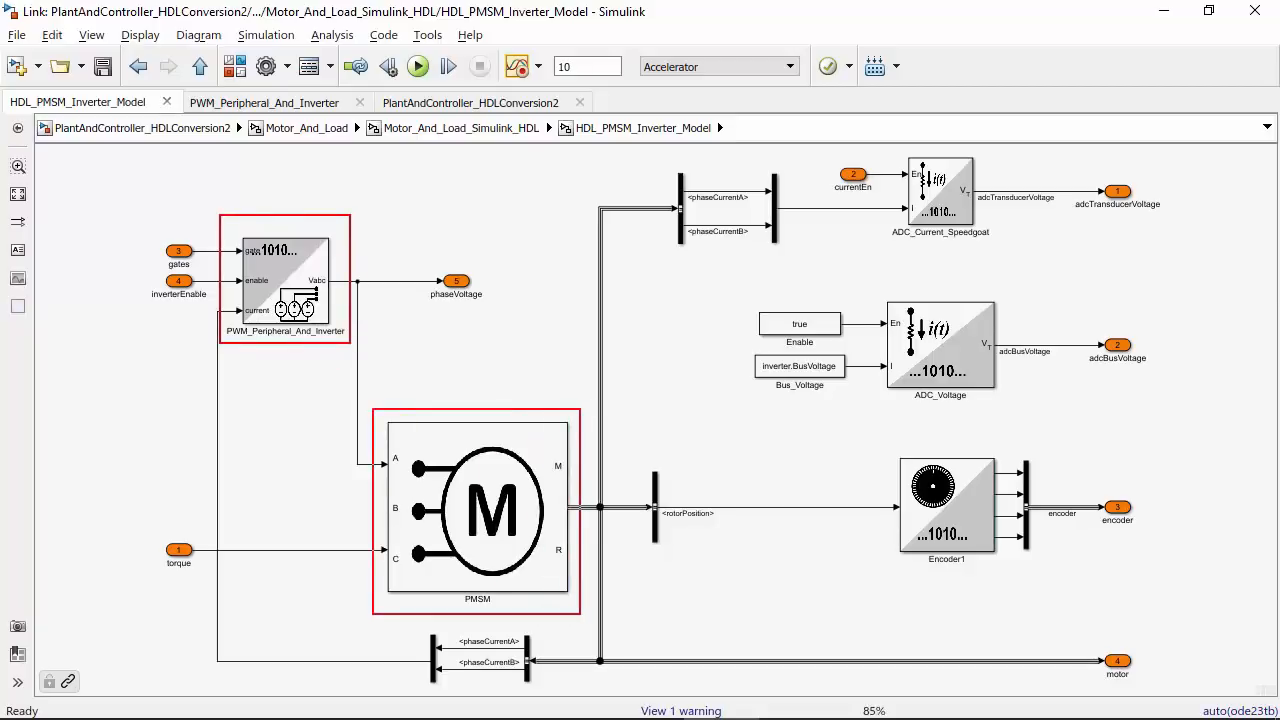
{"action": "mouse_move", "coordinate": [868, 376]}
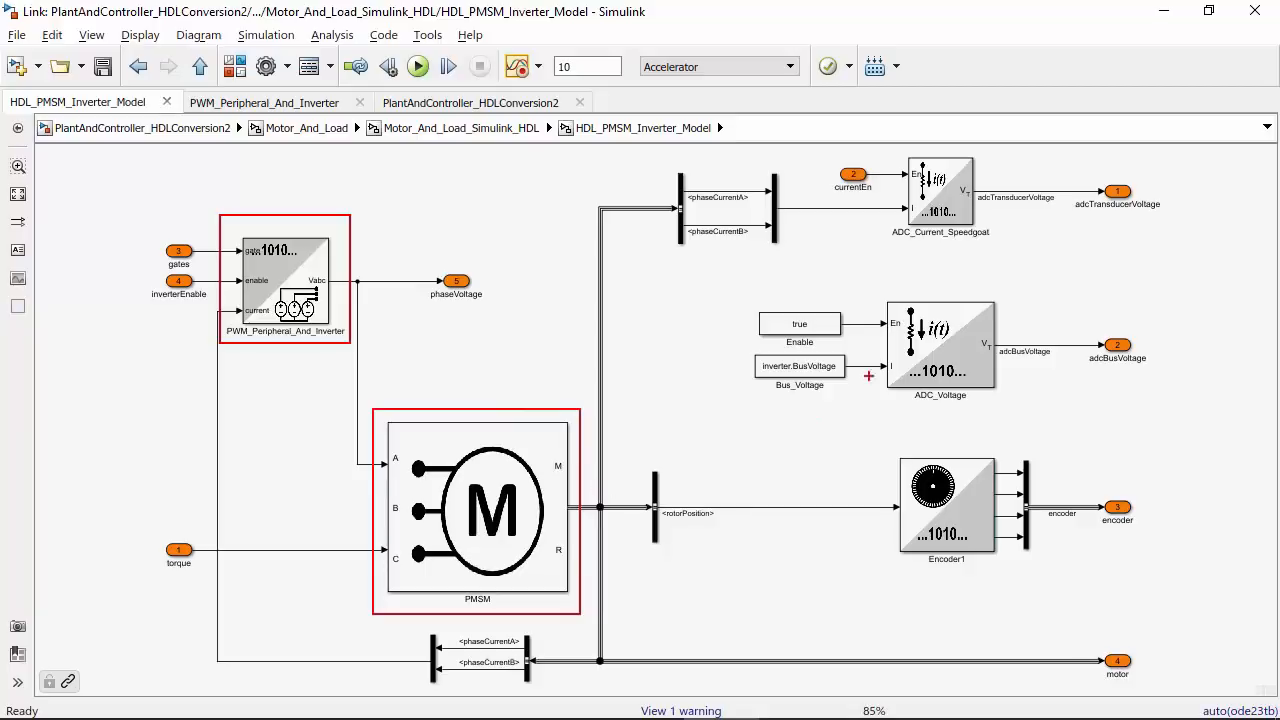
{"action": "left_click", "coordinate": [940, 190]}
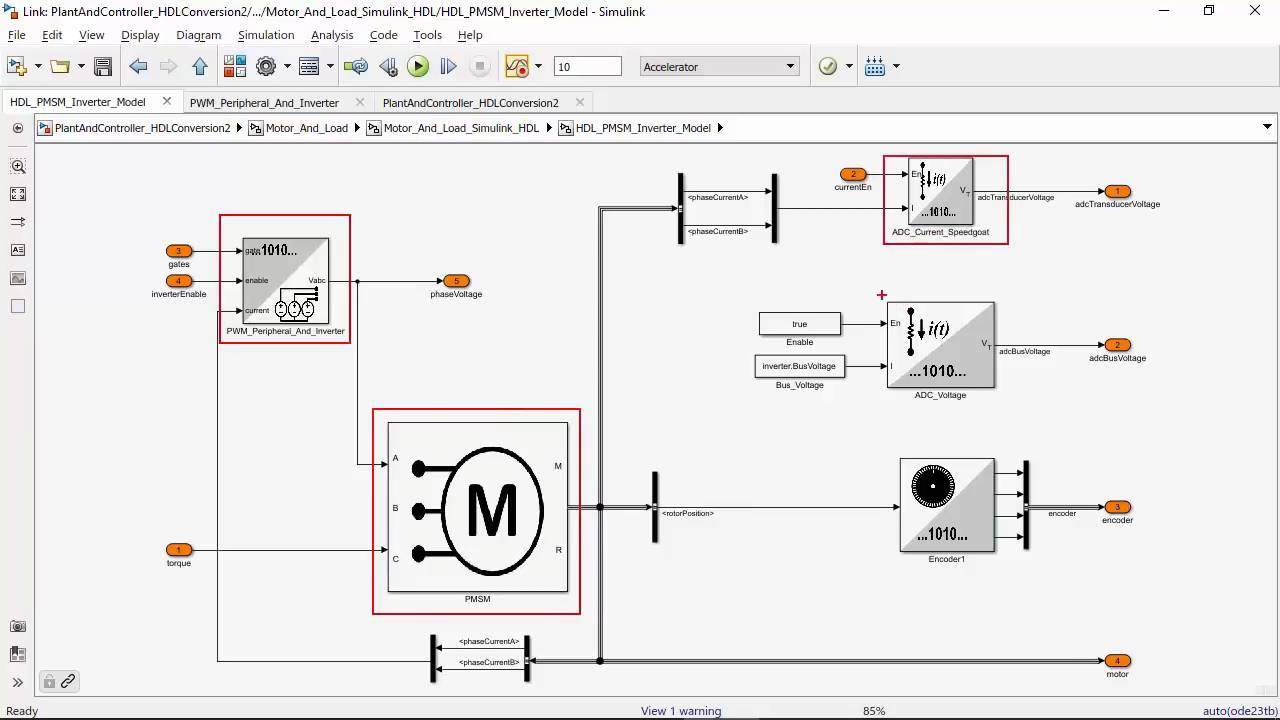
{"action": "left_click", "coordinate": [940, 344]}
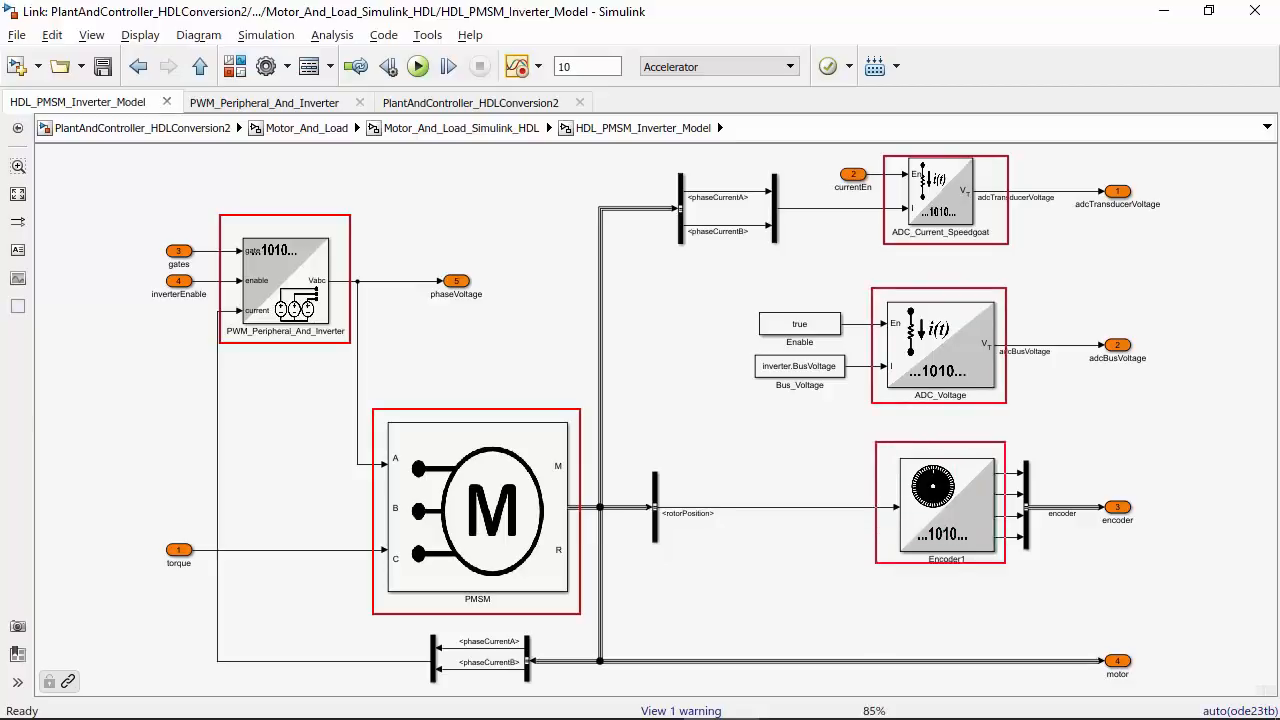
{"action": "left_click", "coordinate": [944, 504]}
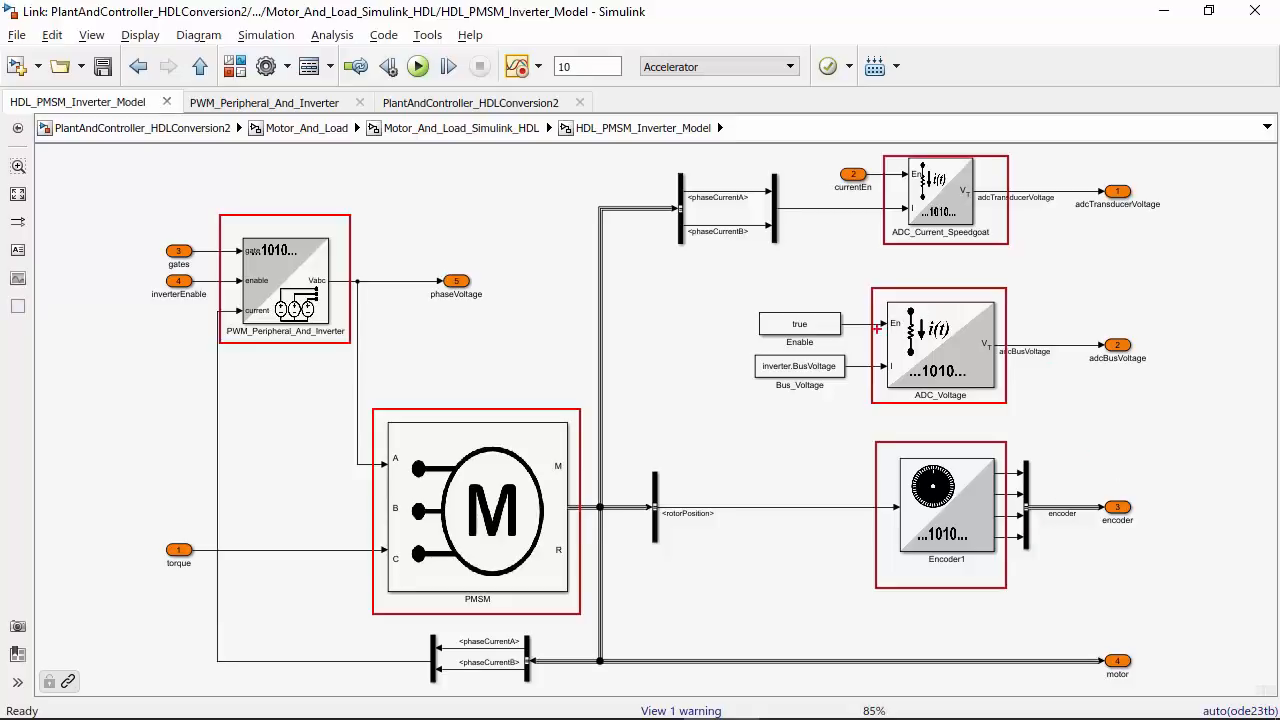
{"action": "mouse_move", "coordinate": [714, 460]}
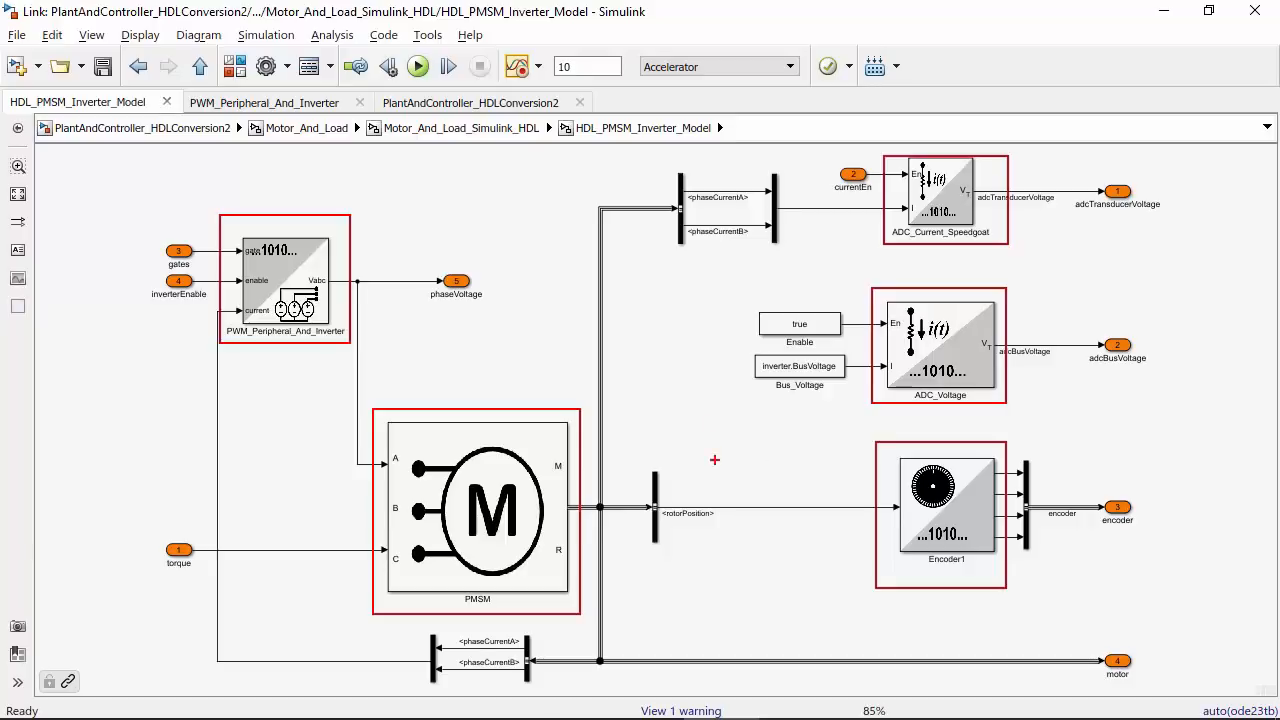
{"action": "mouse_move", "coordinate": [466, 400]}
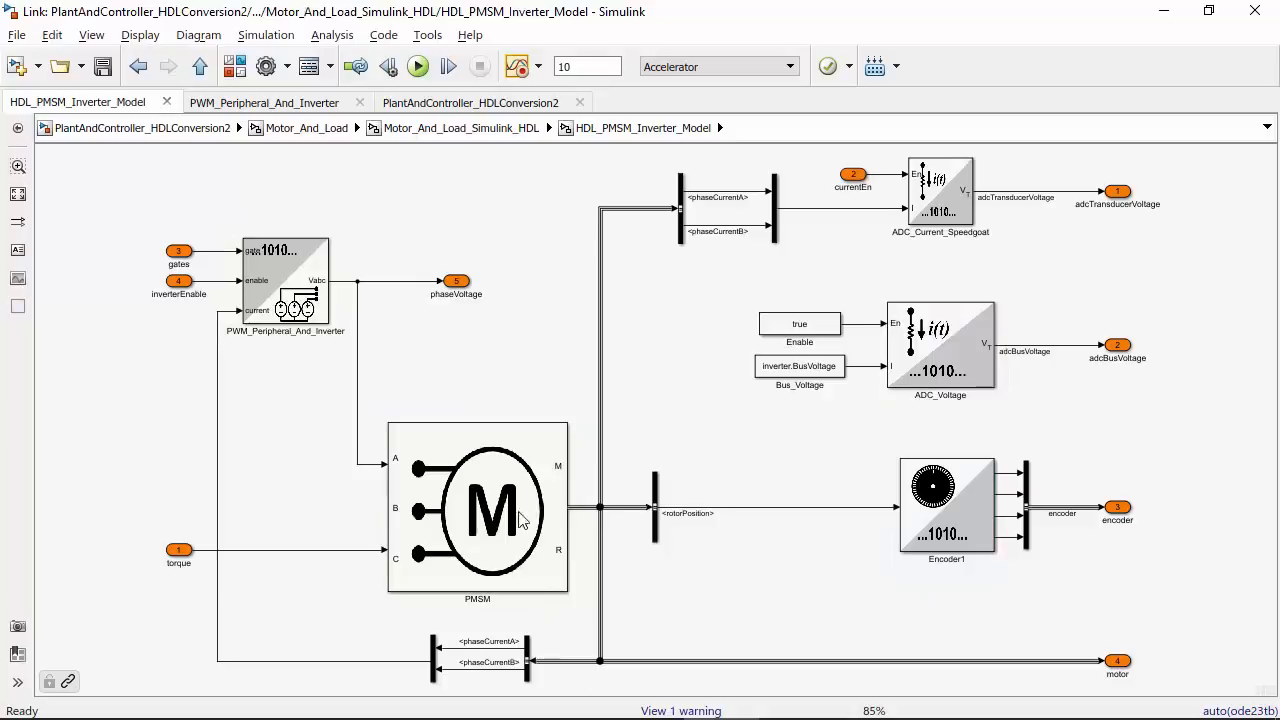
Look inside the PMSM subsystem at its motor block and measurement bus, then return to the inverter model
{"action": "double_click", "coordinate": [476, 510]}
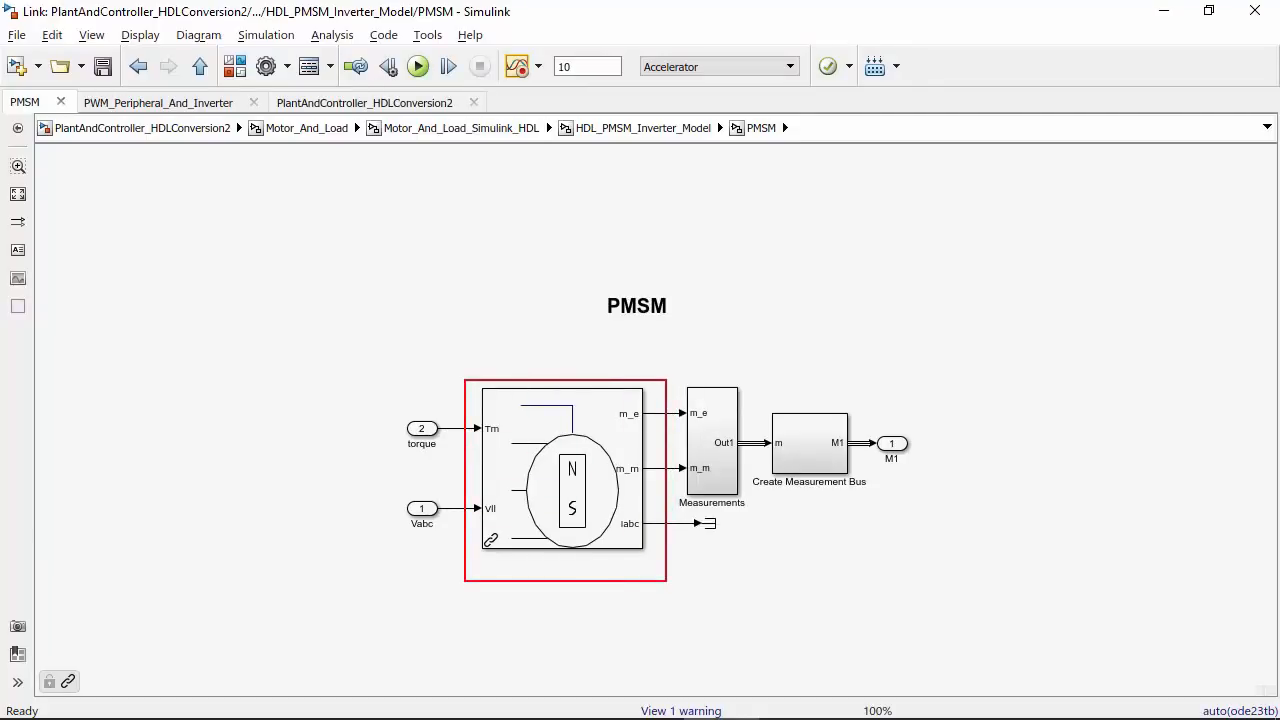
{"action": "mouse_move", "coordinate": [744, 470]}
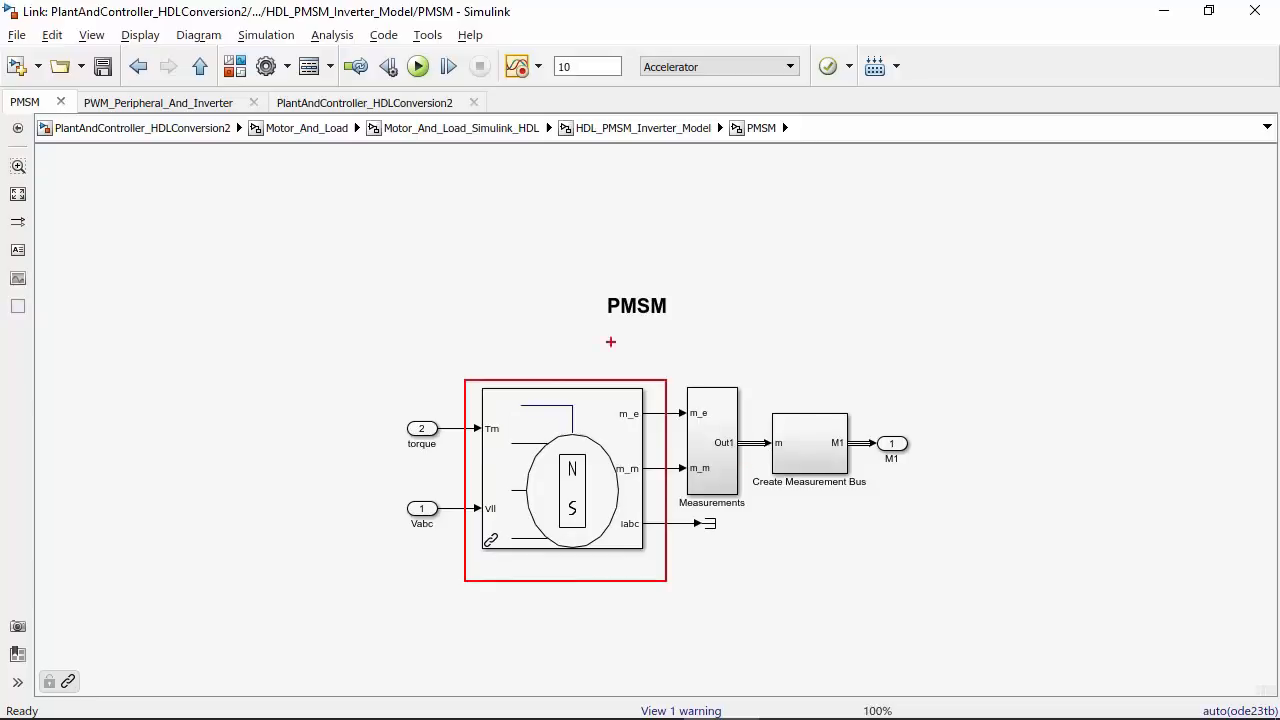
{"action": "left_click", "coordinate": [458, 474]}
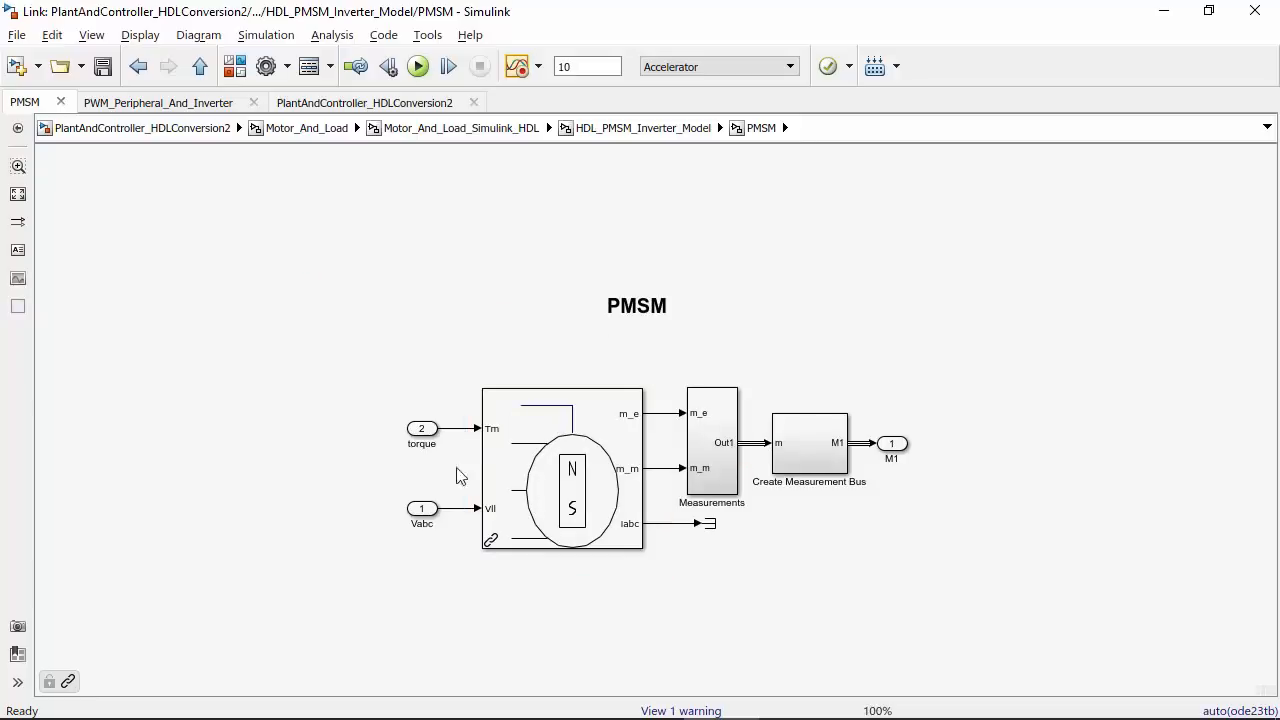
{"action": "left_click", "coordinate": [200, 66]}
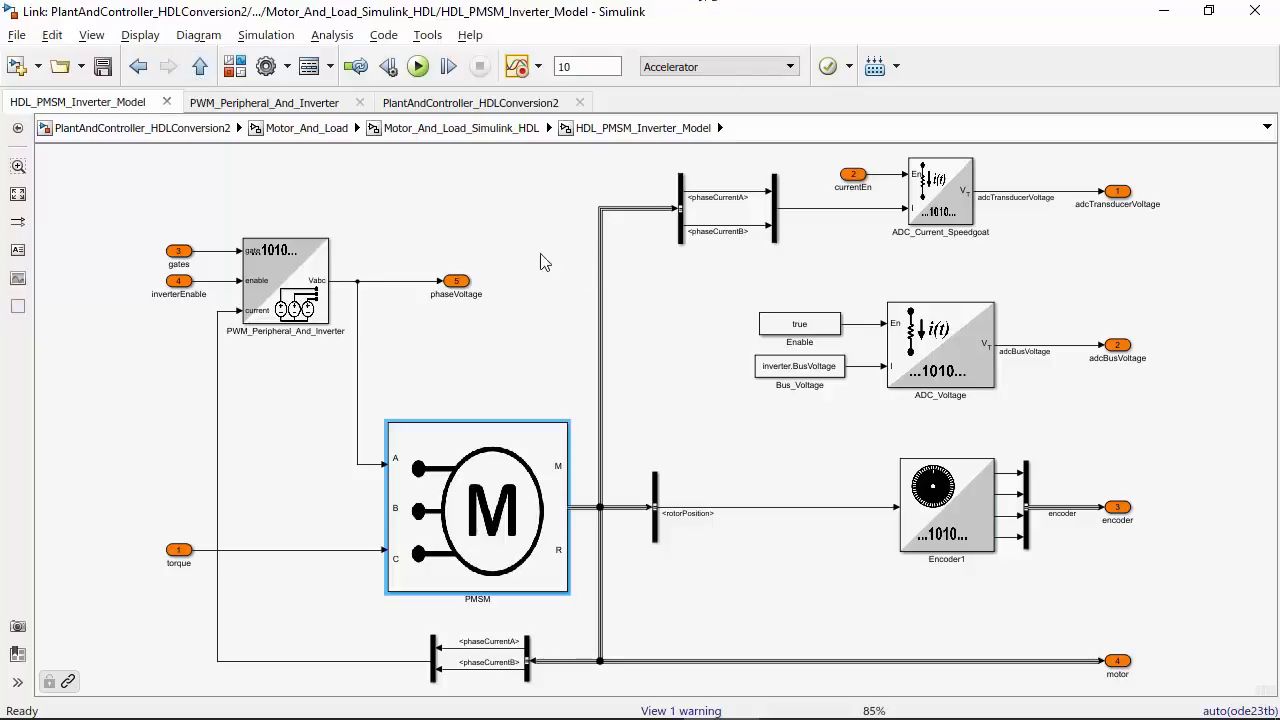
{"action": "mouse_move", "coordinate": [524, 242]}
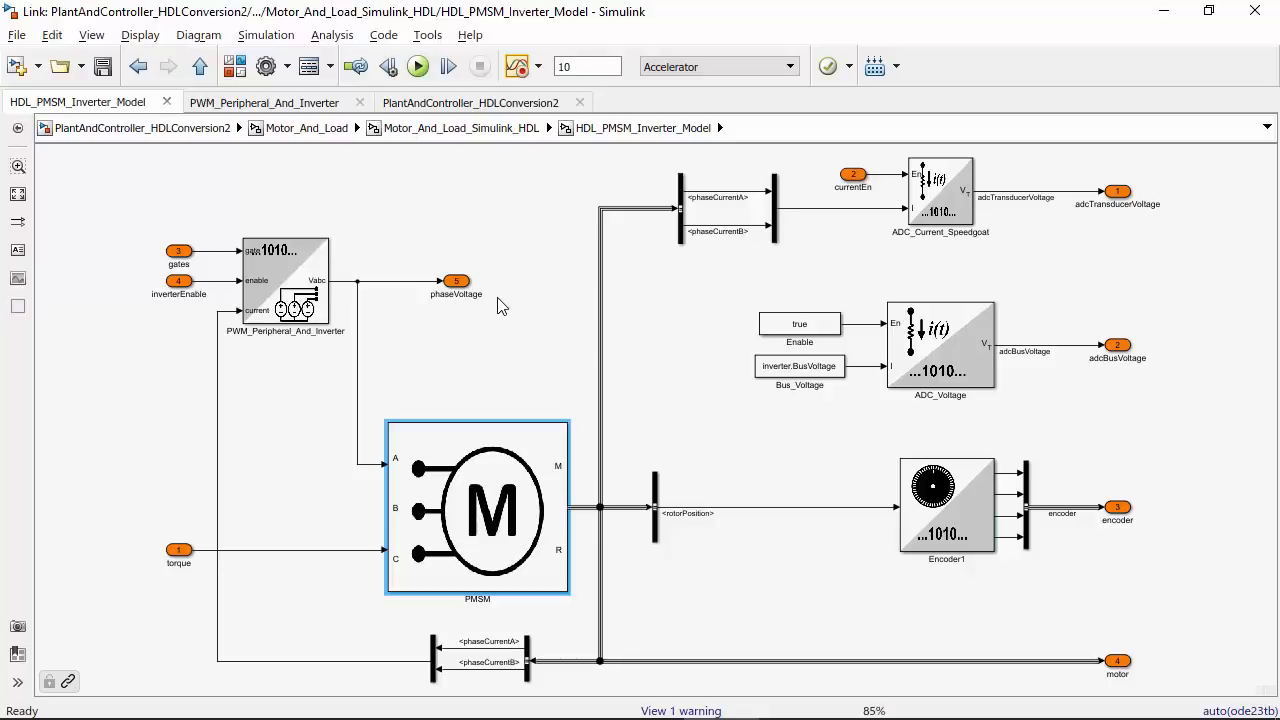
{"action": "mouse_move", "coordinate": [492, 266]}
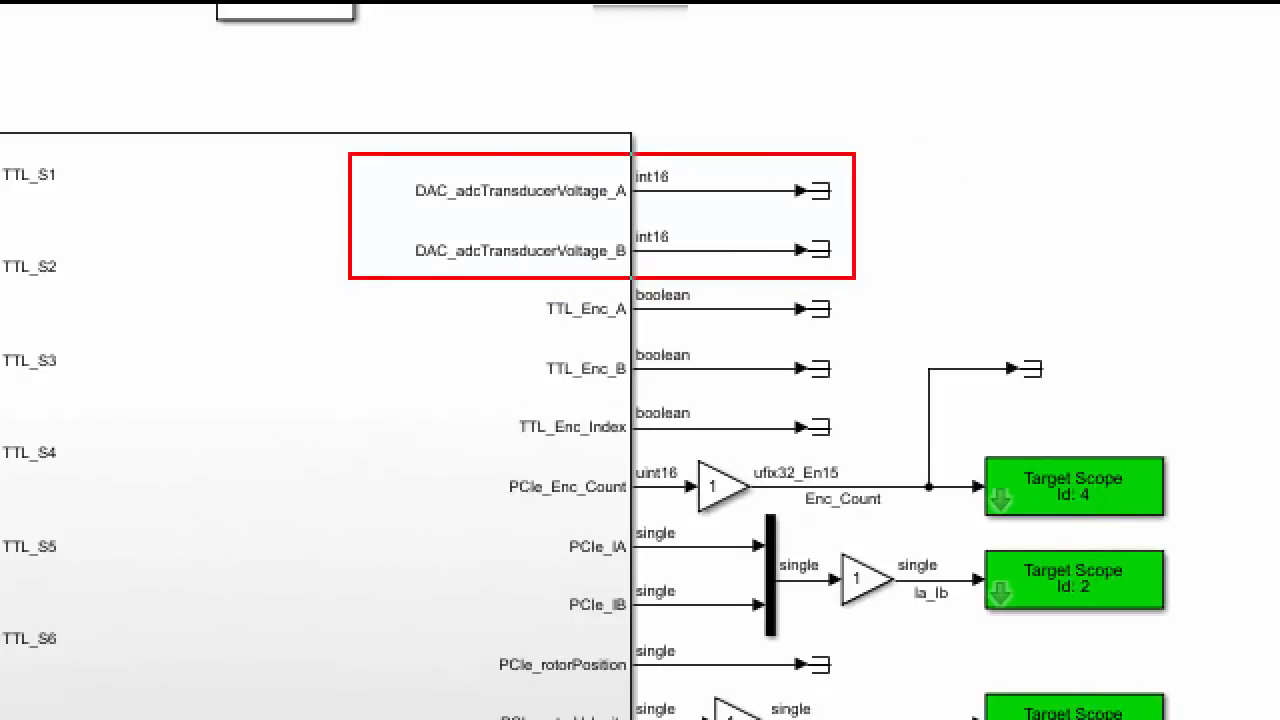
{"action": "mouse_move", "coordinate": [464, 288]}
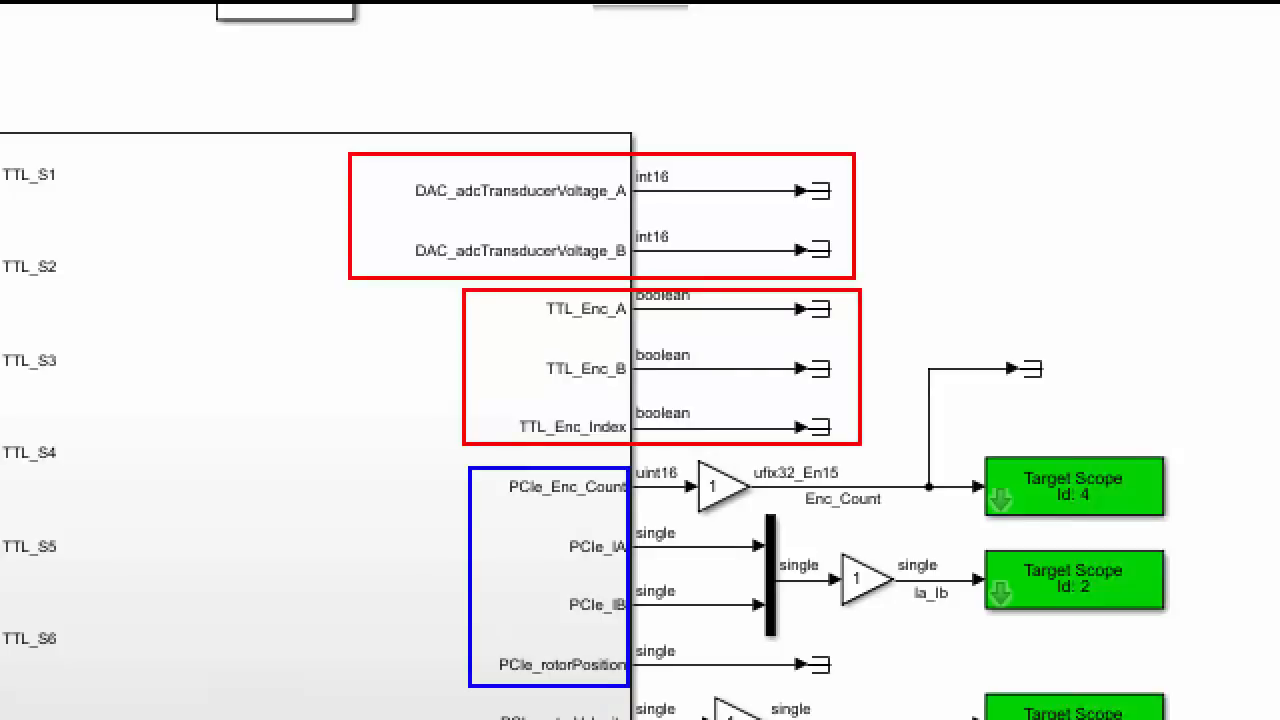
{"action": "left_click", "coordinate": [1072, 486]}
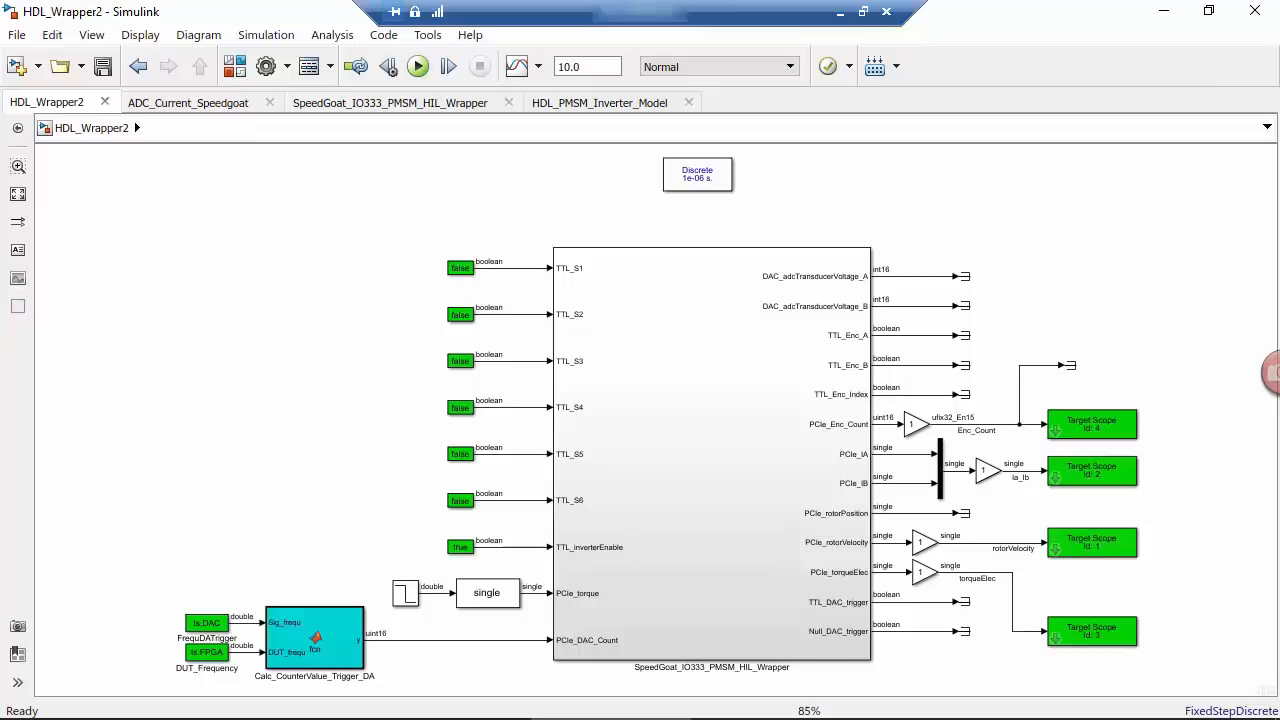
{"action": "left_click", "coordinate": [680, 402]}
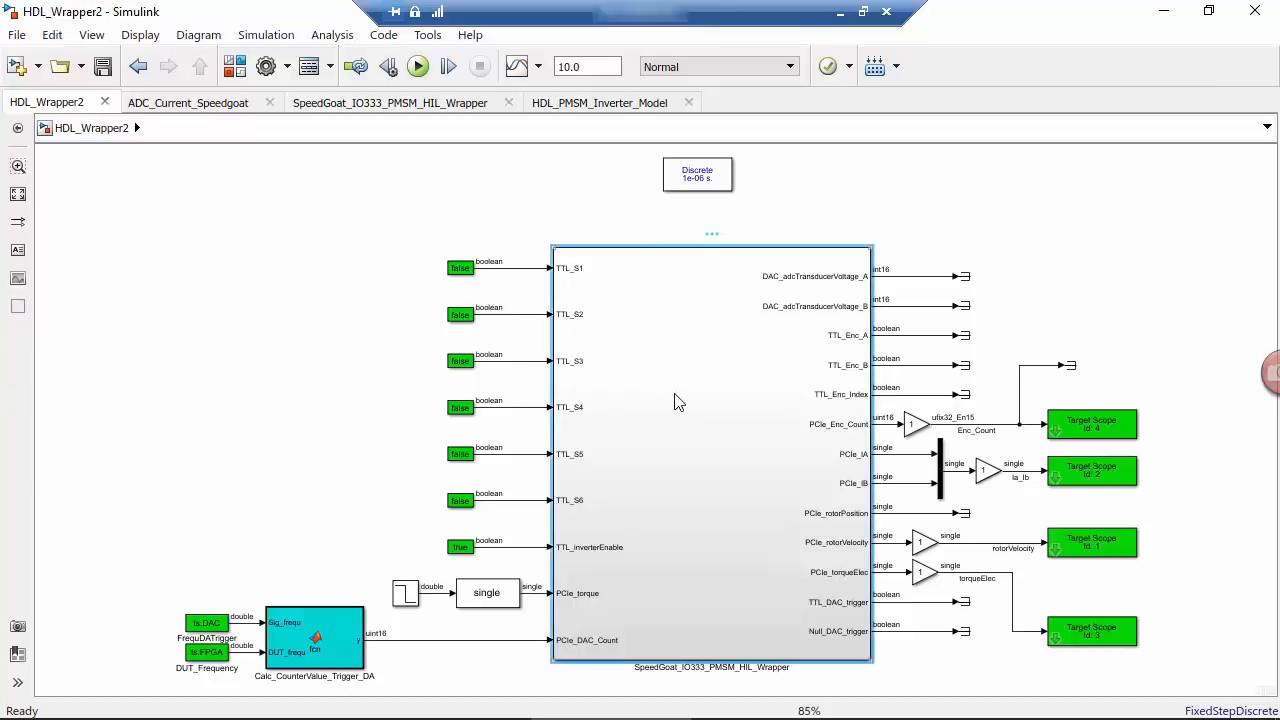
{"action": "mouse_move", "coordinate": [688, 404]}
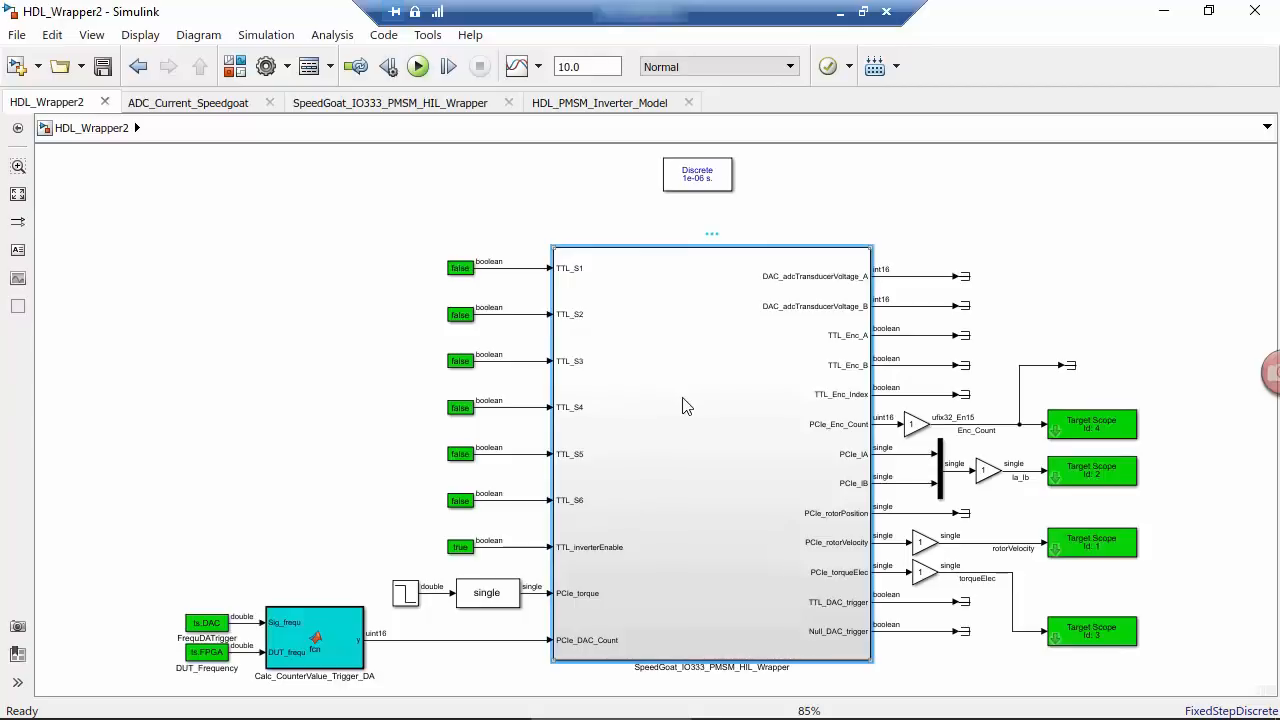
Bring up the context actions for the SpeedGoat_IO333_PMSM_HIL_Wrapper subsystem
{"action": "right_click", "coordinate": [712, 404]}
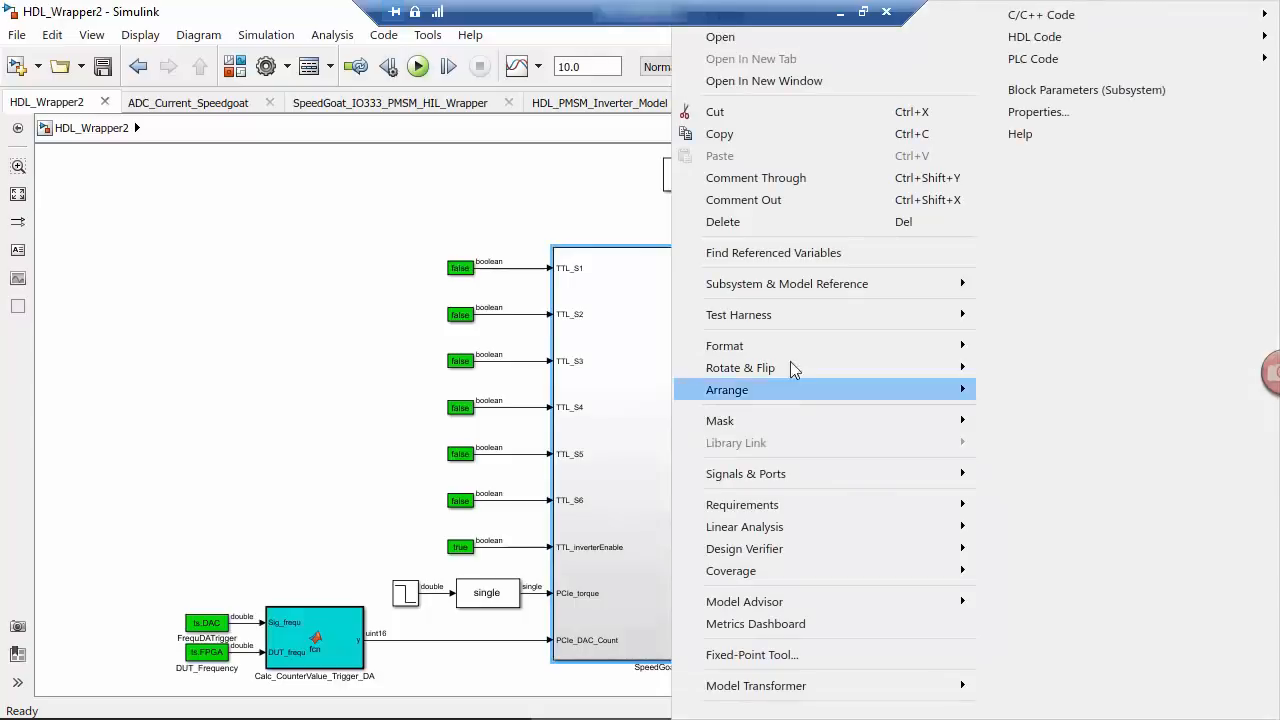
{"action": "mouse_move", "coordinate": [1034, 36]}
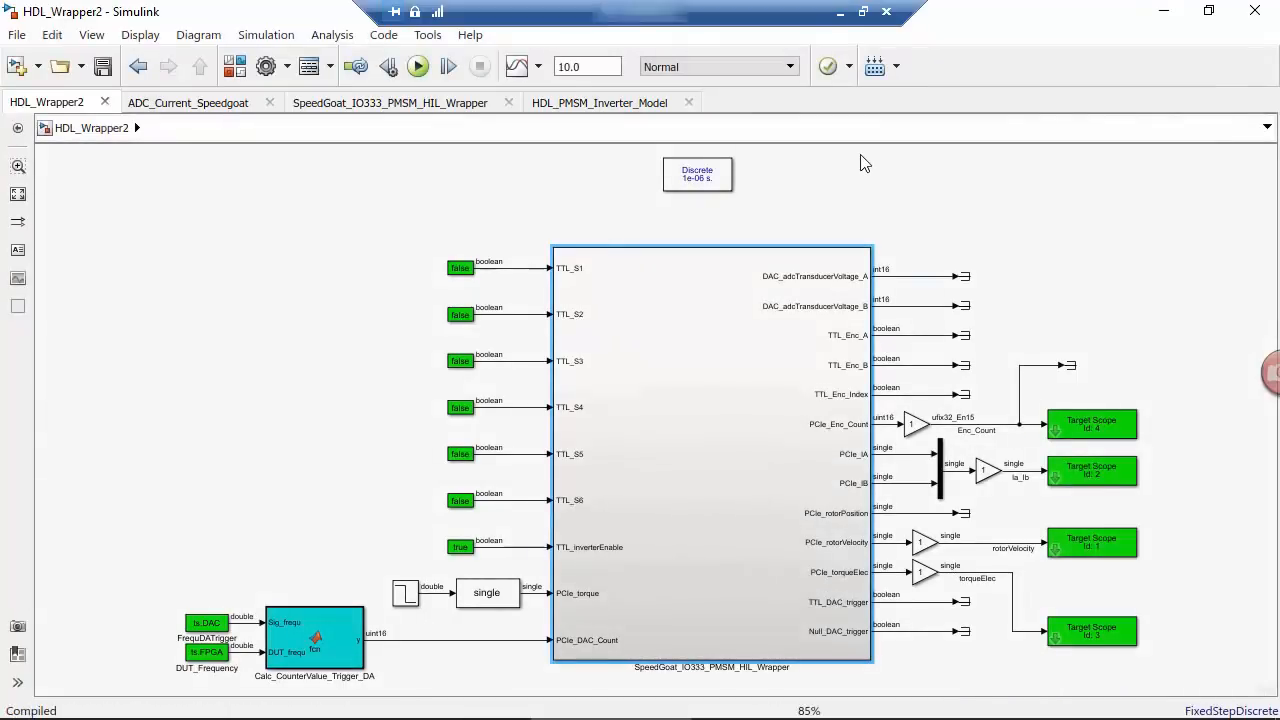
{"action": "mouse_move", "coordinate": [850, 178]}
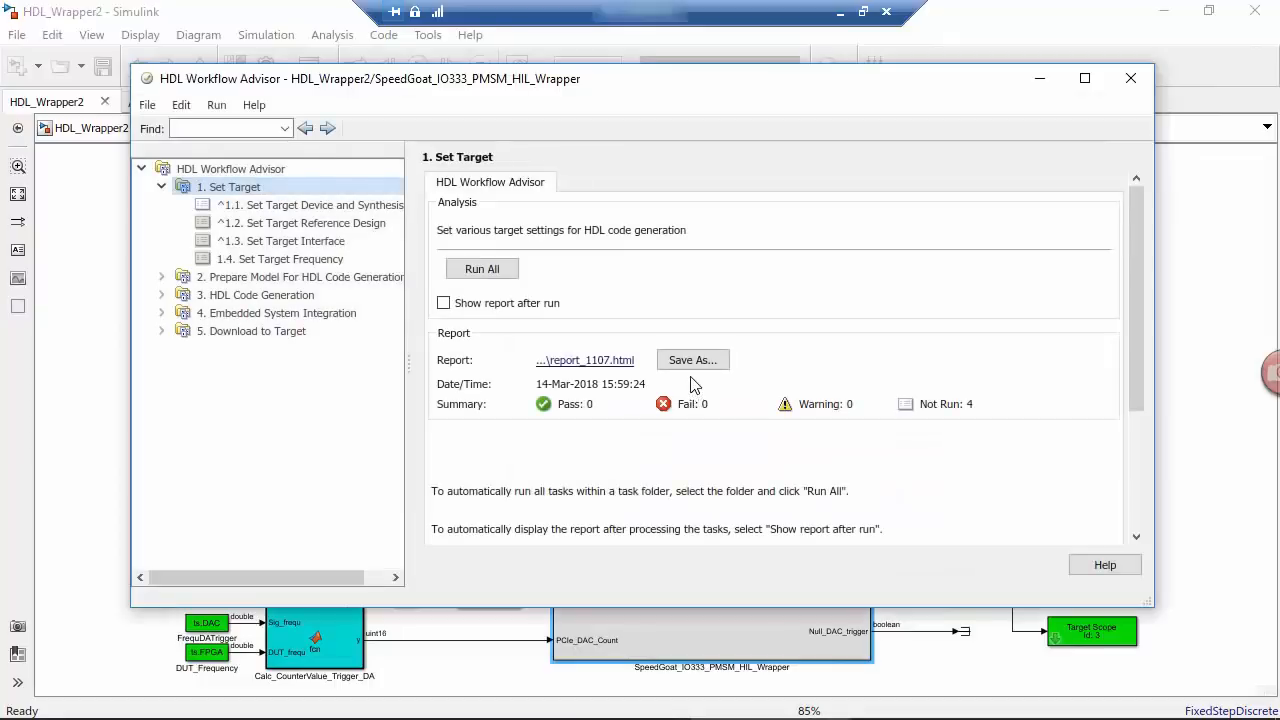
{"action": "mouse_move", "coordinate": [678, 88]}
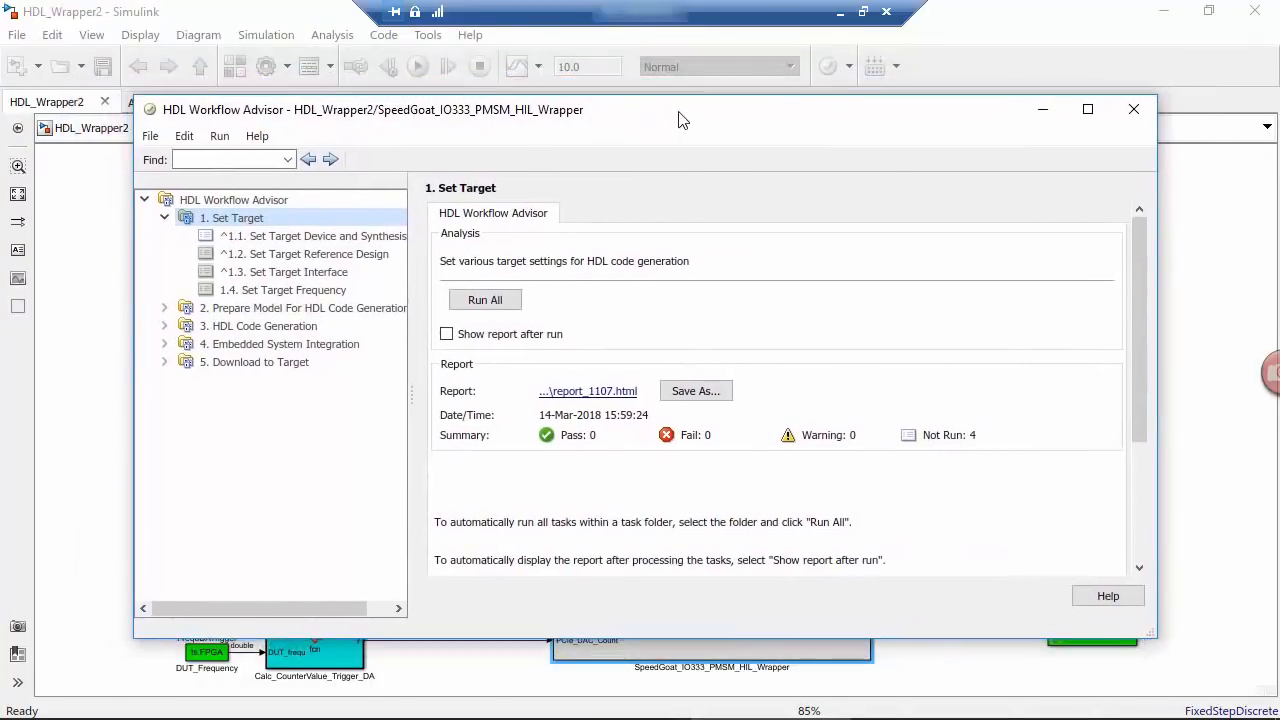
{"action": "mouse_move", "coordinate": [588, 166]}
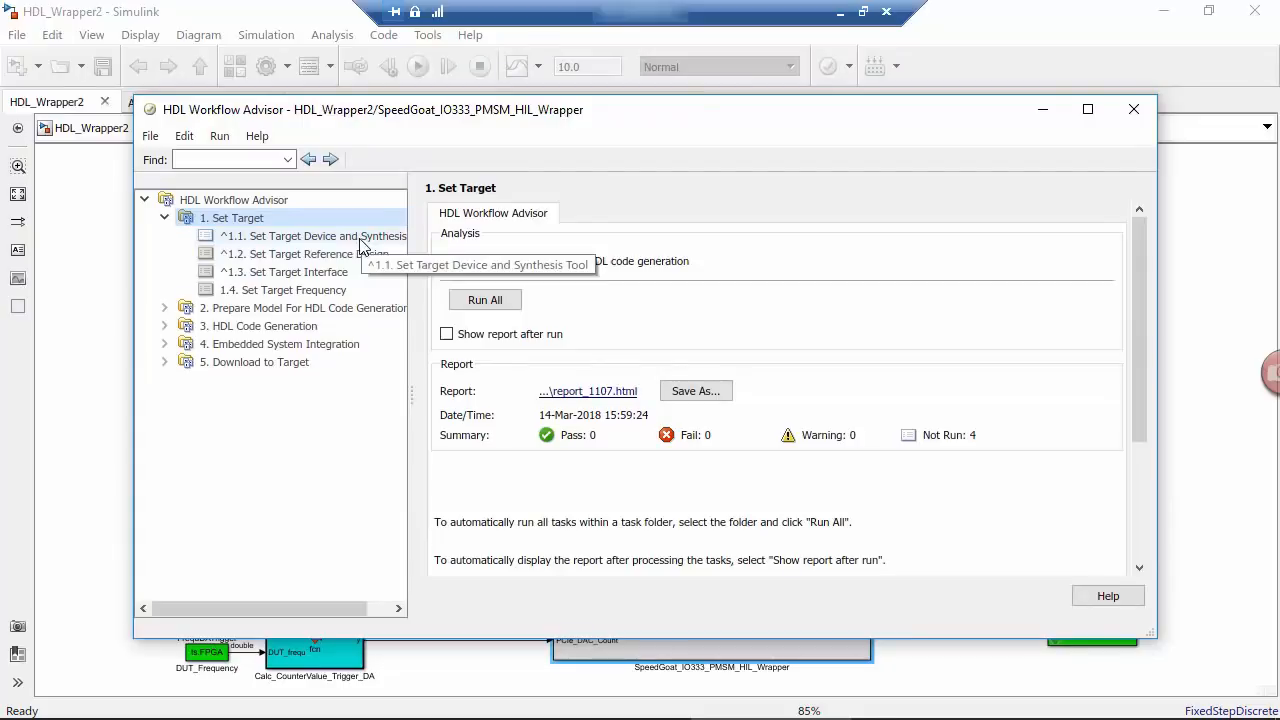
Select task 1.1 Set Target Device and Synthesis Tool in the HDL Workflow Advisor
{"action": "left_click", "coordinate": [312, 236]}
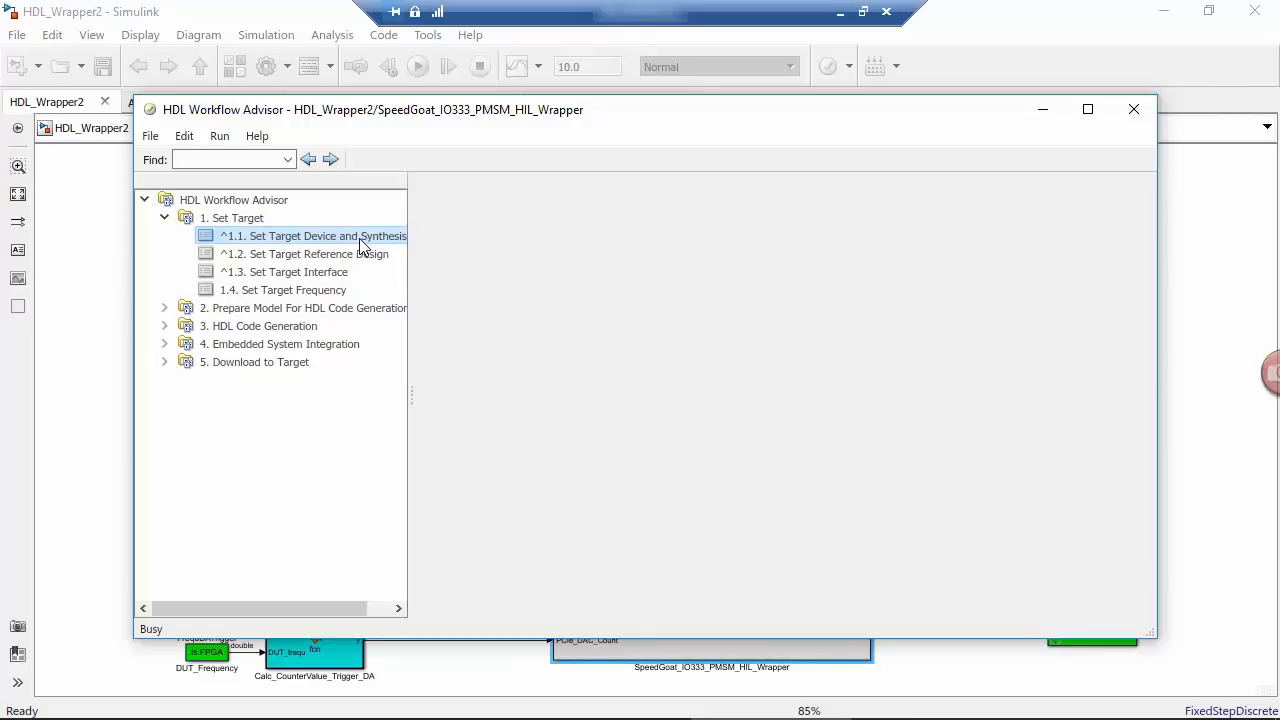
Show task 1.1's settings: Simulink Real-Time FPGA I/O, Speedgoat IO333-325K, Xilinx Vivado
{"action": "left_click", "coordinate": [312, 236]}
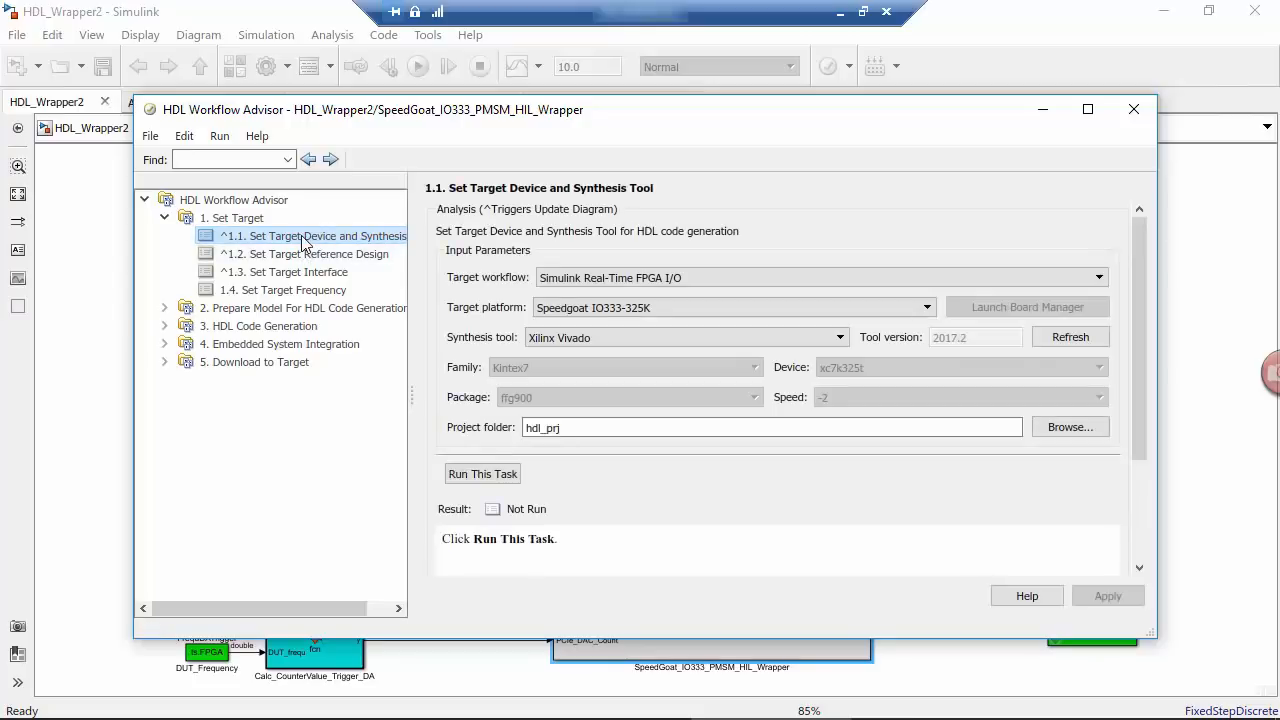
{"action": "left_click", "coordinate": [820, 276]}
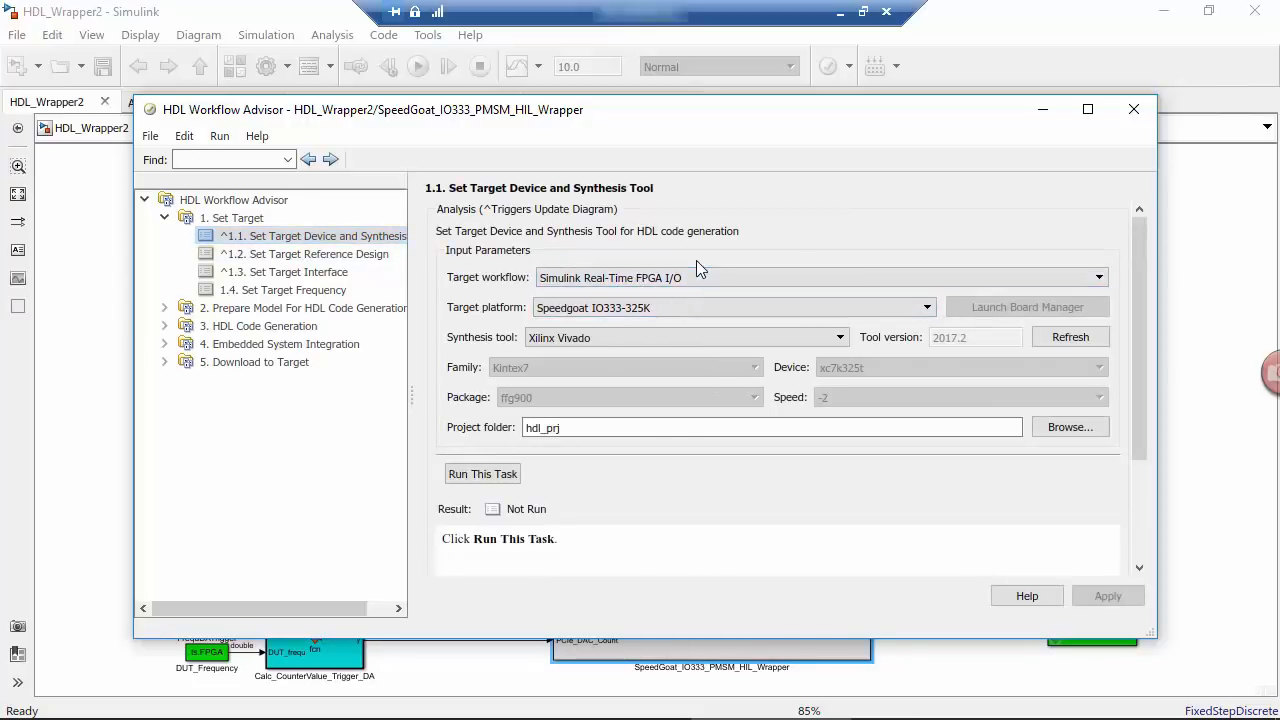
{"action": "left_click", "coordinate": [730, 308]}
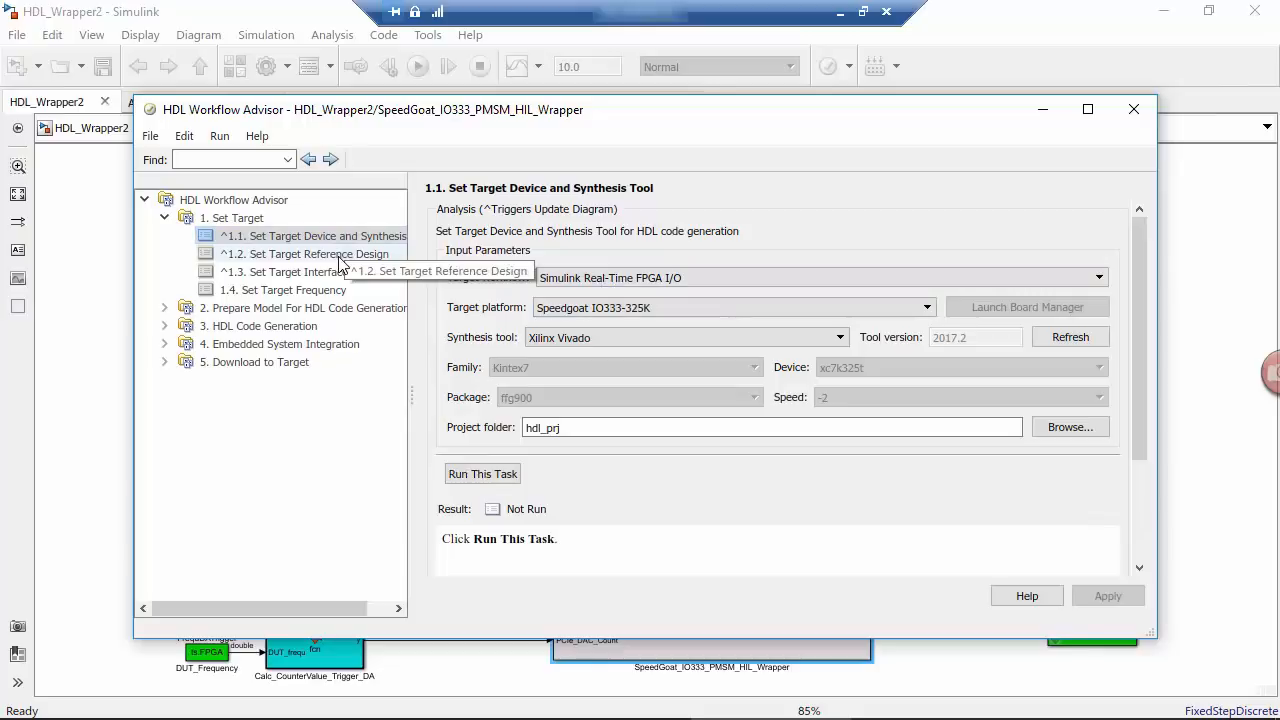
Review tasks 1.2 and 1.3 (reference design, interface port mapping) and expand Prepare Model tasks
{"action": "left_click", "coordinate": [312, 252]}
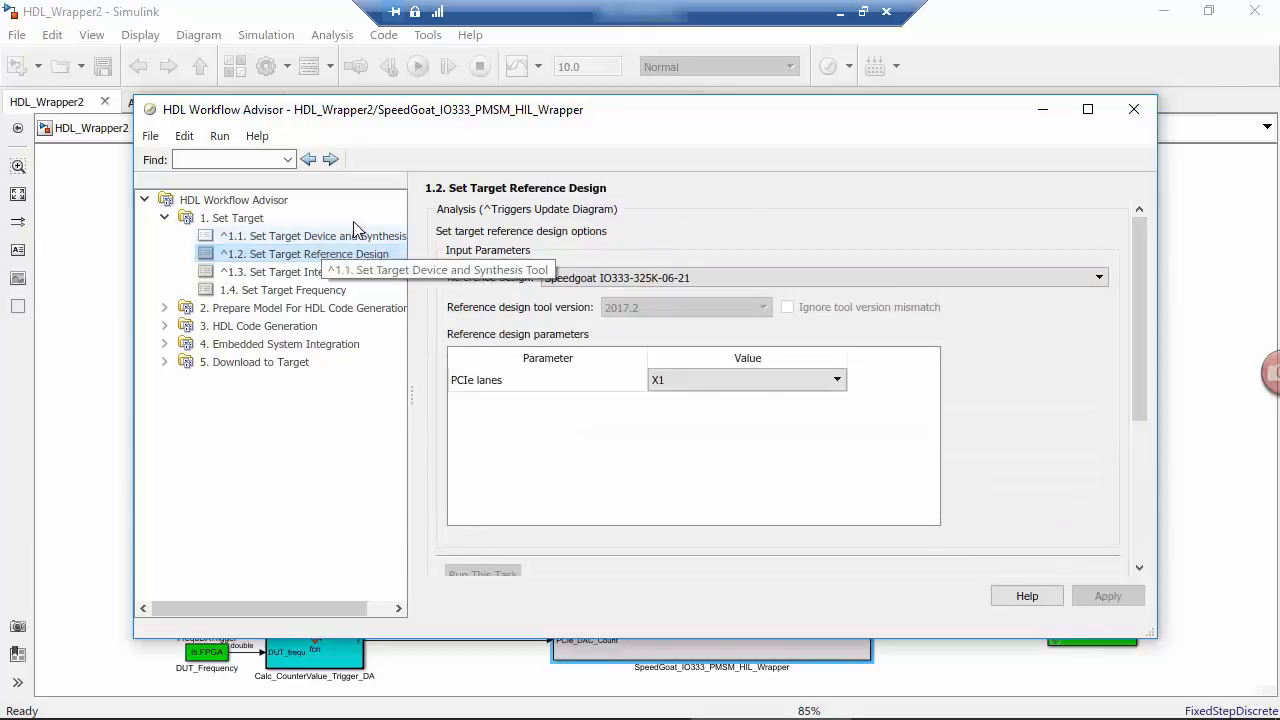
{"action": "left_click", "coordinate": [284, 272]}
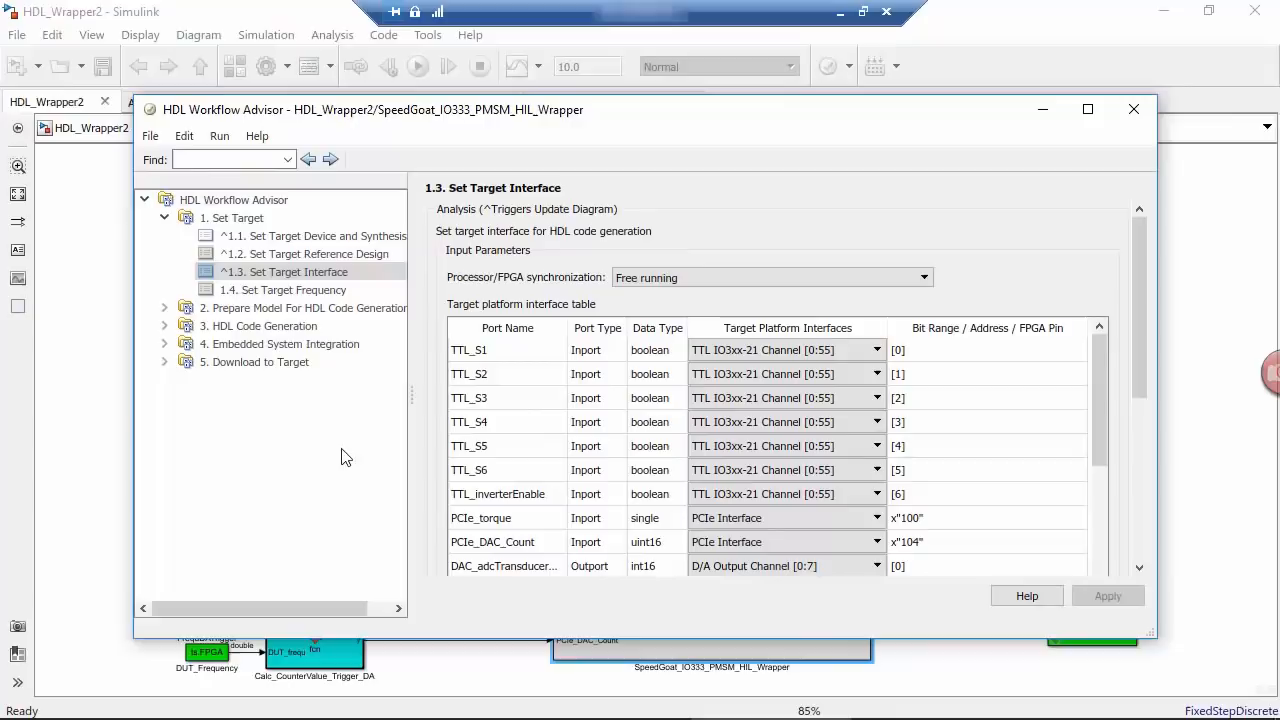
{"action": "mouse_move", "coordinate": [390, 436]}
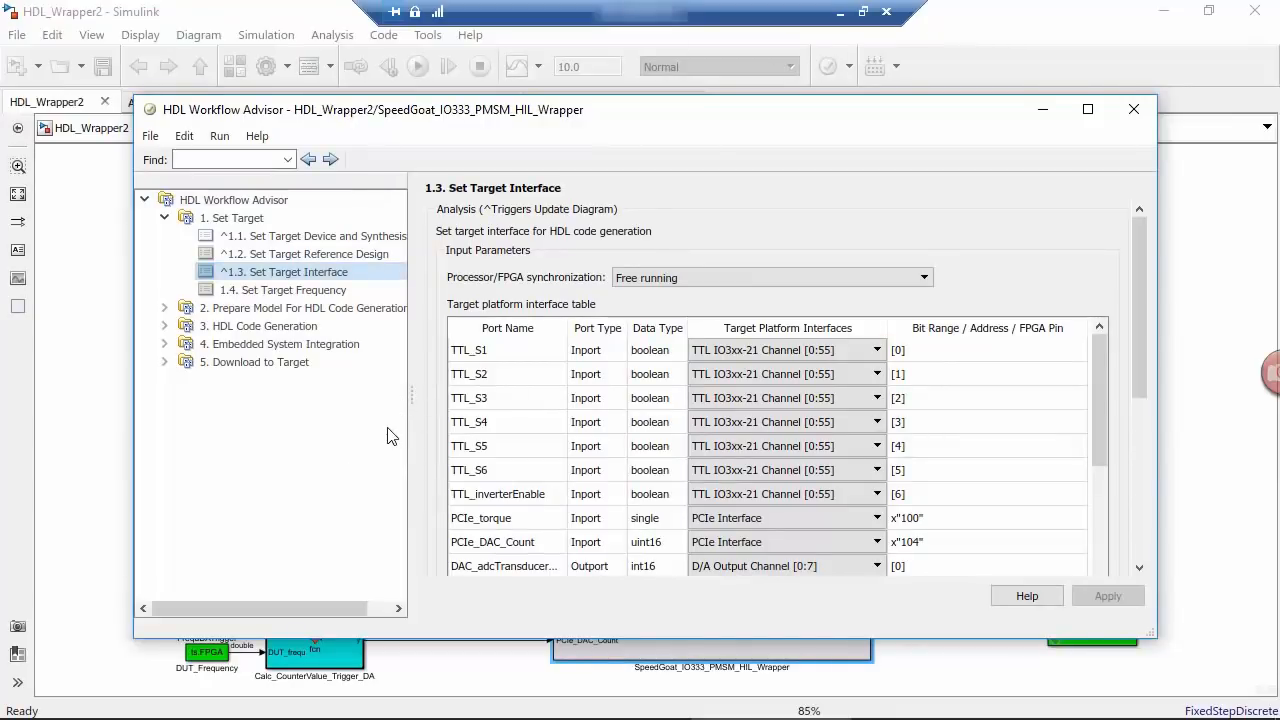
{"action": "left_click", "coordinate": [164, 308]}
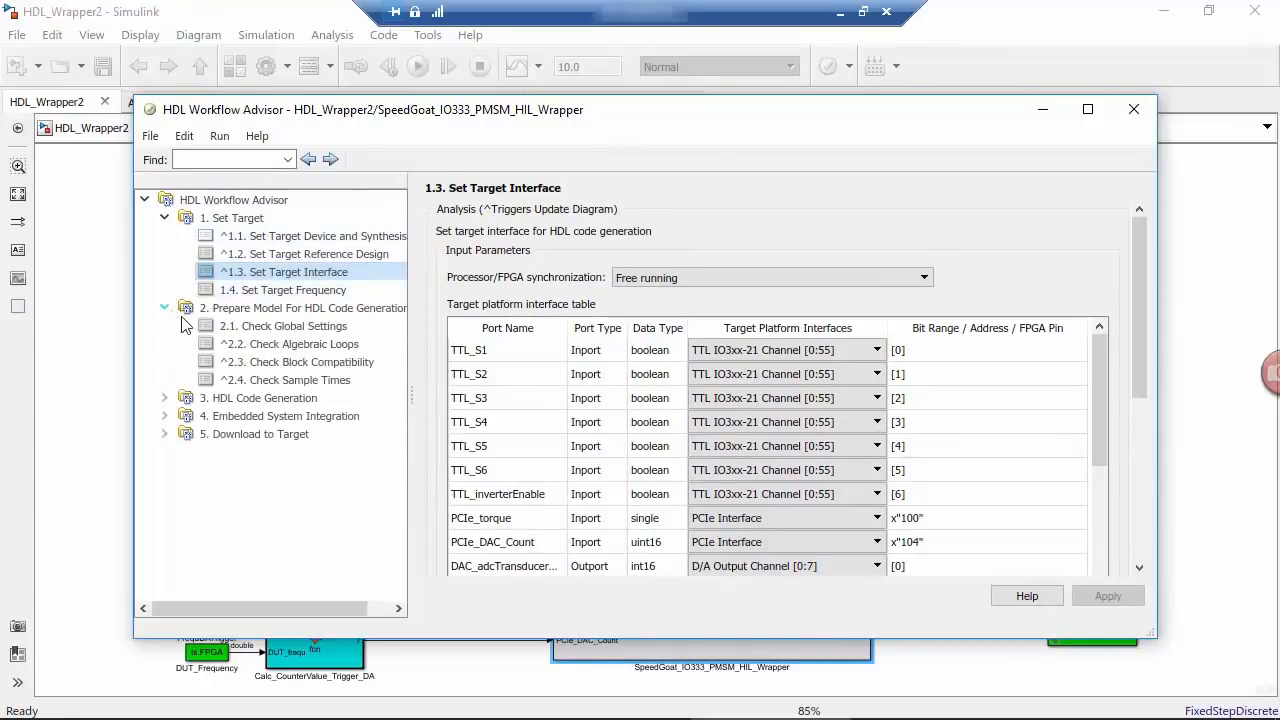
Select task 2.3 Check Block Compatibility, not yet run
{"action": "left_click", "coordinate": [296, 360]}
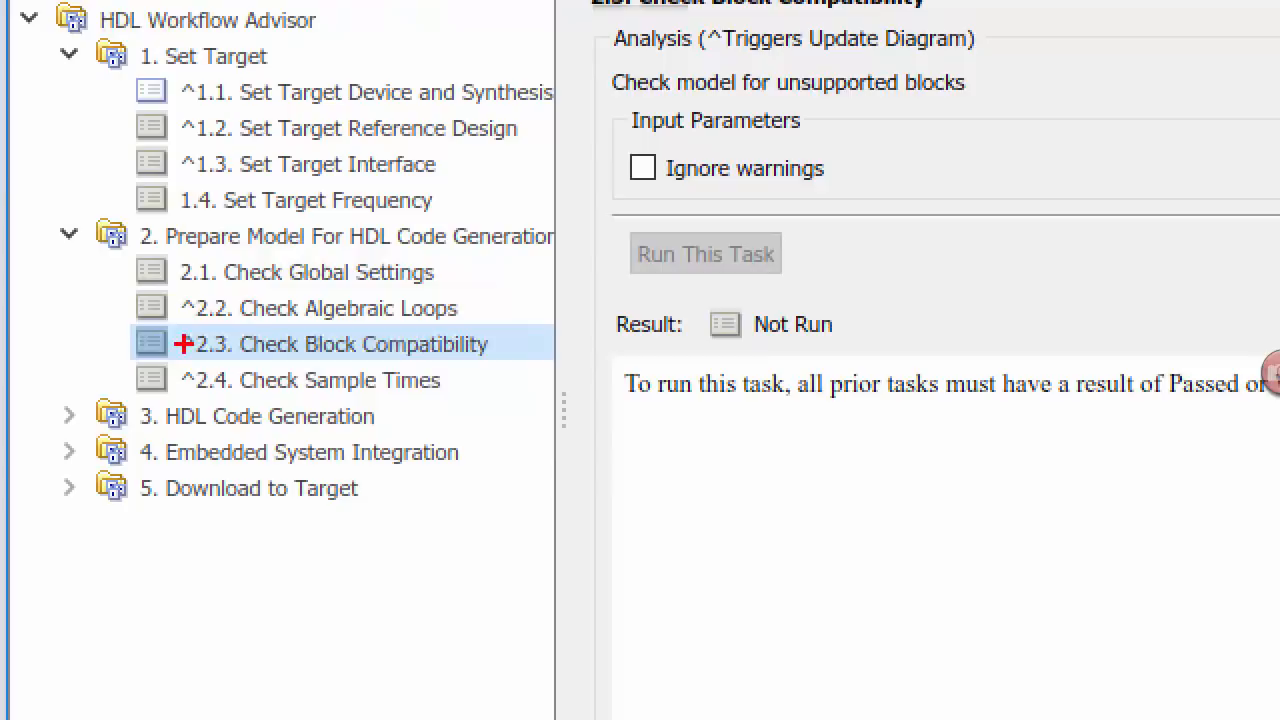
{"action": "left_click", "coordinate": [340, 344]}
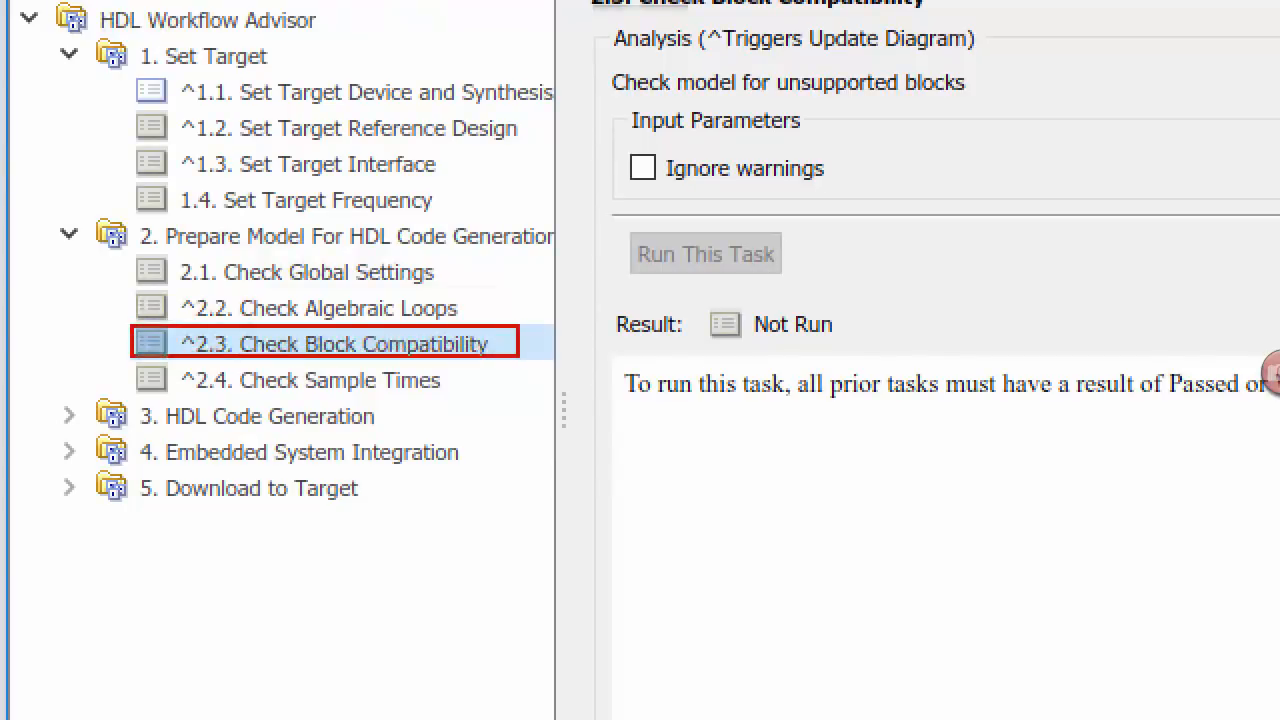
{"action": "mouse_move", "coordinate": [810, 448]}
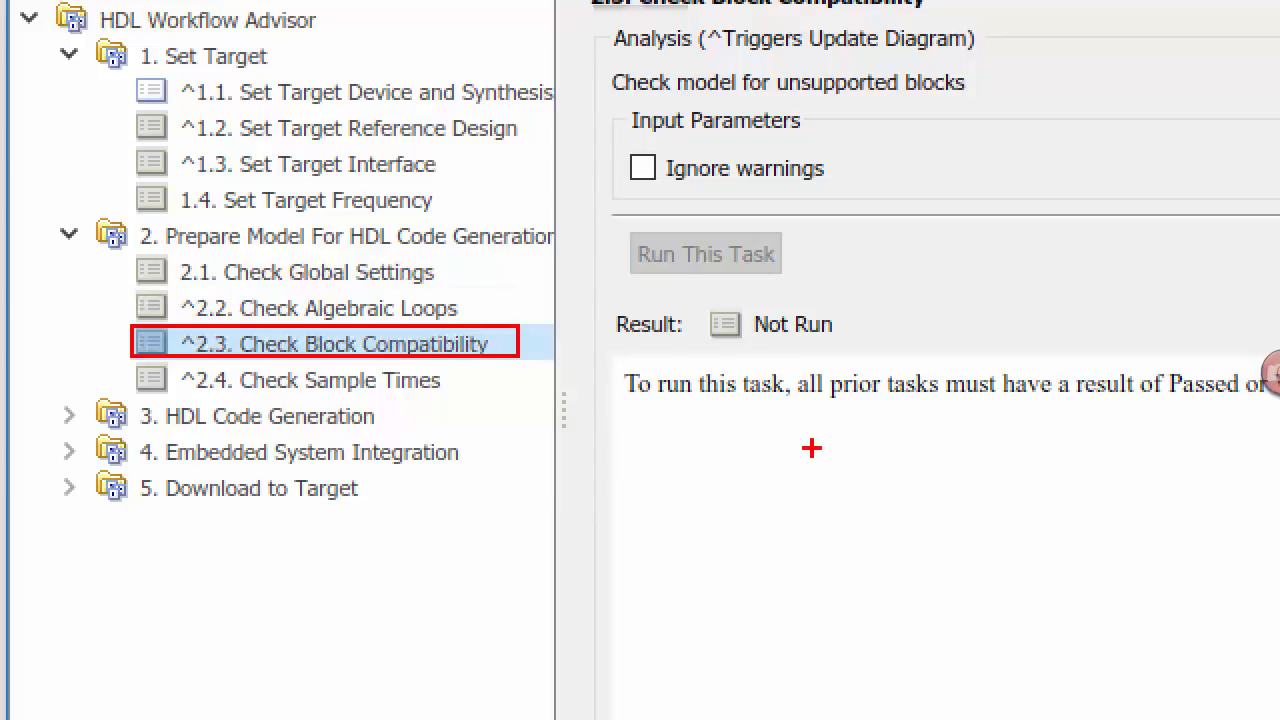
{"action": "mouse_move", "coordinate": [244, 438]}
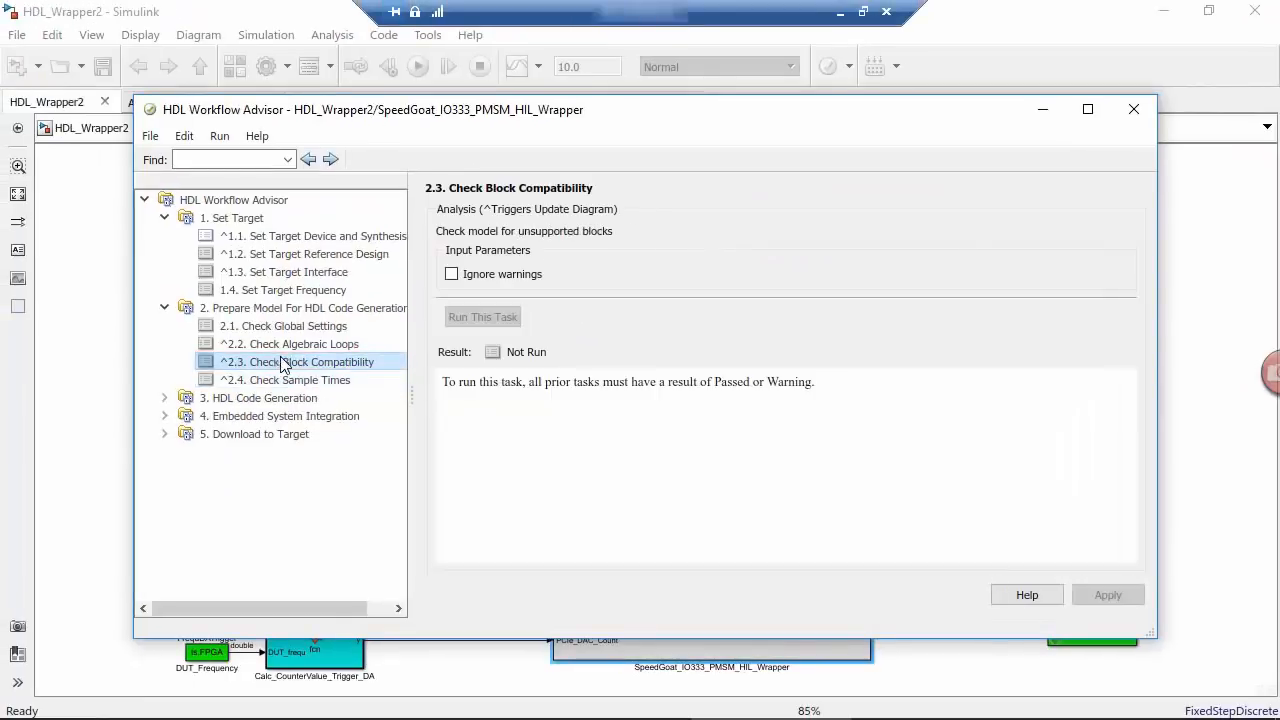
Run all tasks up to Check Block Compatibility to a pass, reusing the existing hdl_prj folder
{"action": "right_click", "coordinate": [296, 360]}
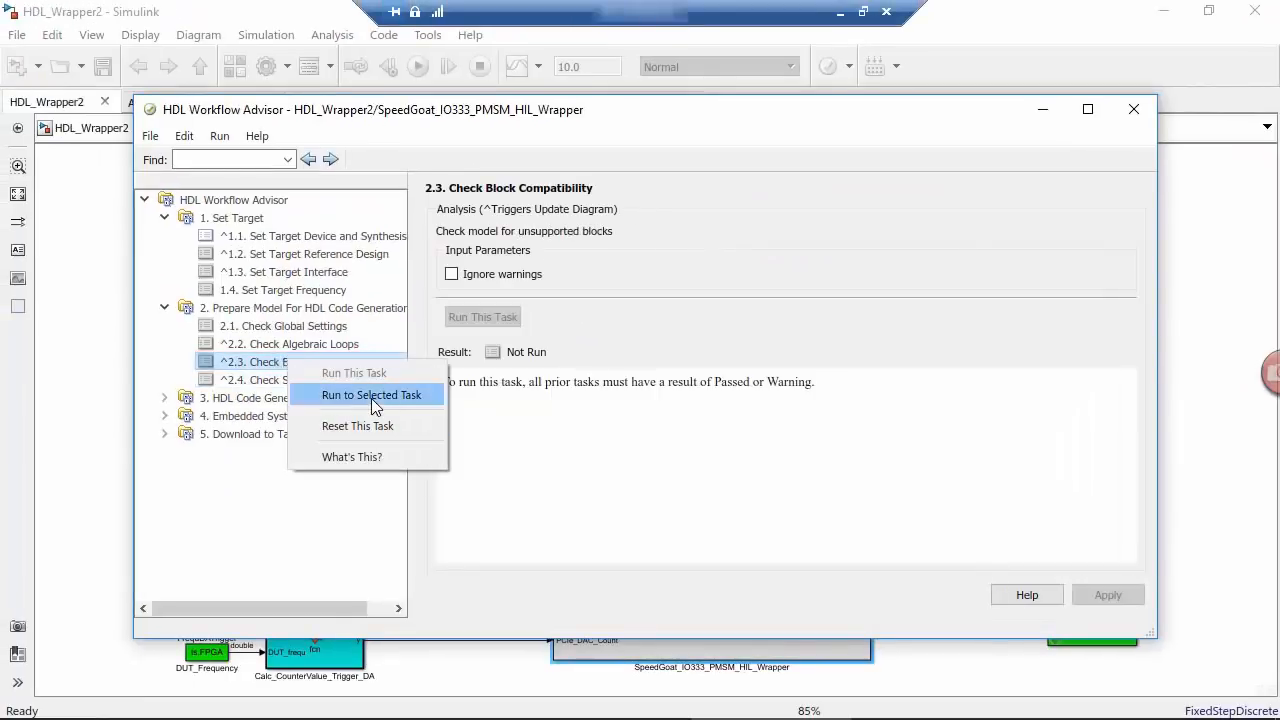
{"action": "left_click", "coordinate": [372, 394]}
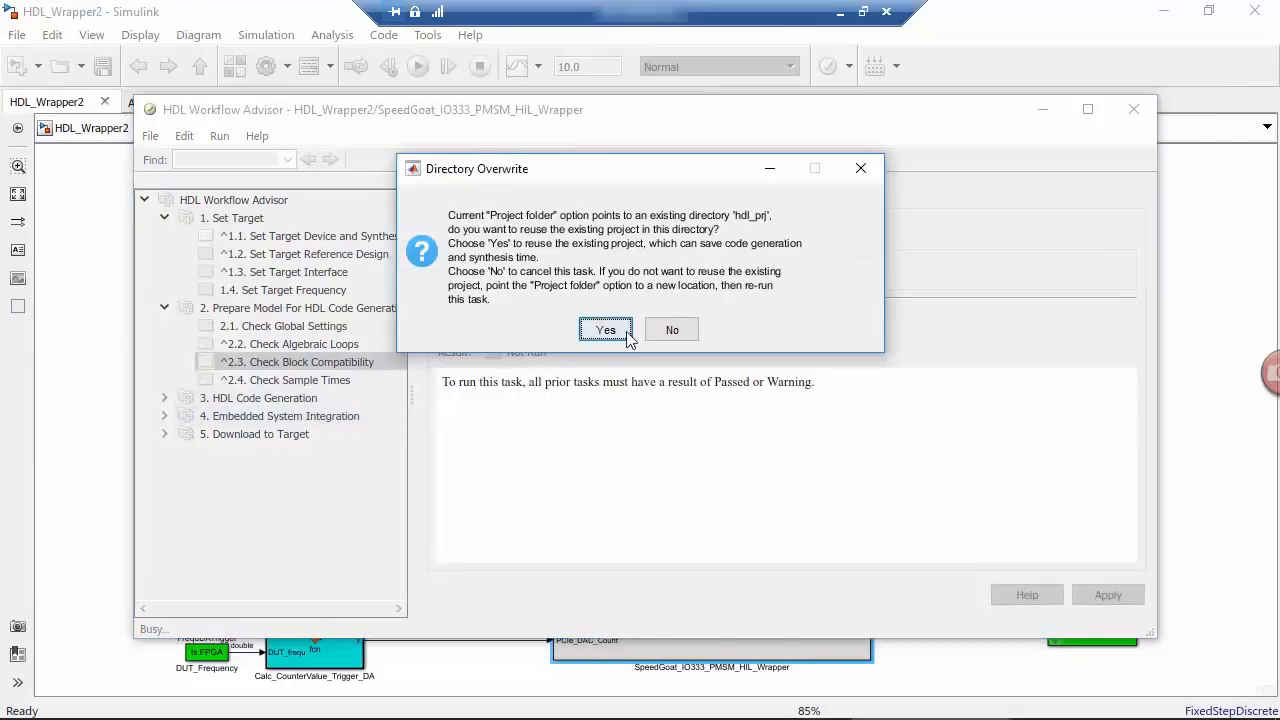
{"action": "left_click", "coordinate": [604, 330]}
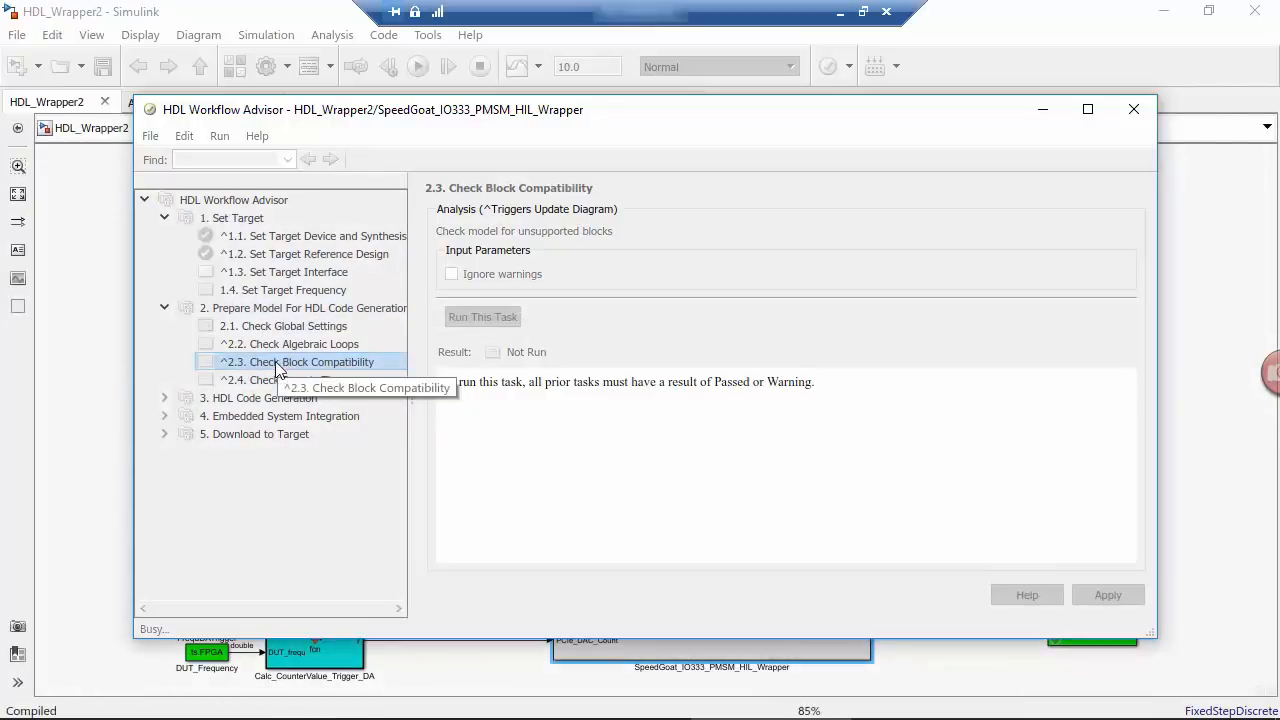
{"action": "mouse_move", "coordinate": [472, 446]}
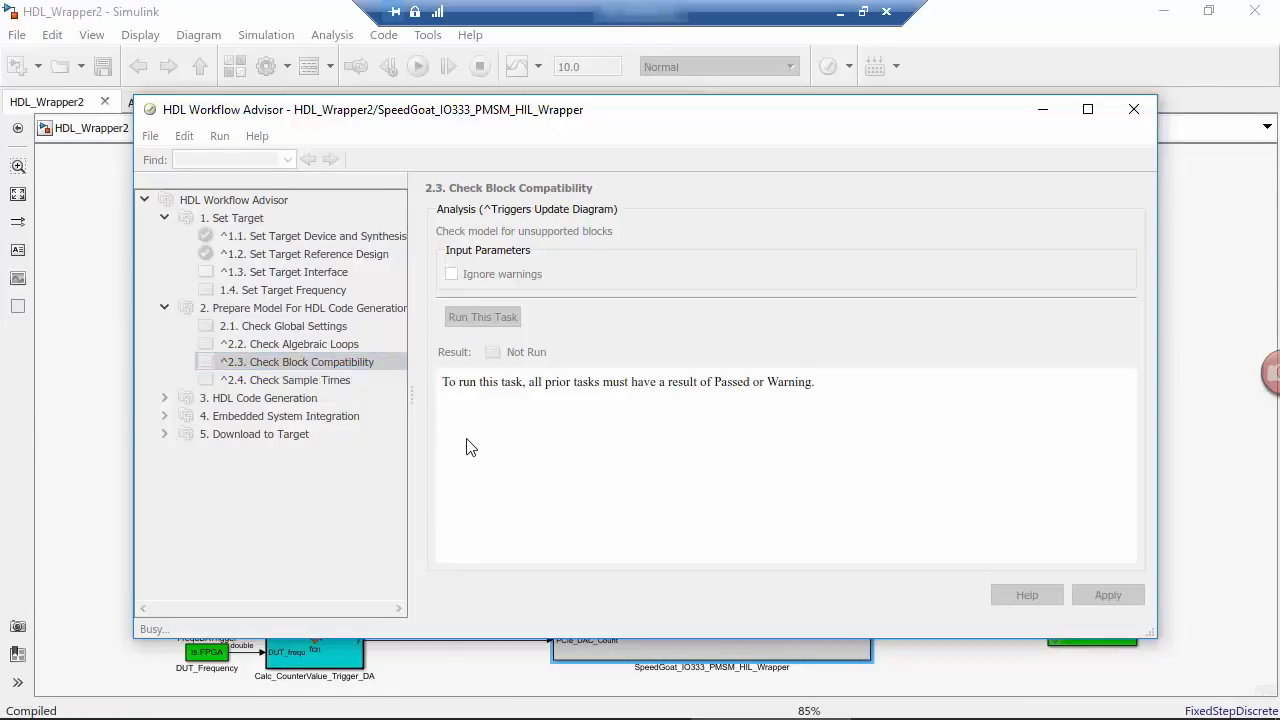
{"action": "mouse_move", "coordinate": [484, 390]}
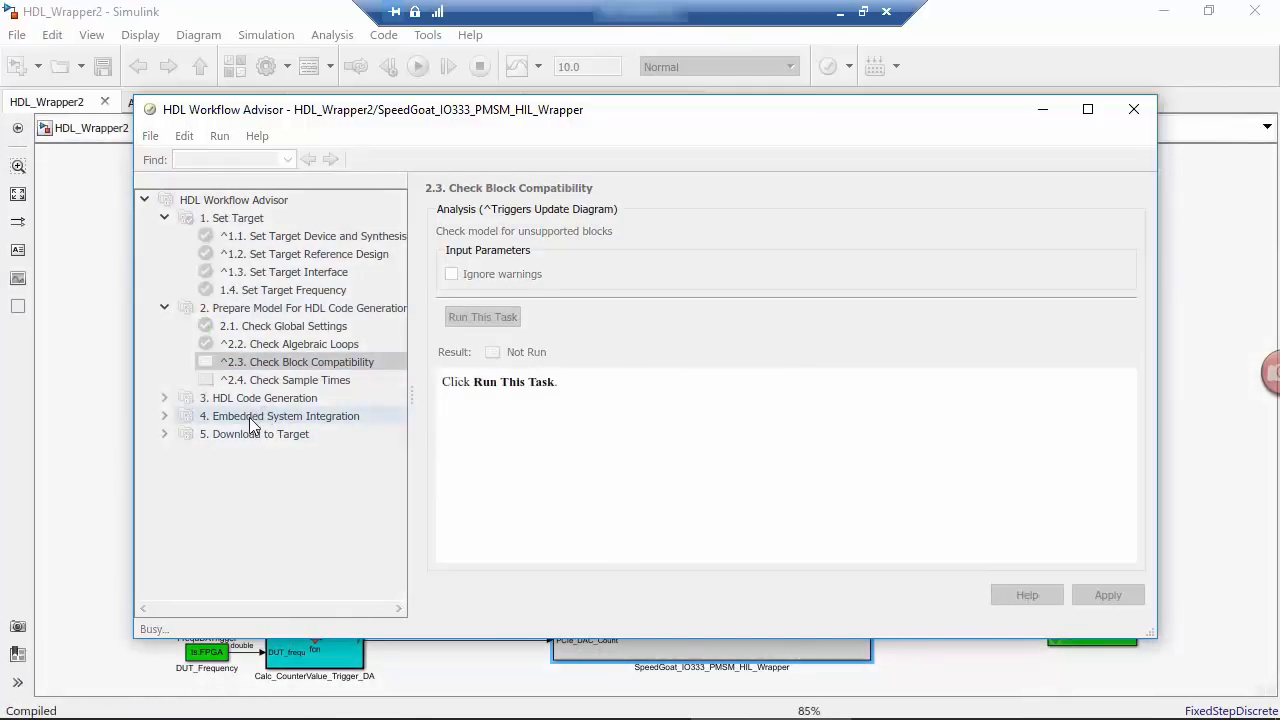
{"action": "mouse_move", "coordinate": [284, 416]}
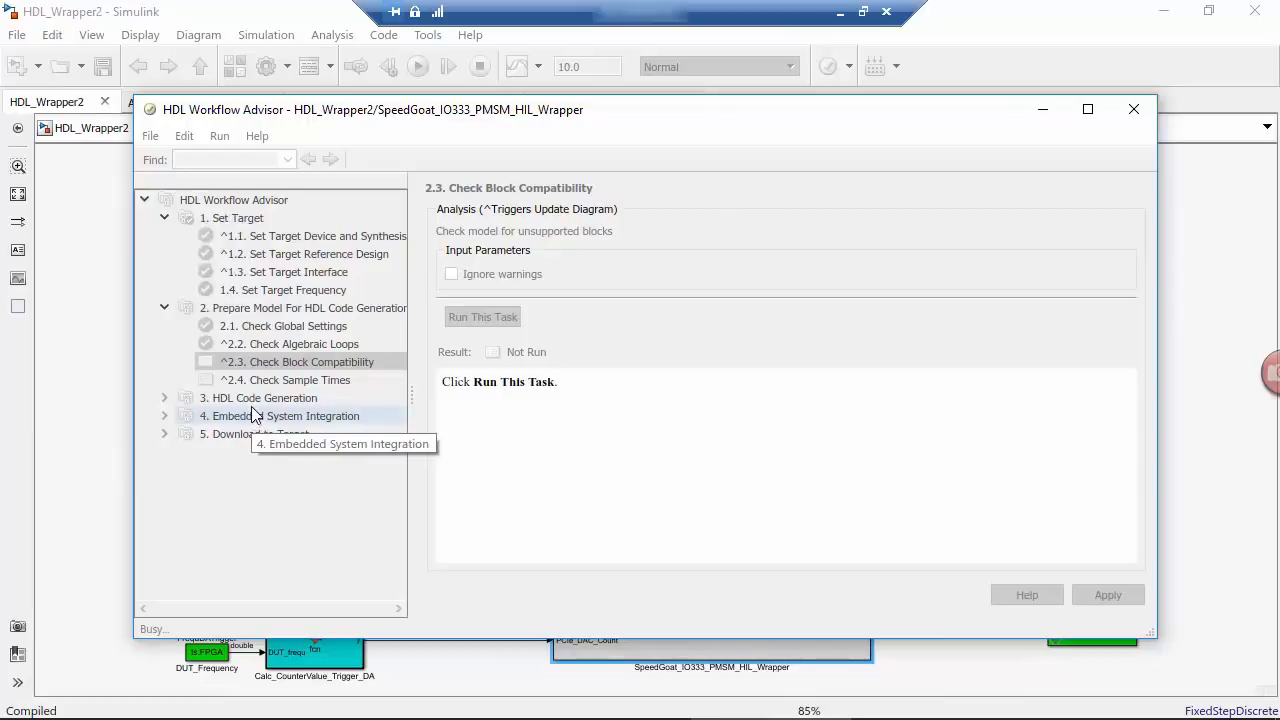
{"action": "left_click", "coordinate": [310, 360]}
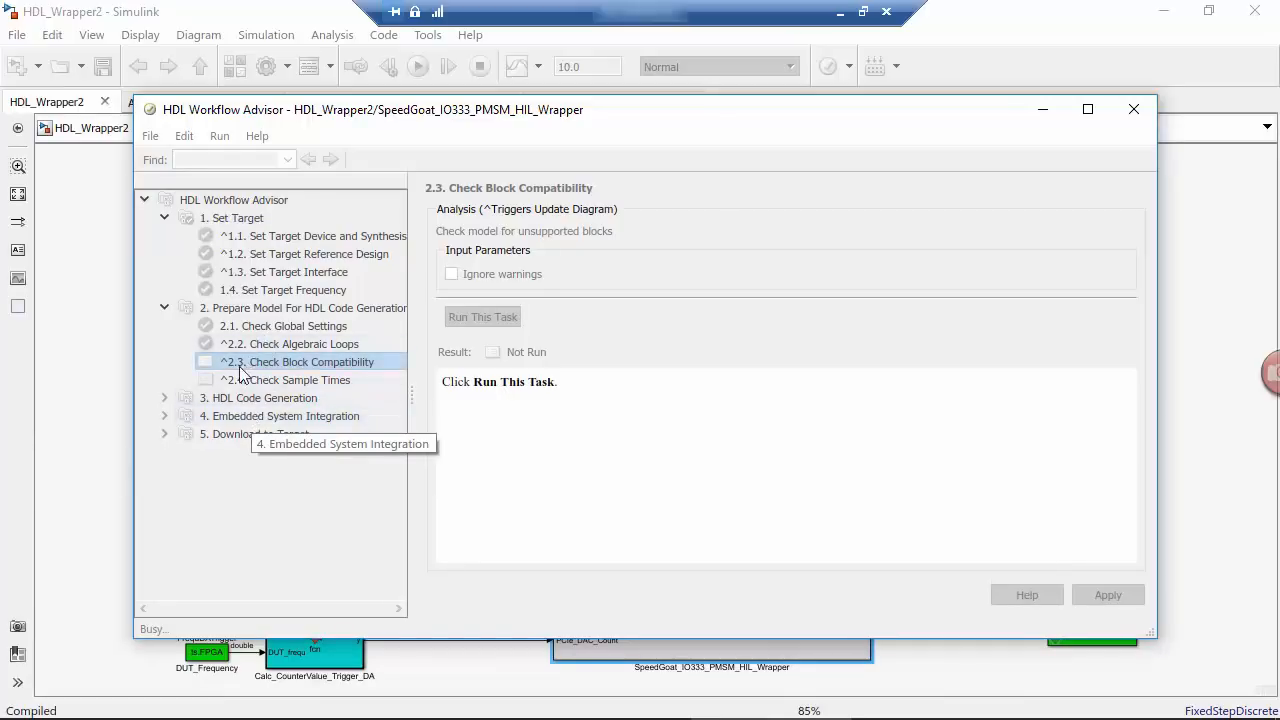
Expand HDL Code Generation and select task 3.2 Generate RTL Code and IP Core
{"action": "left_click", "coordinate": [482, 316]}
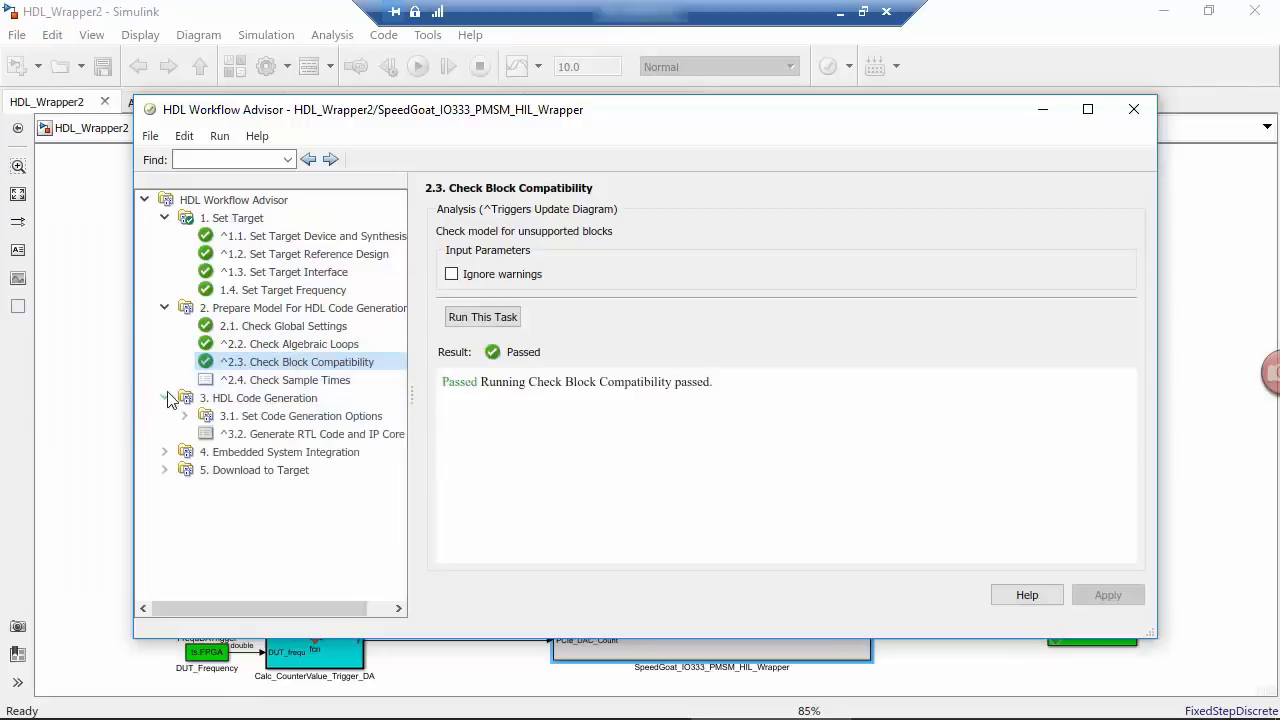
{"action": "left_click", "coordinate": [312, 432]}
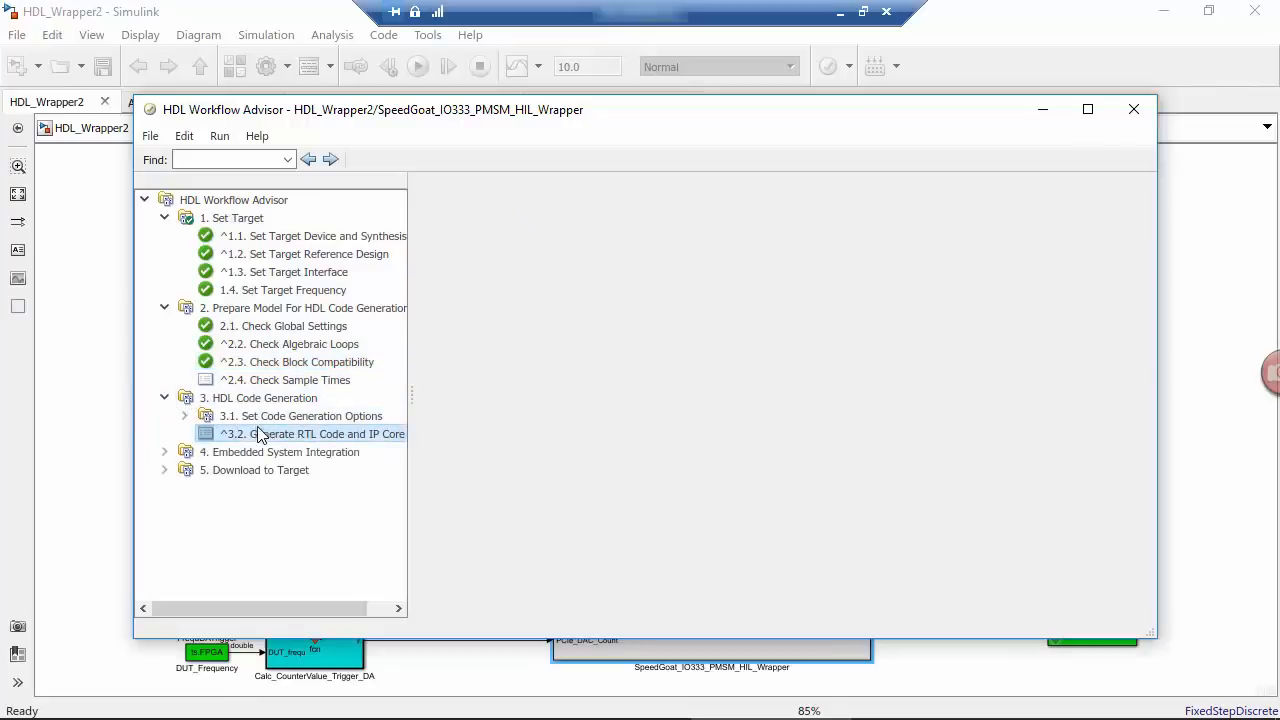
{"action": "left_click", "coordinate": [312, 432]}
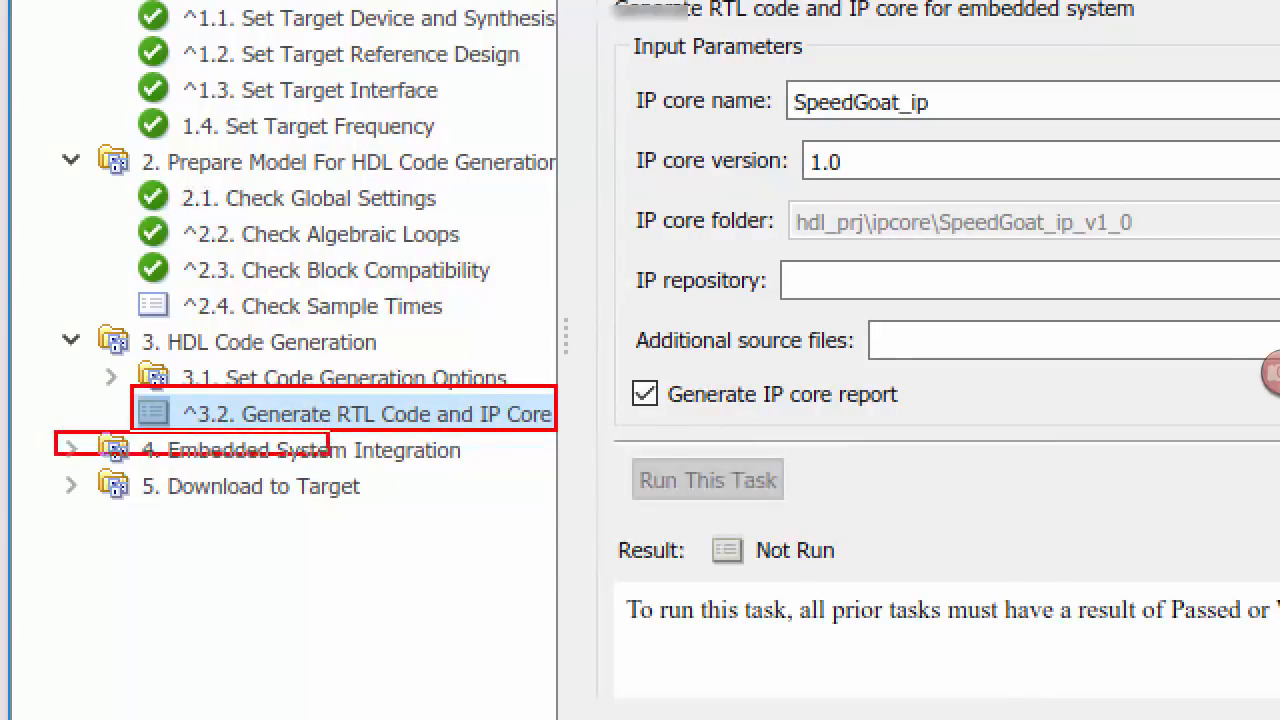
{"action": "left_click", "coordinate": [300, 448]}
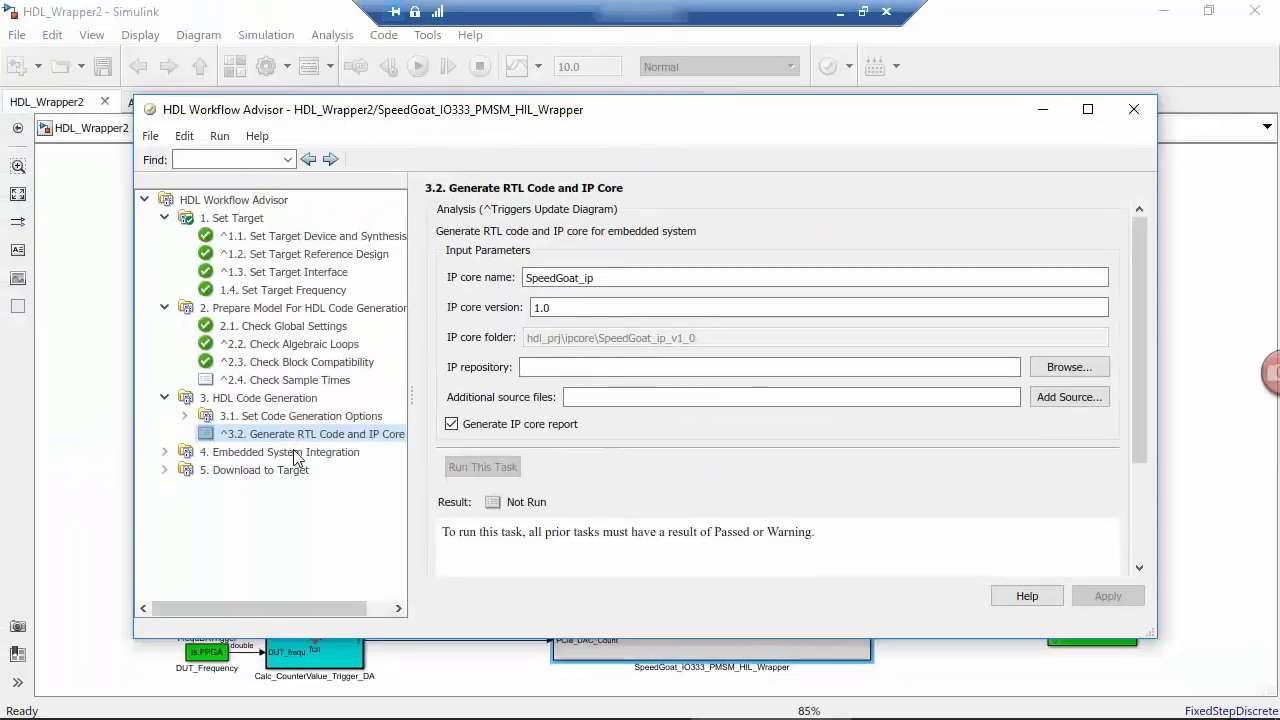
{"action": "mouse_move", "coordinate": [320, 460]}
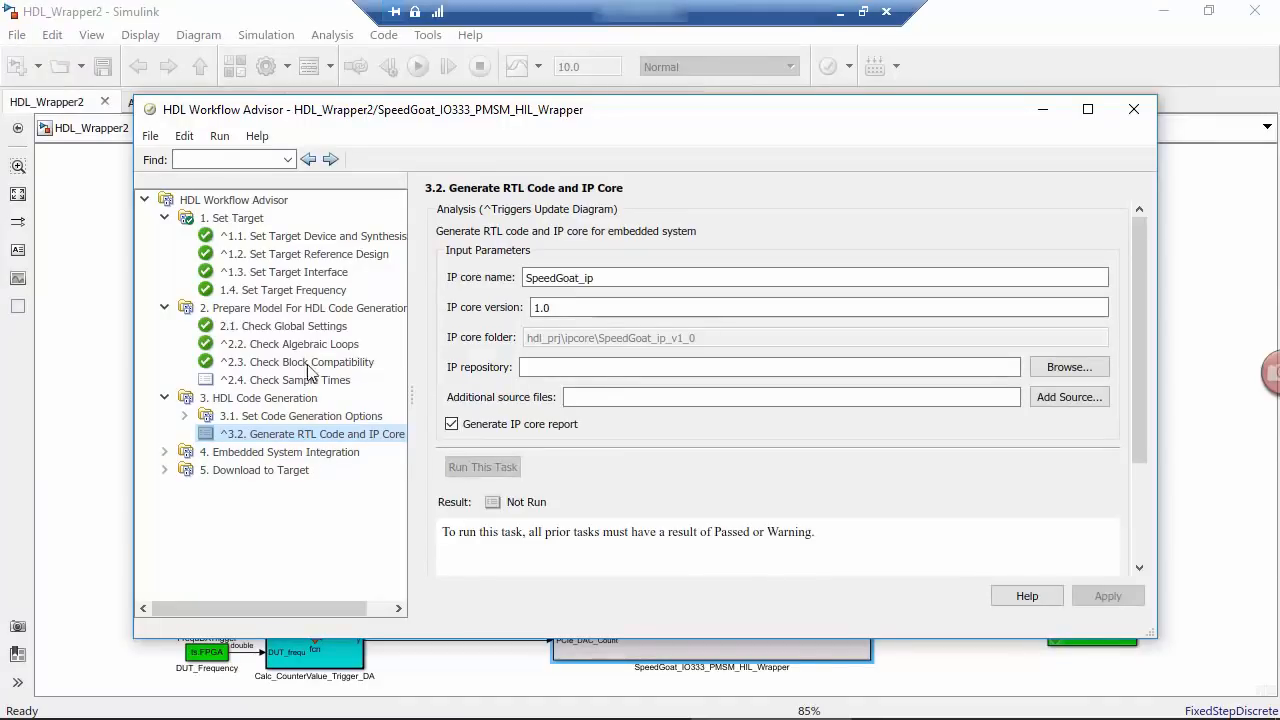
{"action": "mouse_move", "coordinate": [240, 470]}
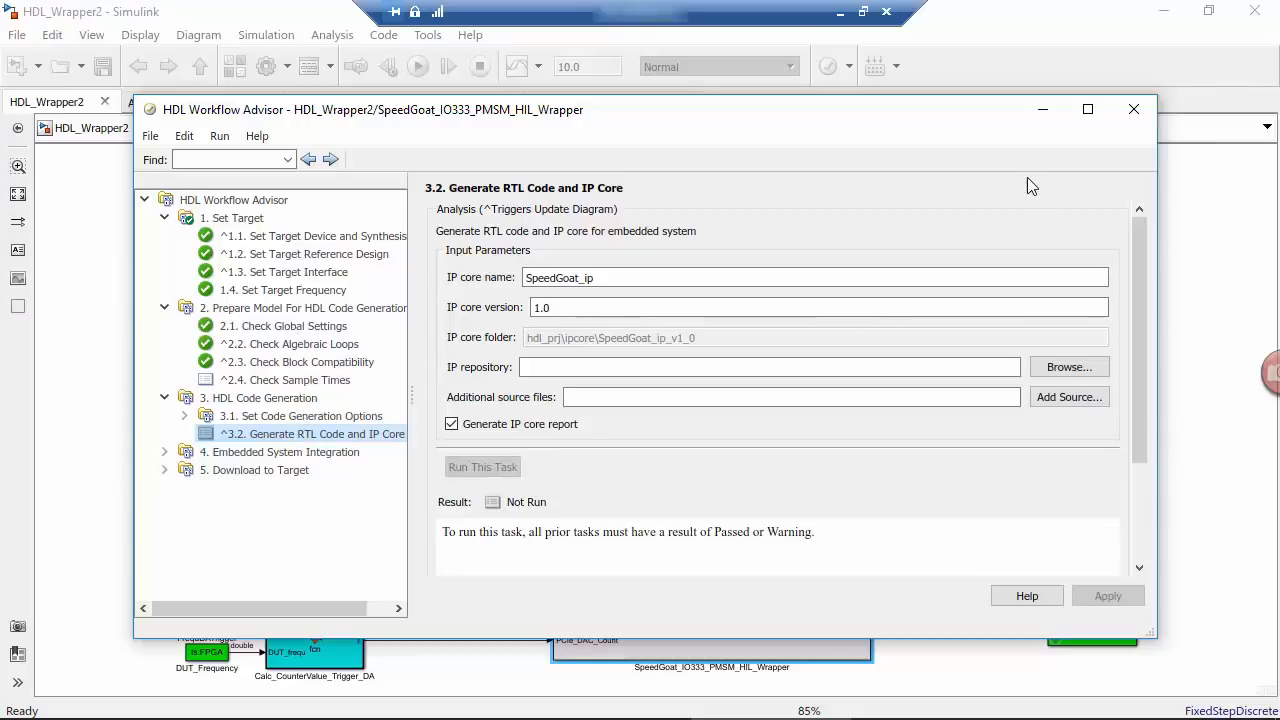
{"action": "mouse_move", "coordinate": [1052, 128]}
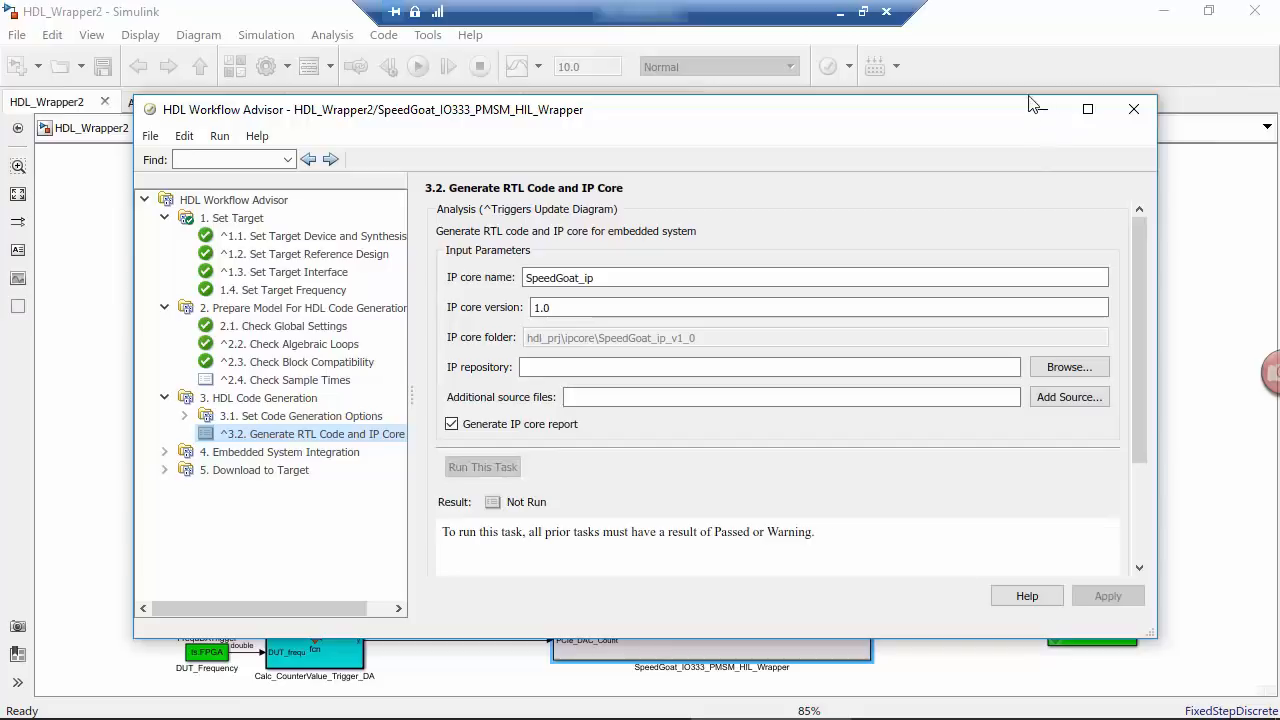
{"action": "mouse_move", "coordinate": [1150, 112]}
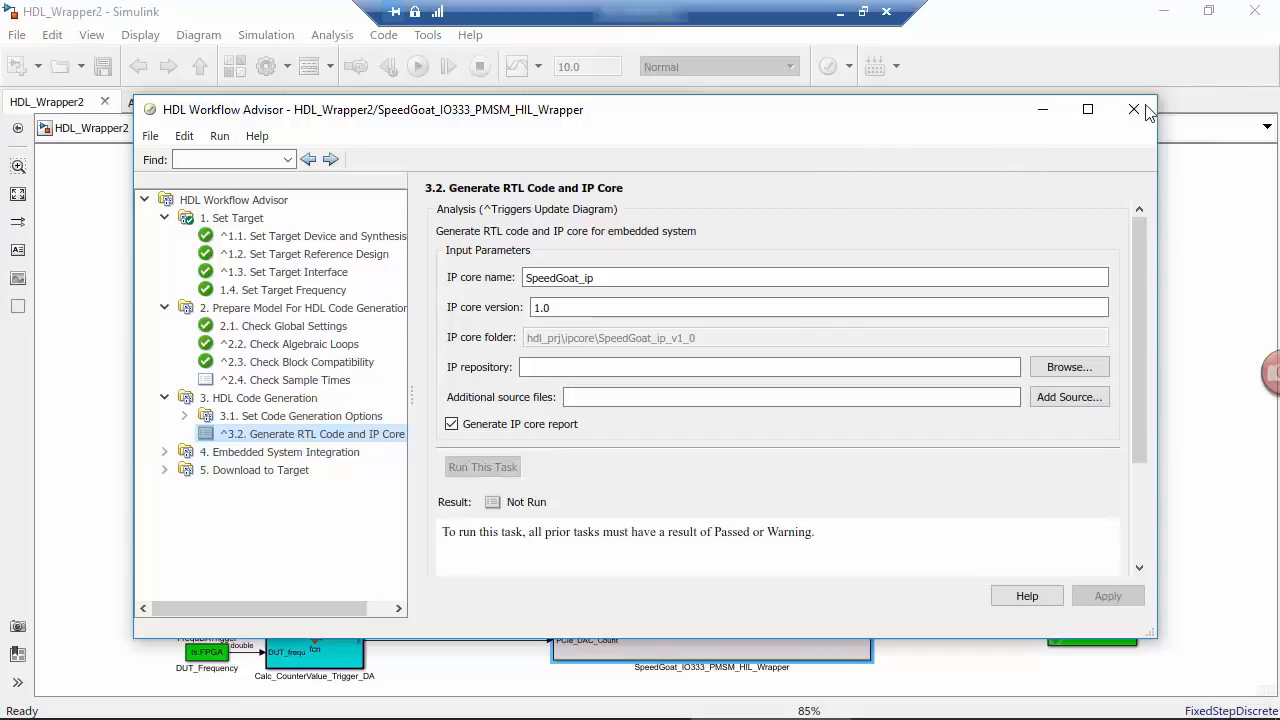
Copy the step stimulus blocks and switch over to the gm_HDL_Wrapper2_slrt model to paste them
{"action": "left_click", "coordinate": [1132, 108]}
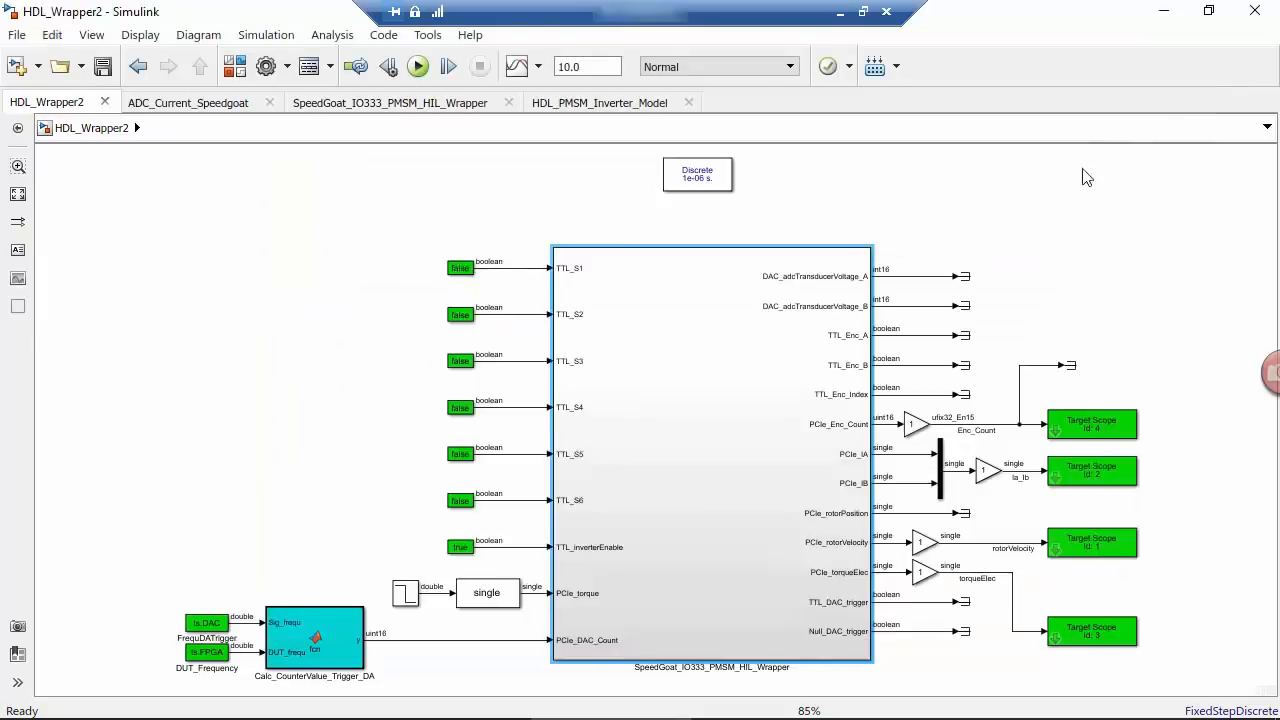
{"action": "mouse_move", "coordinate": [204, 454]}
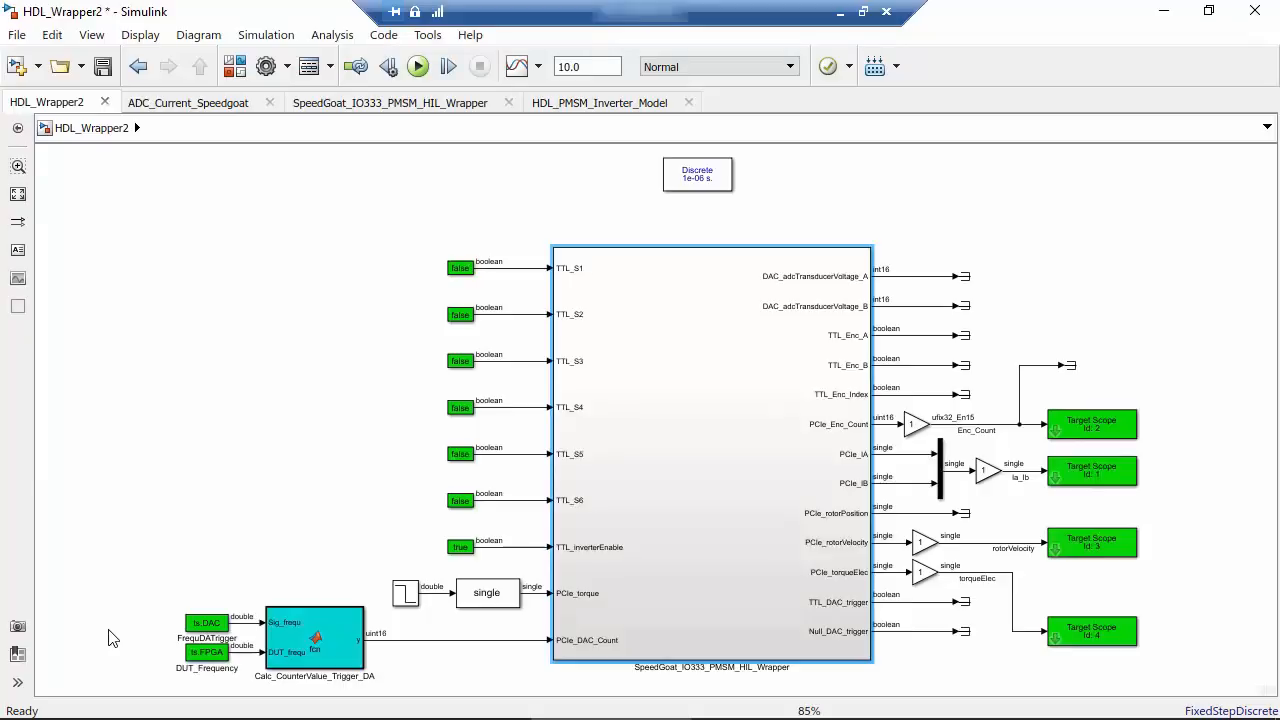
{"action": "mouse_move", "coordinate": [148, 604]}
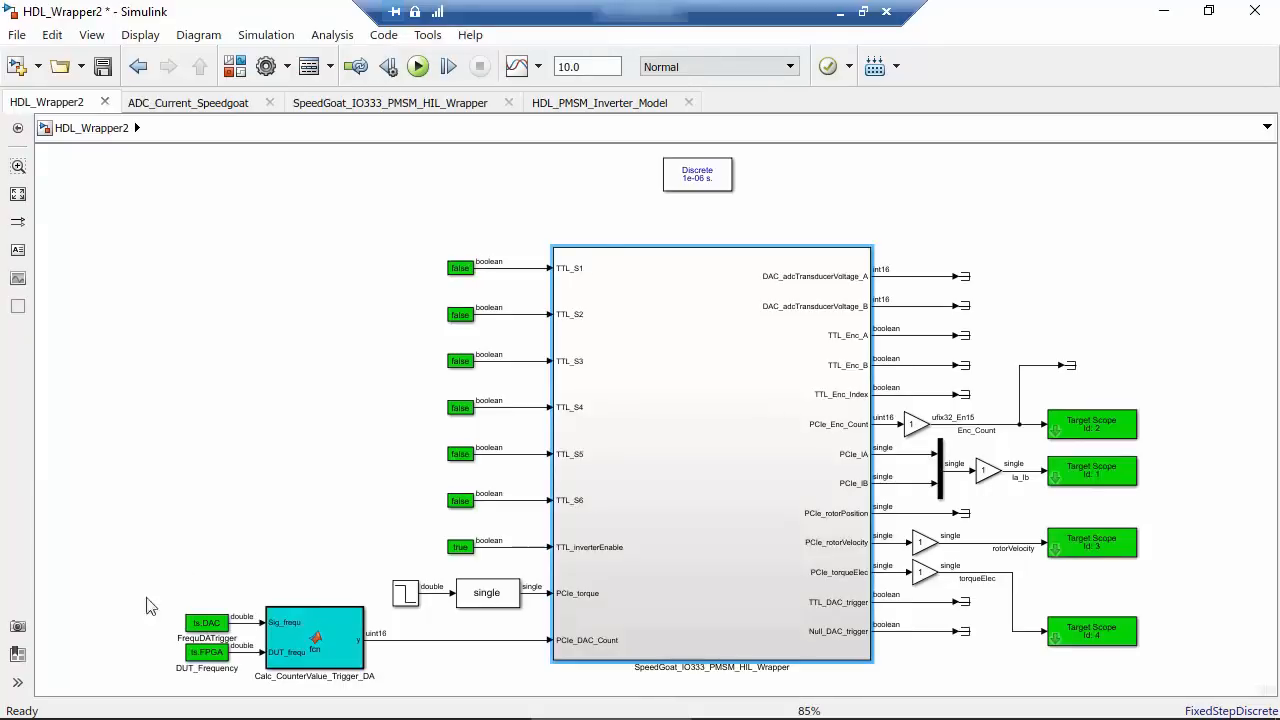
{"action": "mouse_move", "coordinate": [772, 422]}
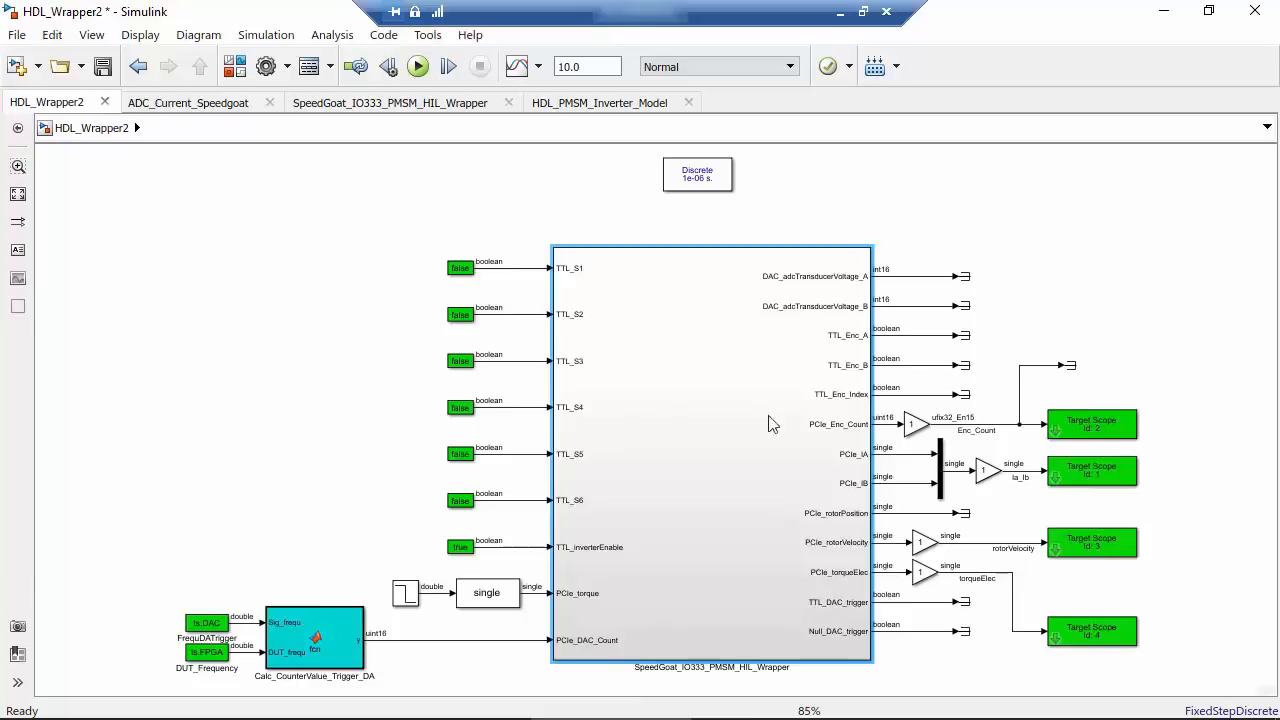
{"action": "mouse_move", "coordinate": [696, 396]}
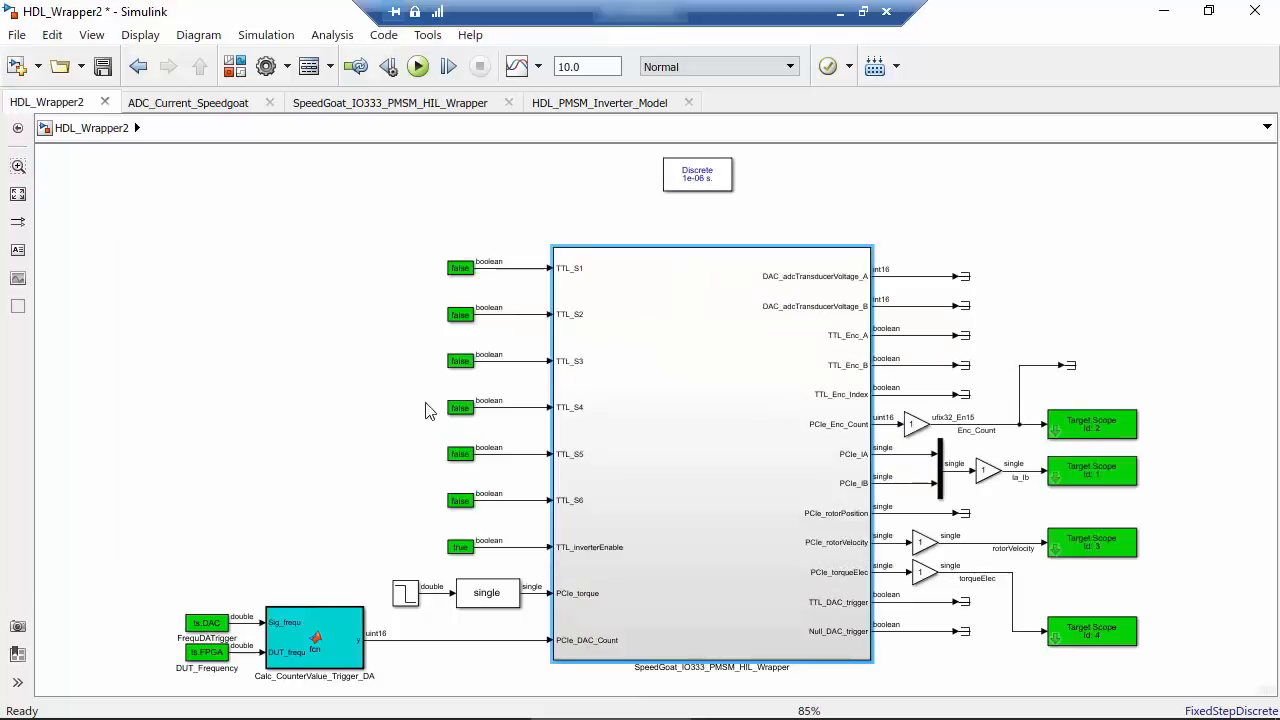
{"action": "key", "text": "alt+tab"}
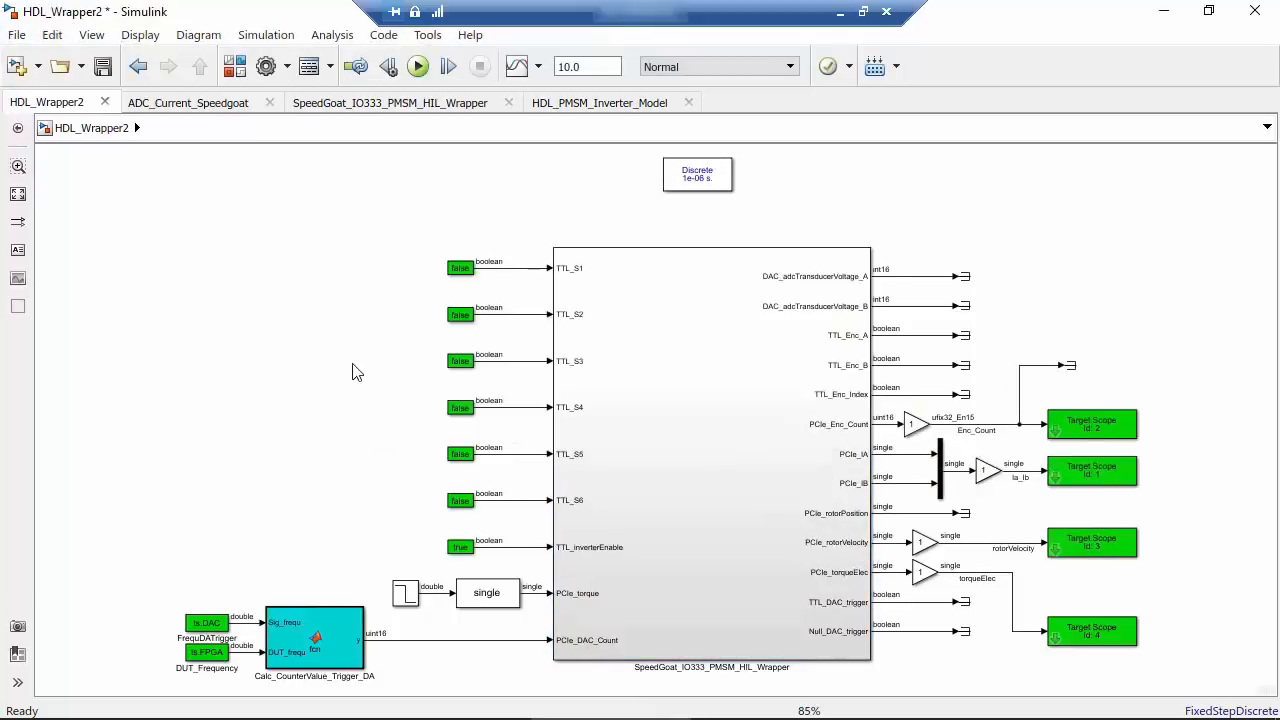
{"action": "key", "text": "alt+tab"}
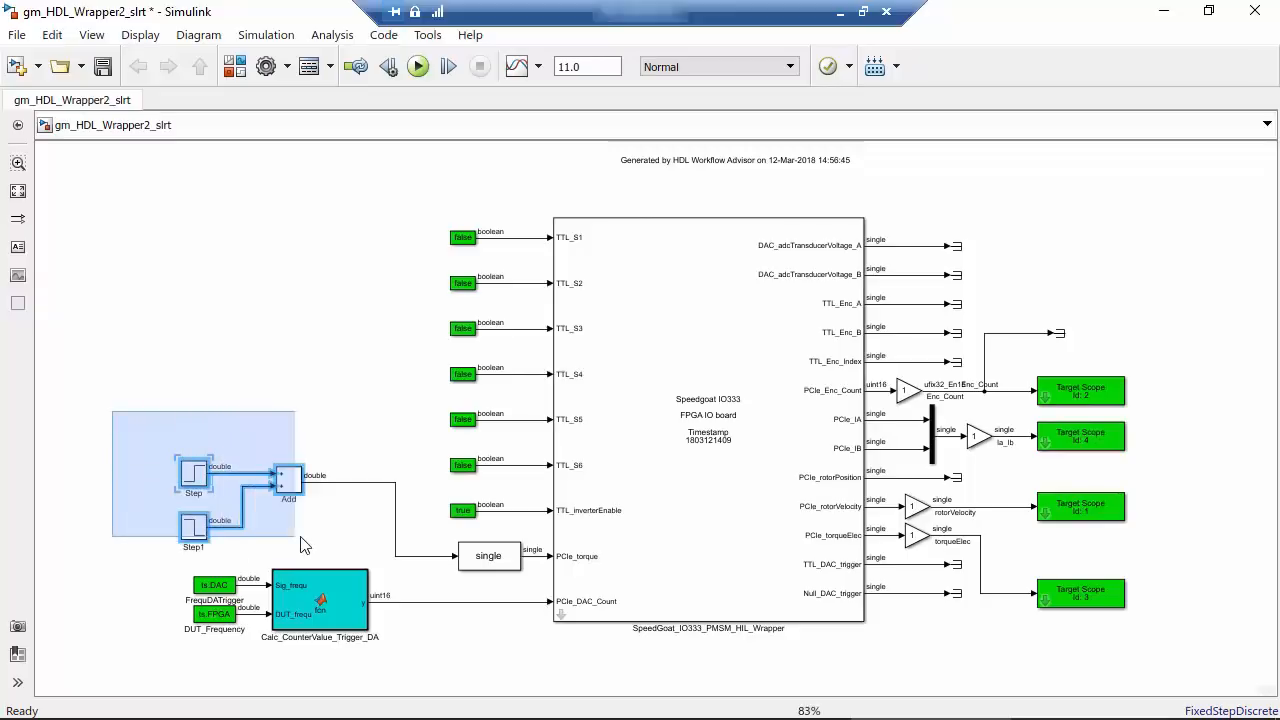
{"action": "left_click", "coordinate": [344, 430]}
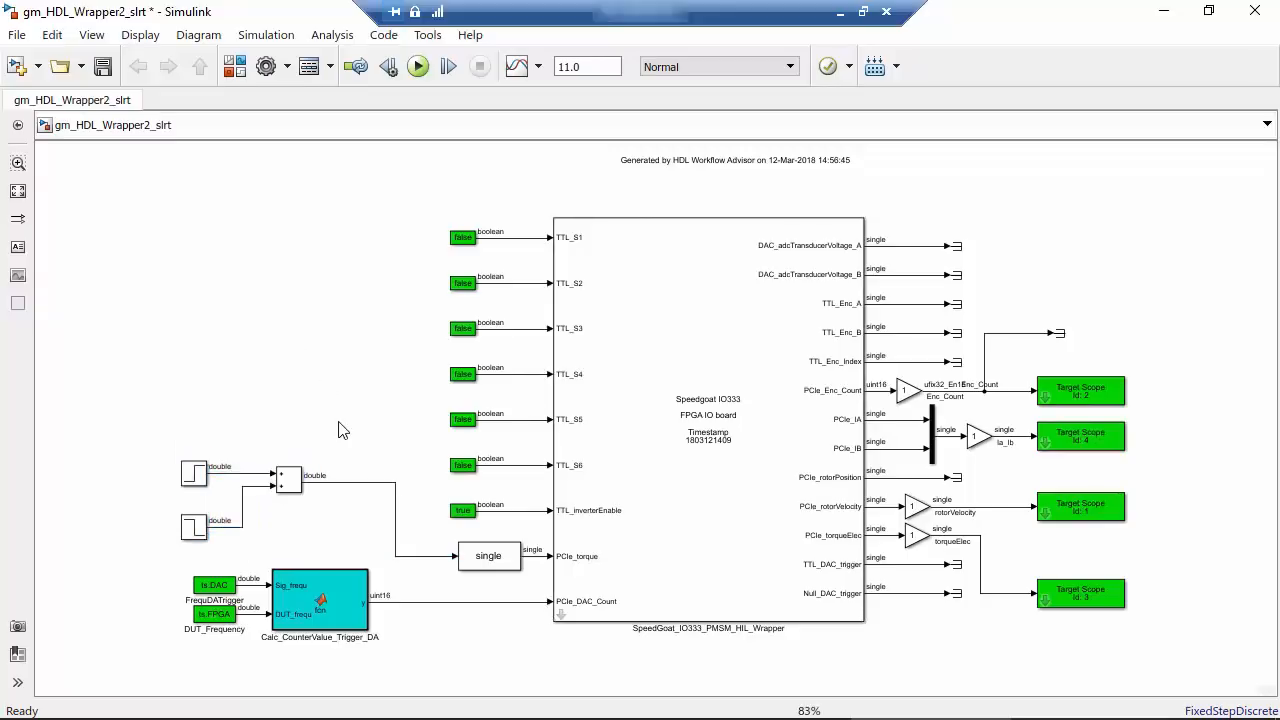
{"action": "mouse_move", "coordinate": [218, 448]}
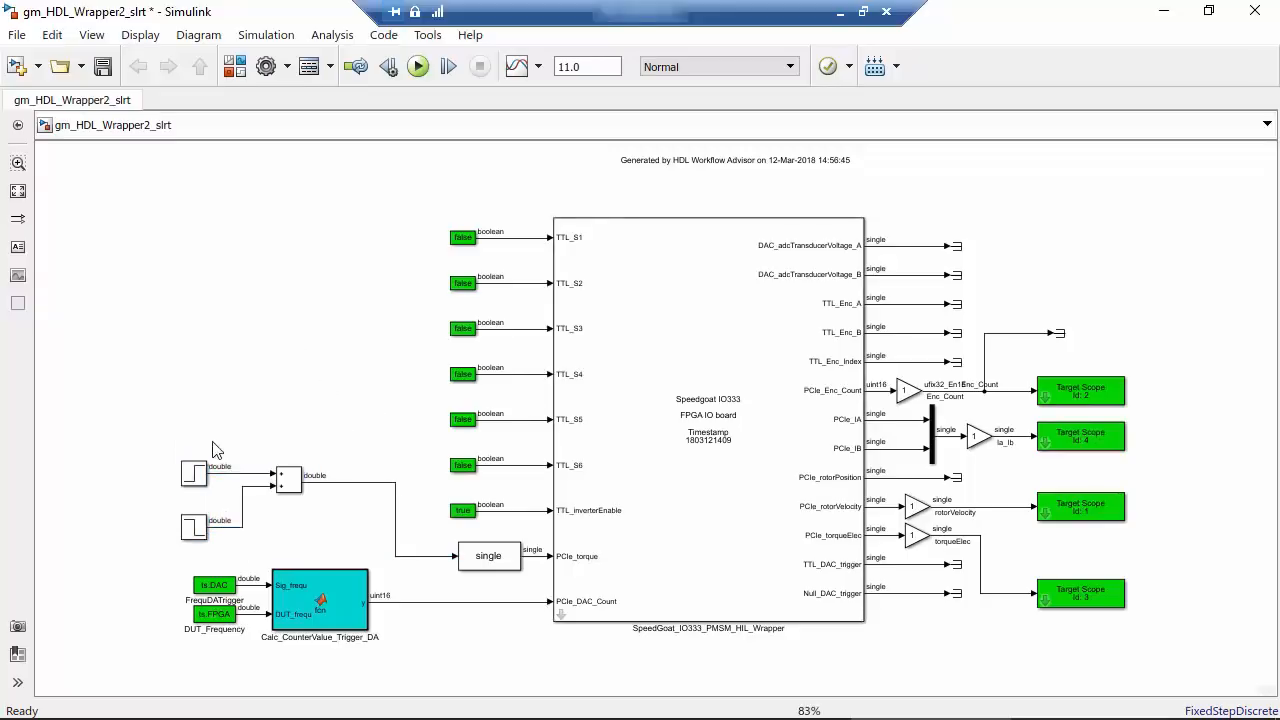
{"action": "mouse_move", "coordinate": [280, 424]}
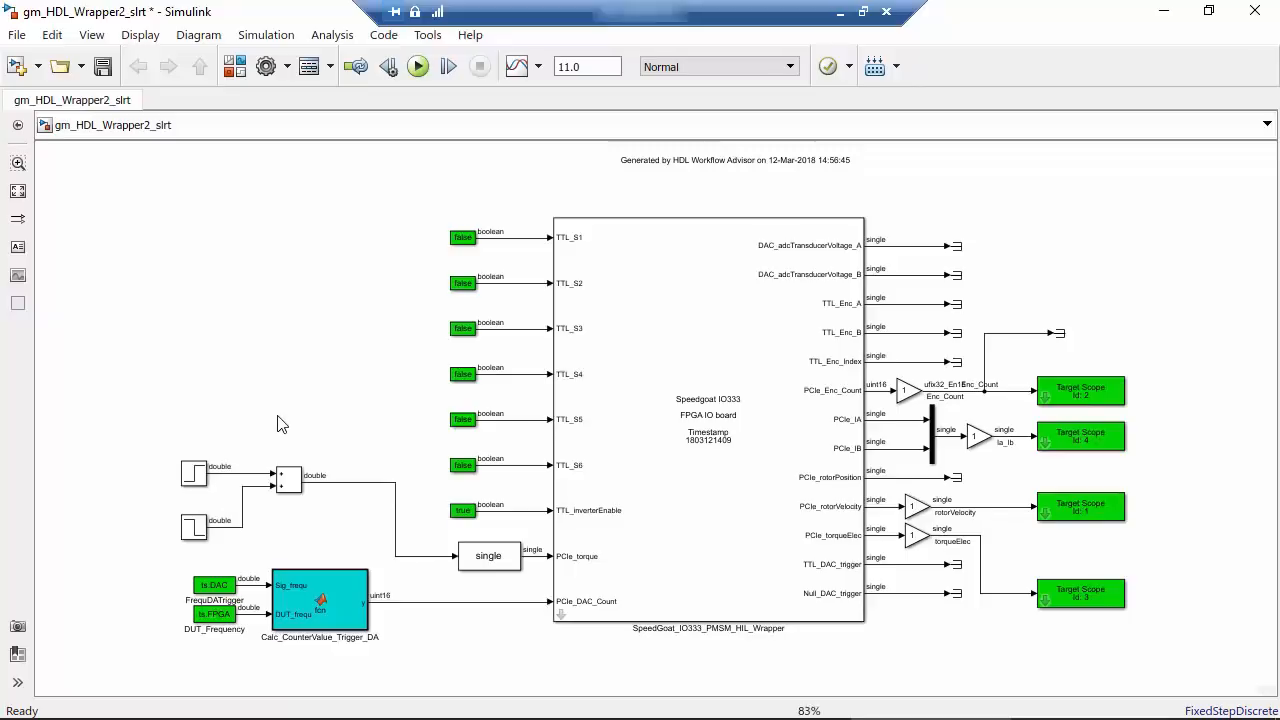
{"action": "mouse_move", "coordinate": [436, 384]}
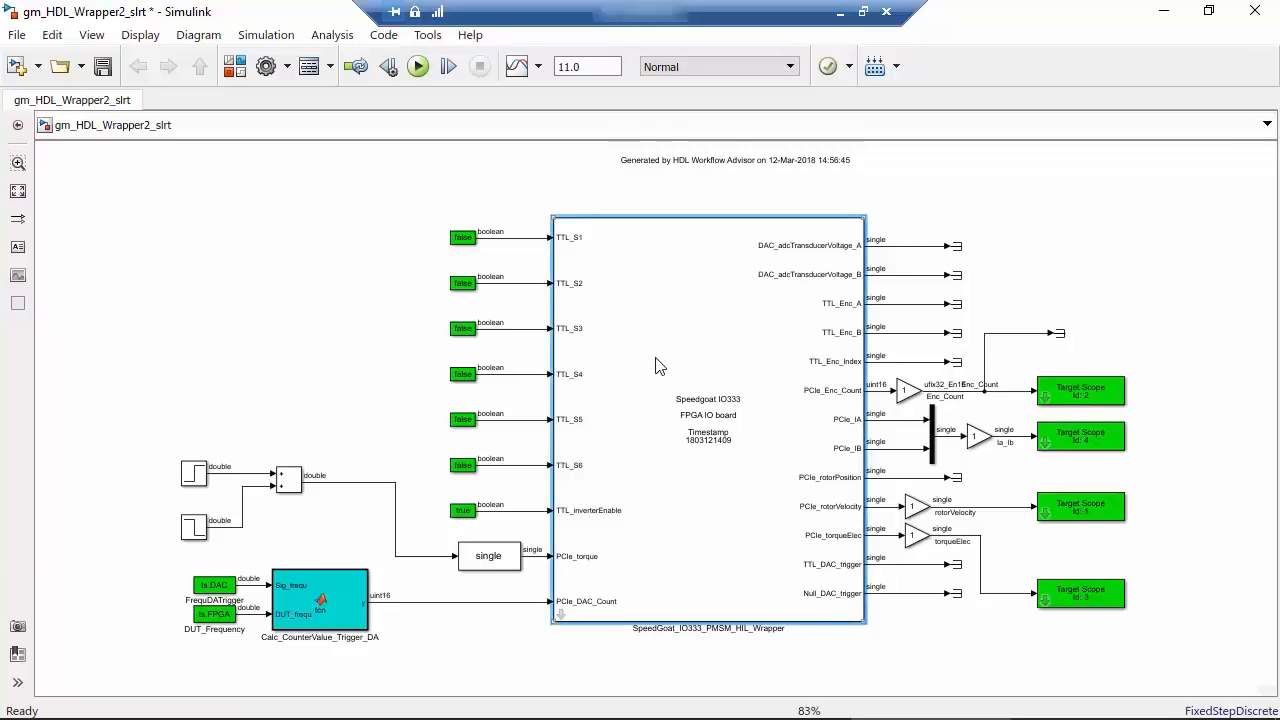
{"action": "double_click", "coordinate": [708, 420]}
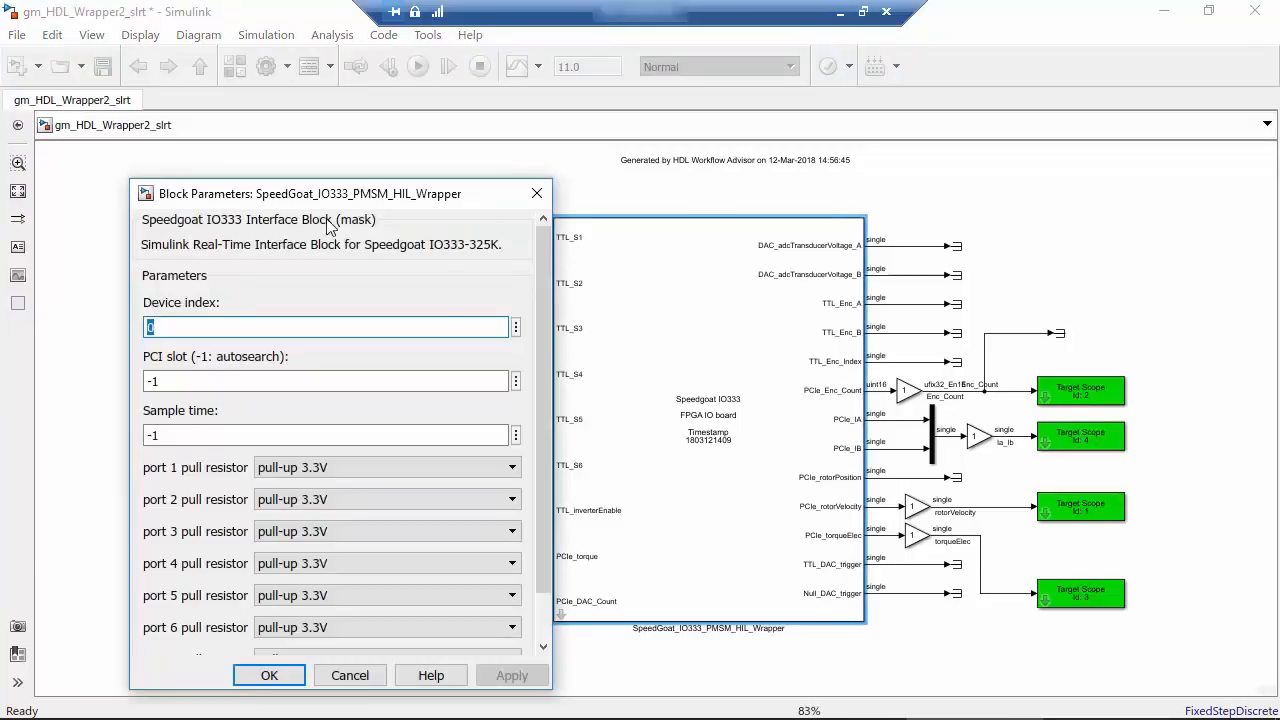
{"action": "left_click_drag", "start_coordinate": [310, 192], "coordinate": [384, 146]}
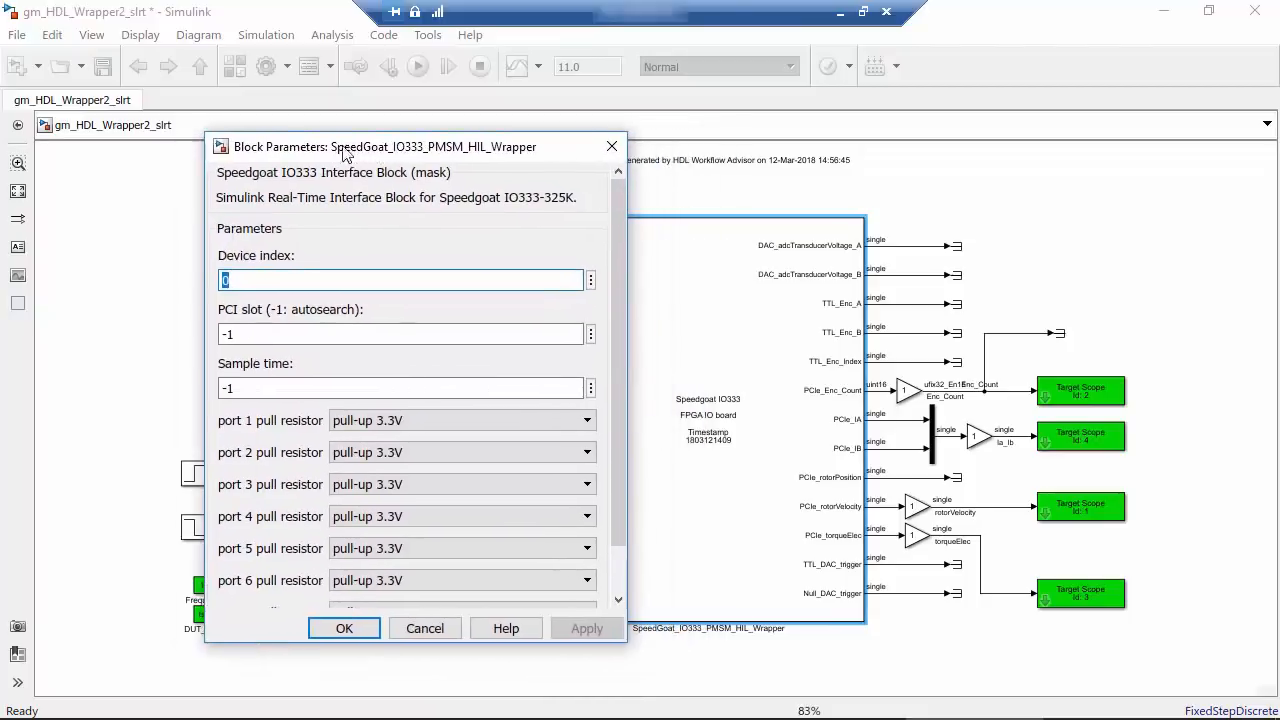
{"action": "left_click_drag", "start_coordinate": [384, 148], "coordinate": [472, 148]}
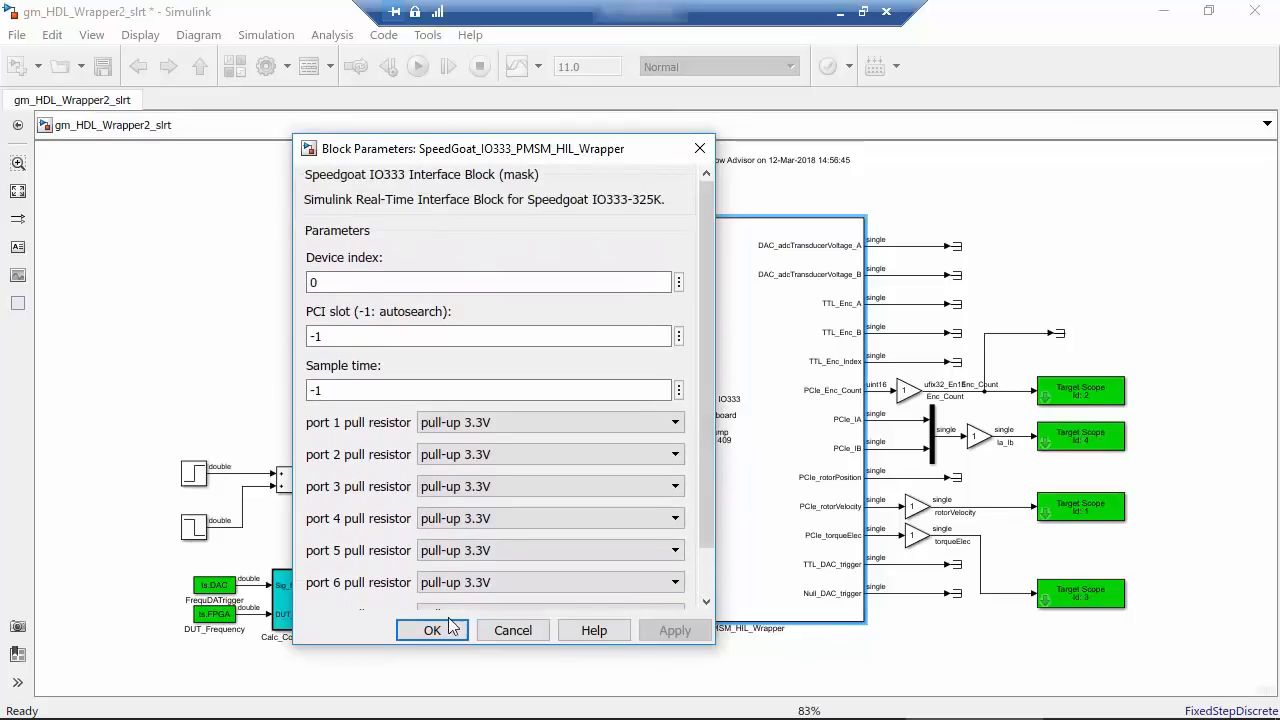
{"action": "left_click", "coordinate": [432, 630]}
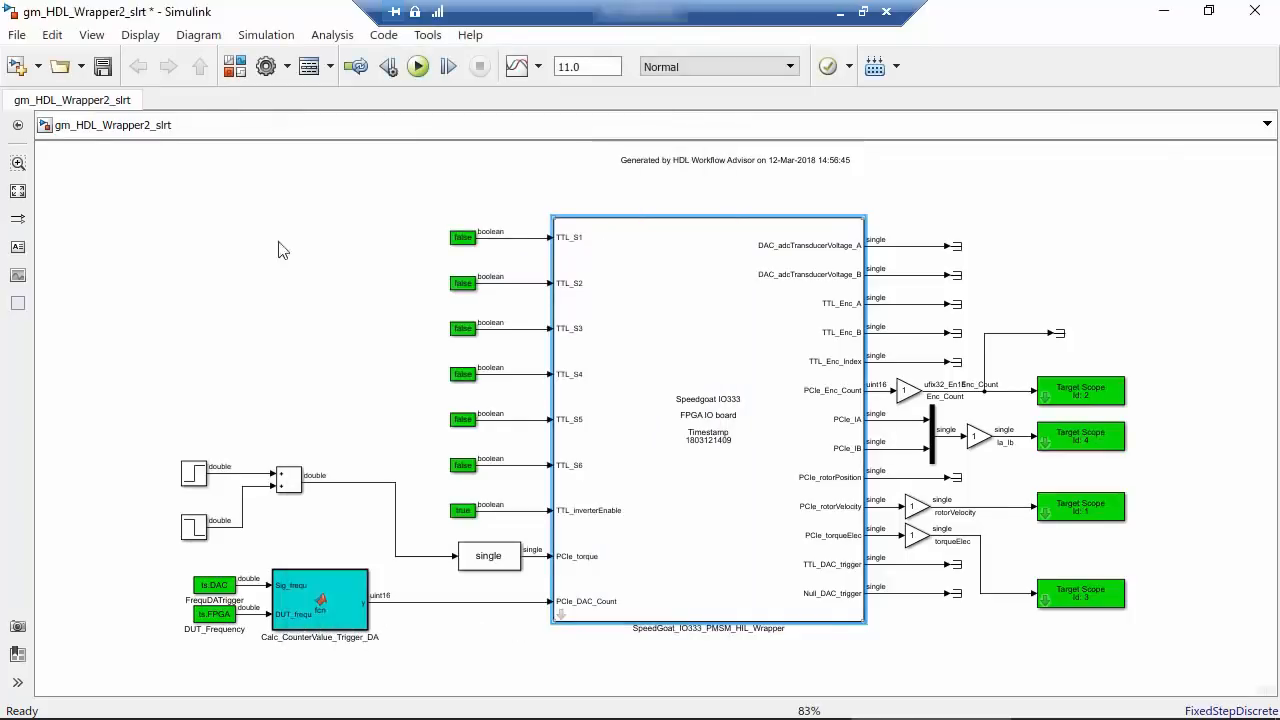
{"action": "mouse_move", "coordinate": [690, 424]}
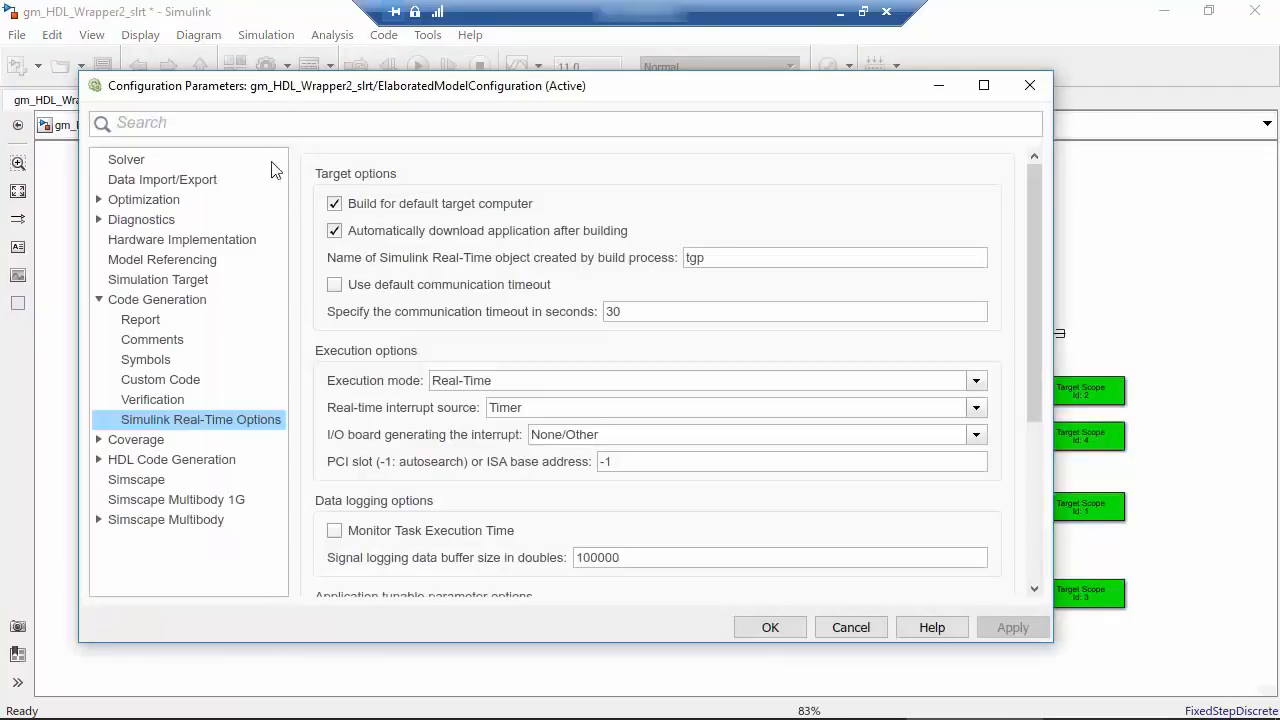
{"action": "mouse_move", "coordinate": [408, 238]}
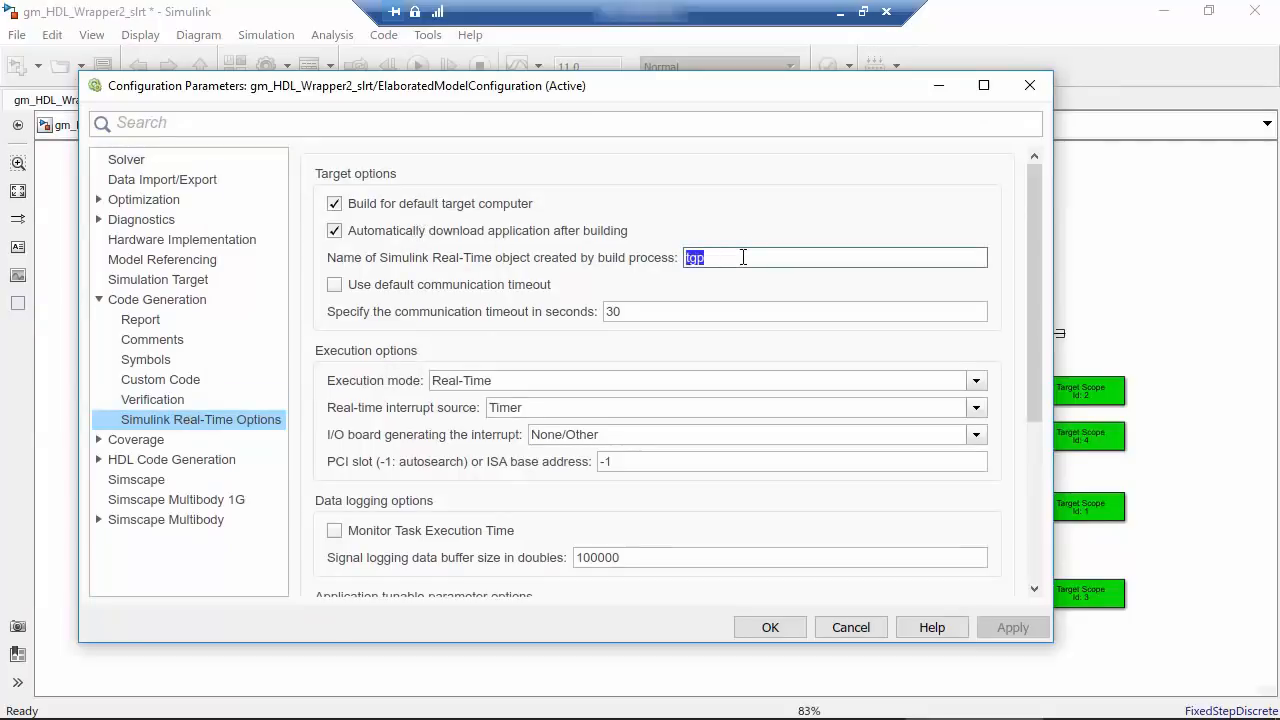
{"action": "mouse_move", "coordinate": [404, 258]}
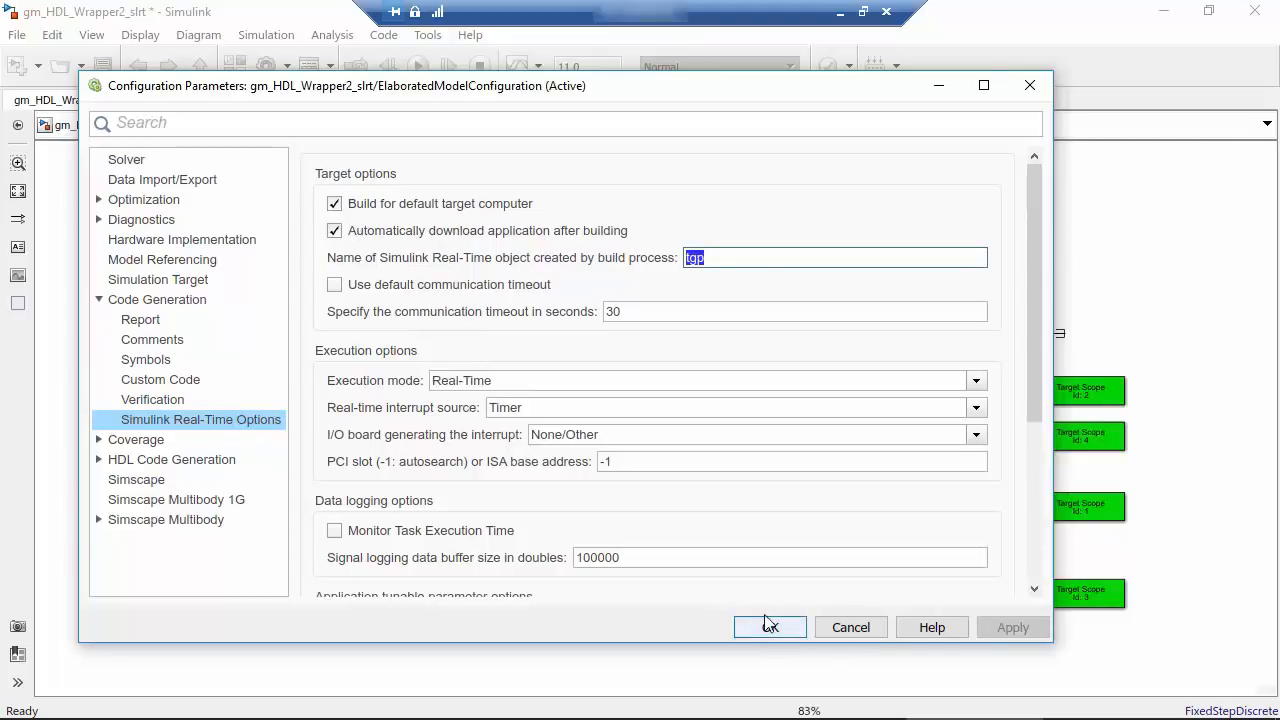
{"action": "left_click", "coordinate": [770, 628]}
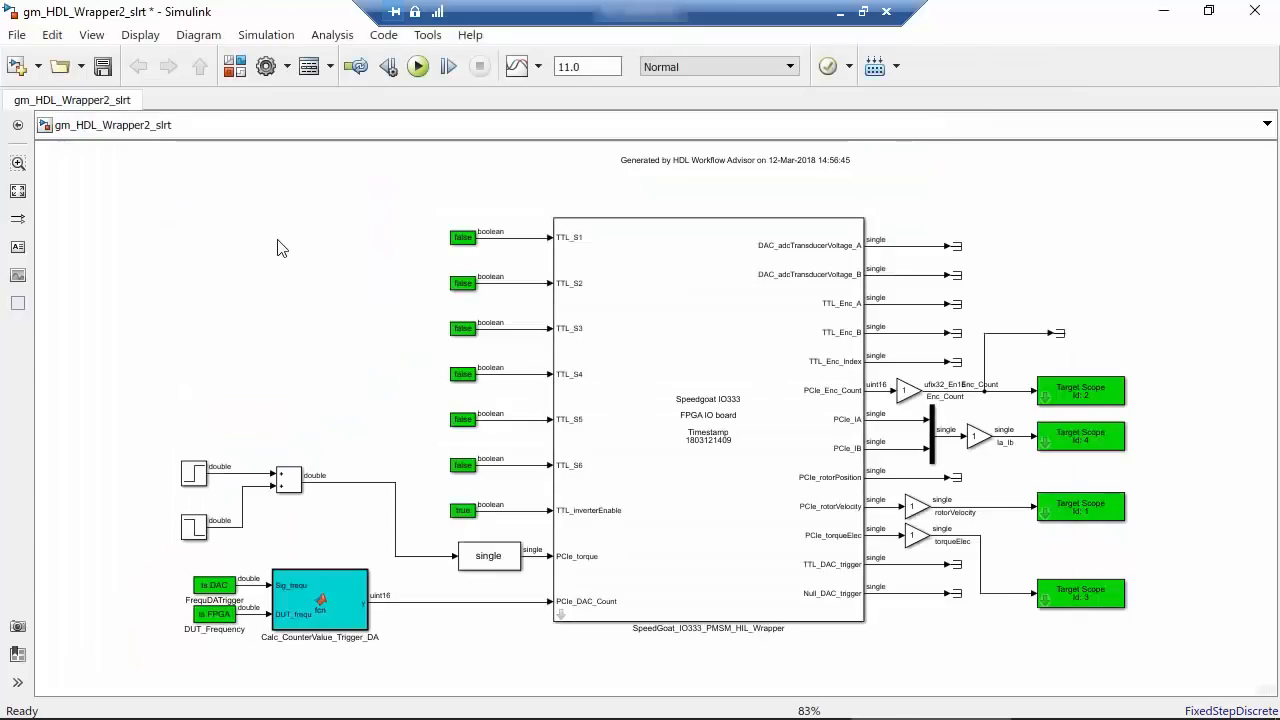
{"action": "mouse_move", "coordinate": [876, 66]}
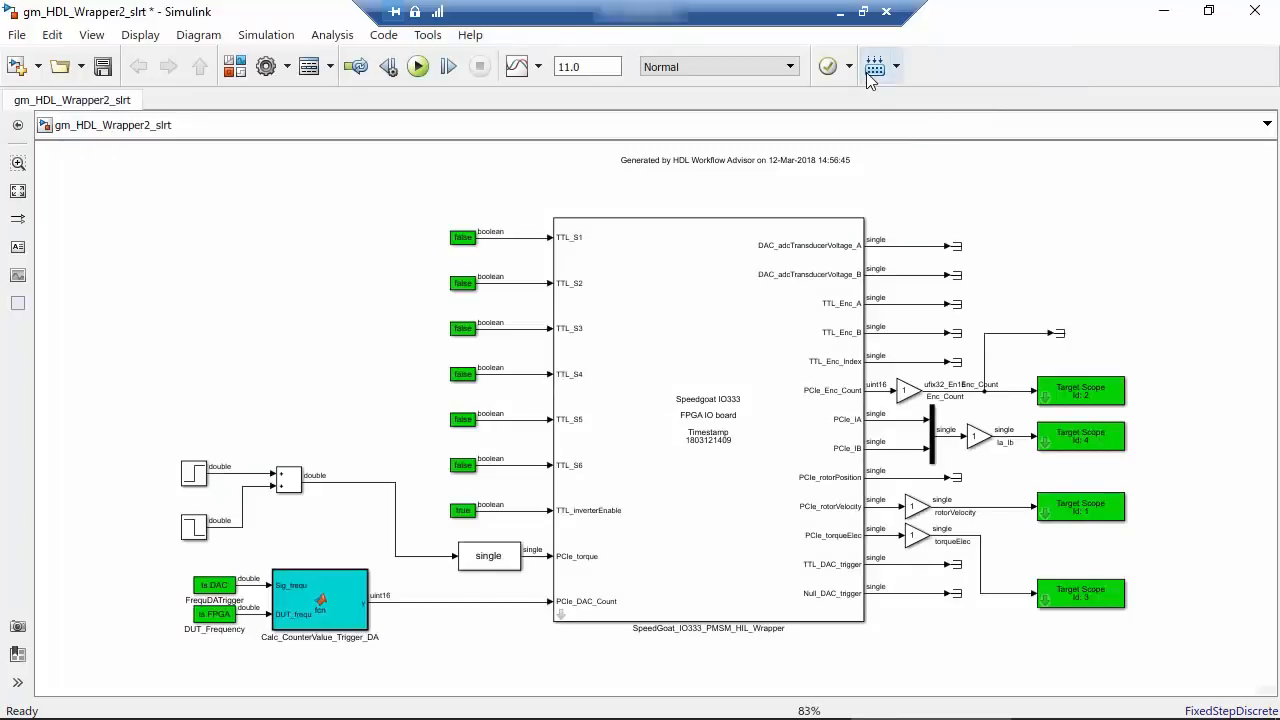
Launch the Simulink Real-Time build of gm_HDL_Wrapper2_slrt for the target computer
{"action": "left_click", "coordinate": [416, 66]}
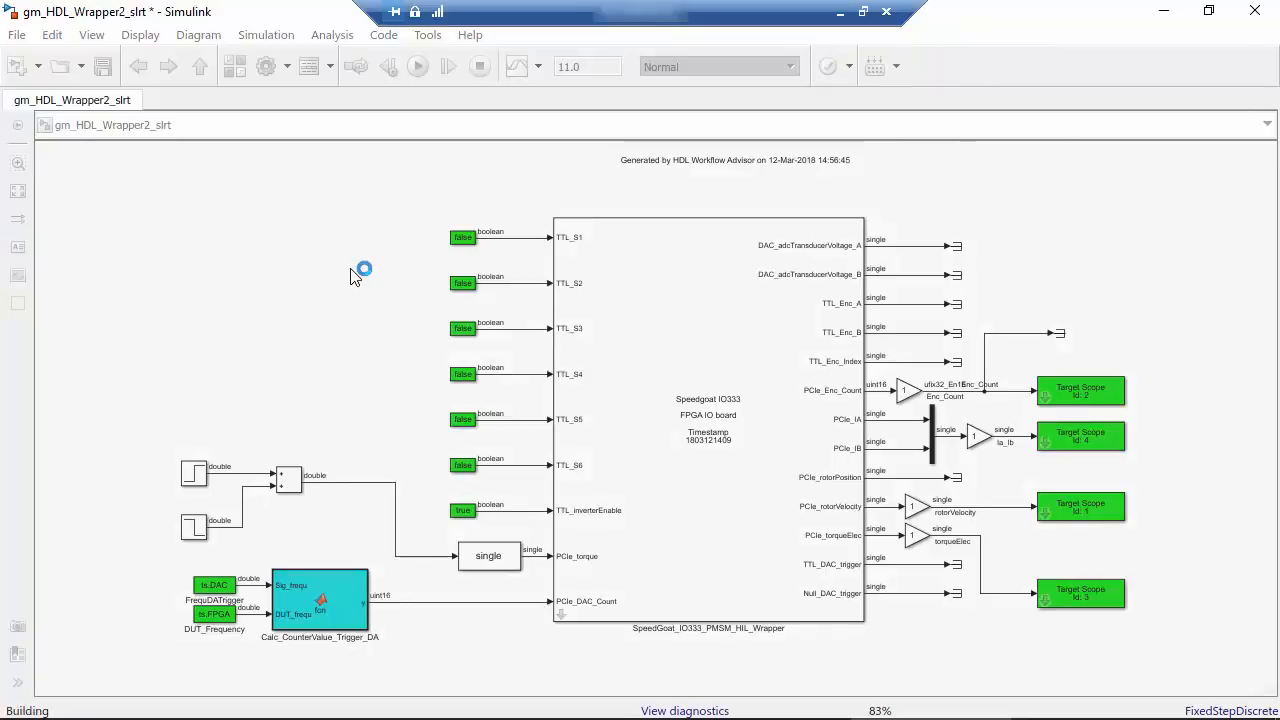
{"action": "mouse_move", "coordinate": [276, 330]}
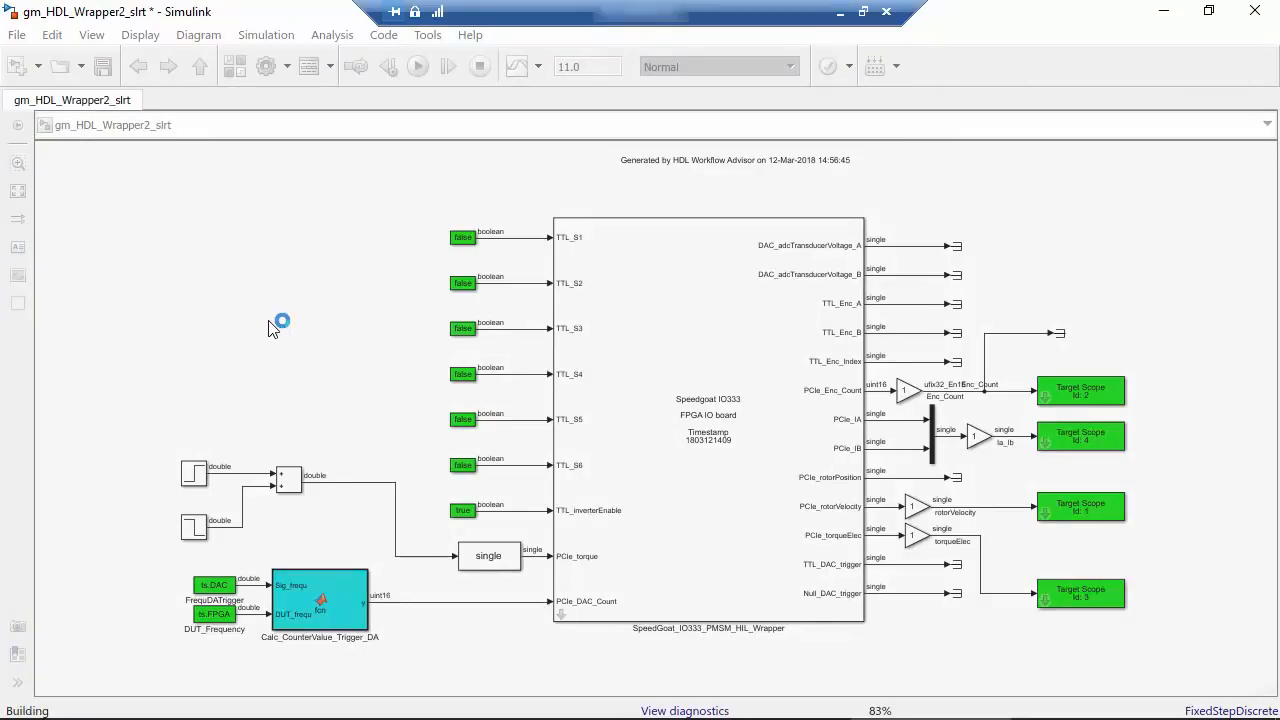
{"action": "mouse_move", "coordinate": [272, 398]}
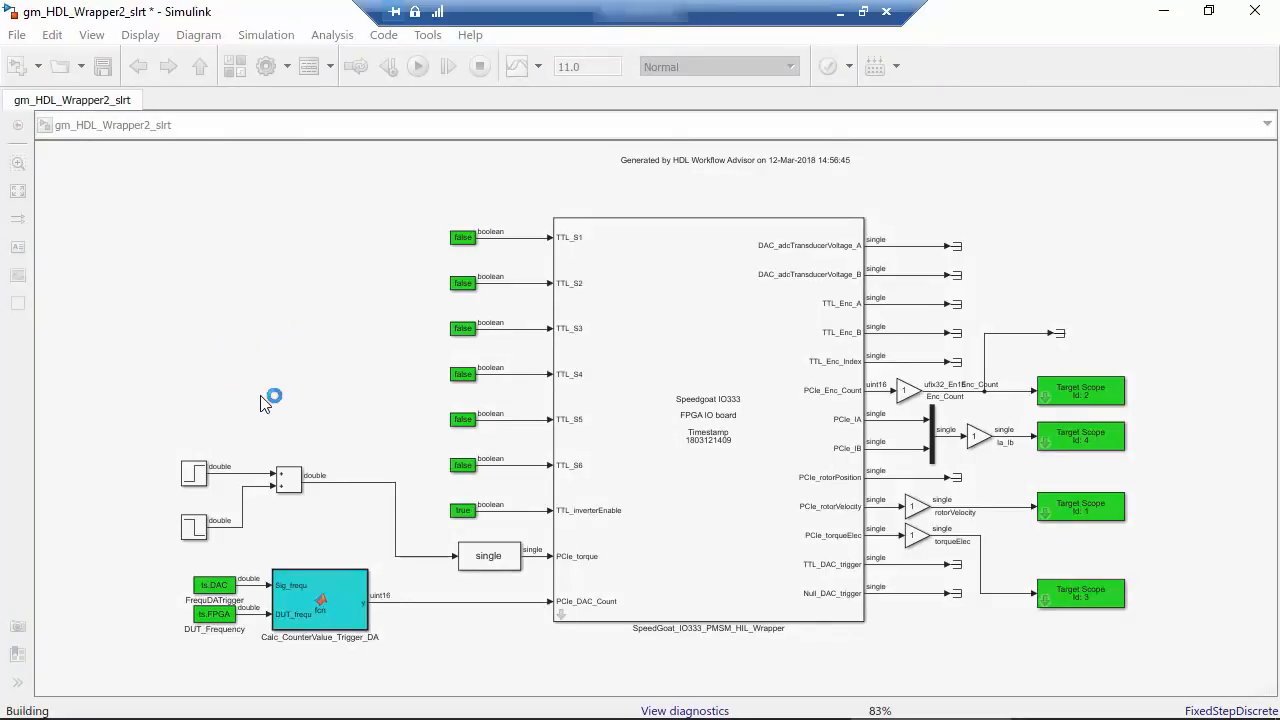